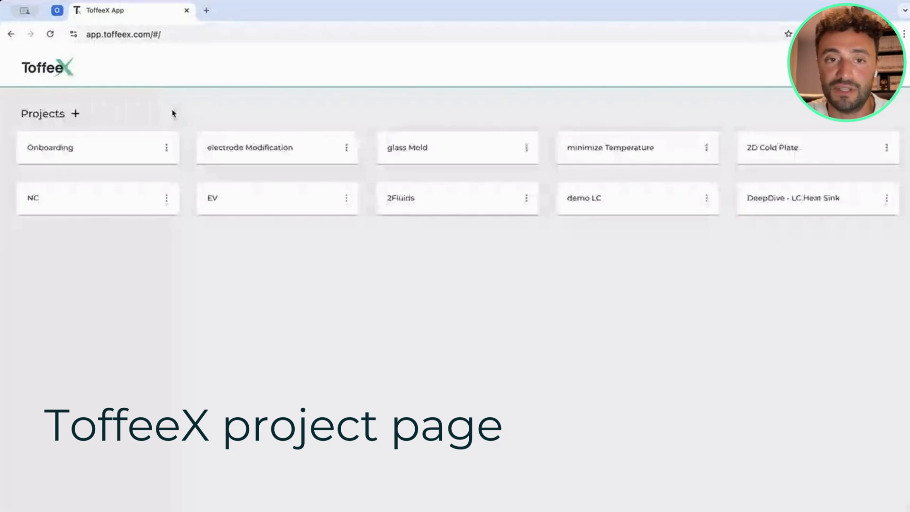
Step: Dismiss the new-project form and open the DeepDive - LC Heat Sink project
{"action": "left_click", "coordinate": [75, 113]}
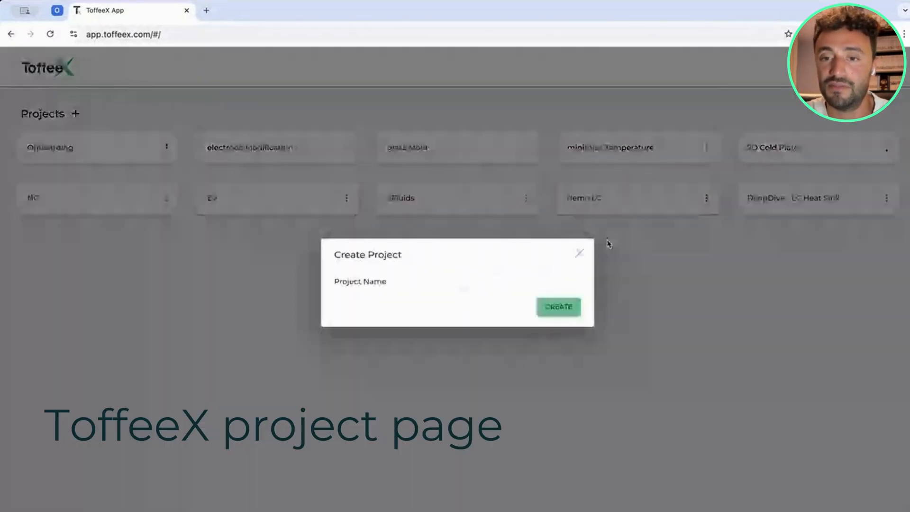
{"action": "left_click", "coordinate": [578, 254]}
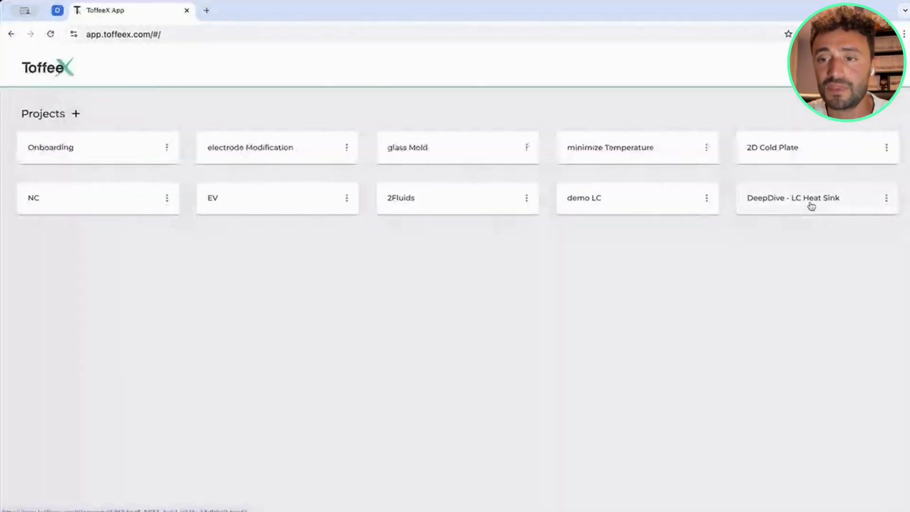
{"action": "left_click", "coordinate": [793, 197]}
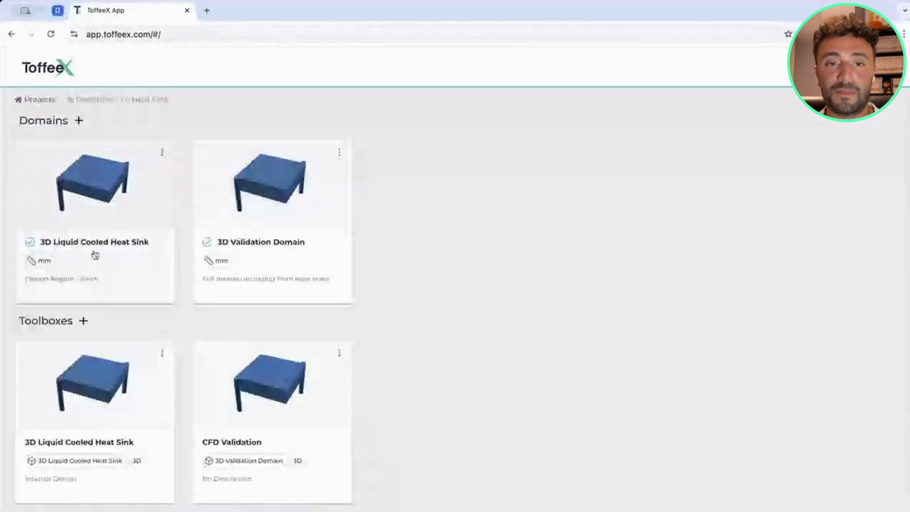
Step: Open the 3D Liquid Cooled Heat Sink domain and show it as a wireframe via Viewer Controls
{"action": "left_click", "coordinate": [93, 242]}
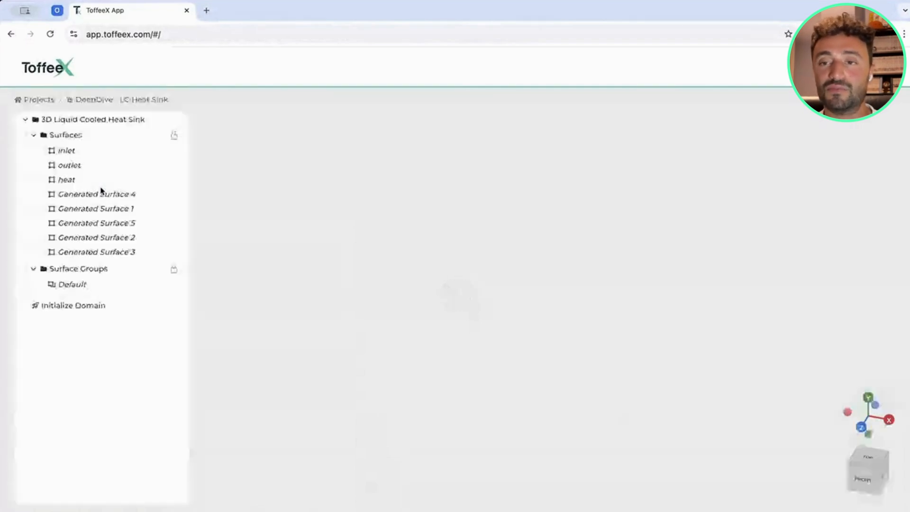
{"action": "left_click", "coordinate": [73, 305]}
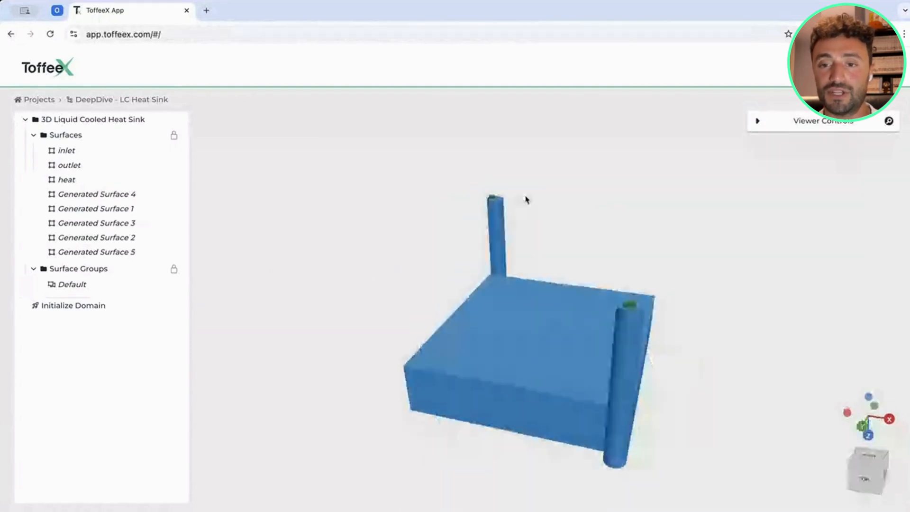
{"action": "left_click", "coordinate": [758, 120]}
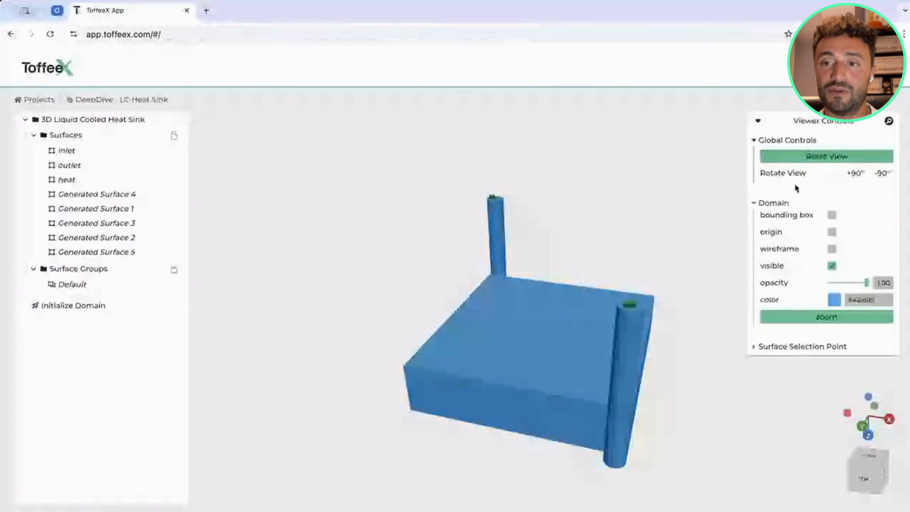
{"action": "left_click", "coordinate": [831, 249]}
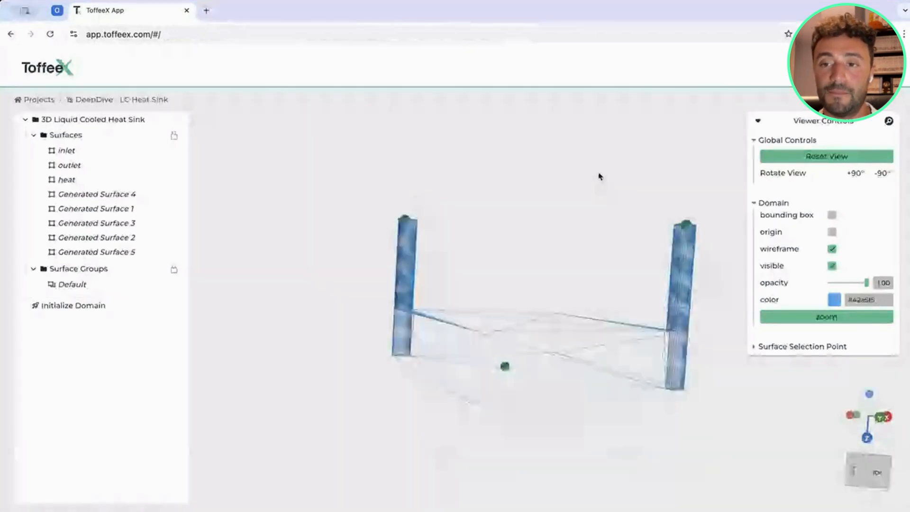
Step: Toggle the bounding box with dimensions, inspect the outlet surface, and collapse the surfaces list
{"action": "left_click", "coordinate": [831, 215]}
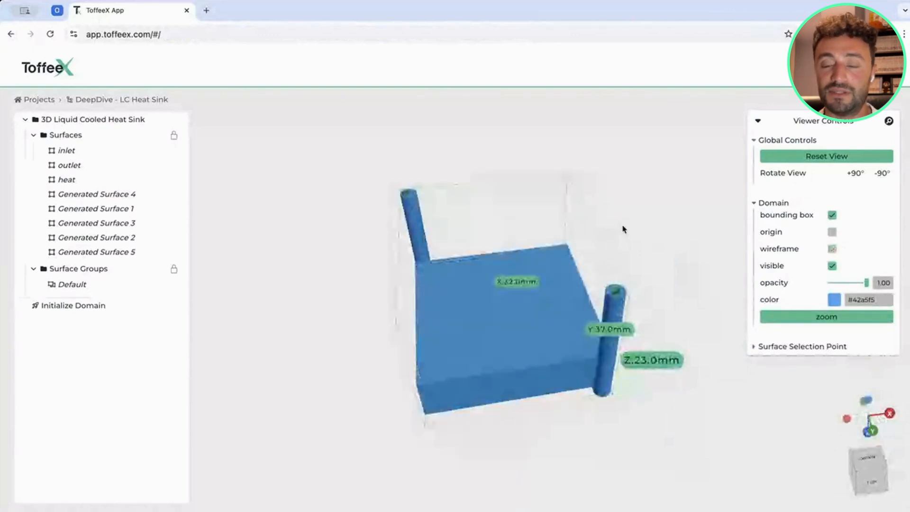
{"action": "left_click", "coordinate": [831, 248]}
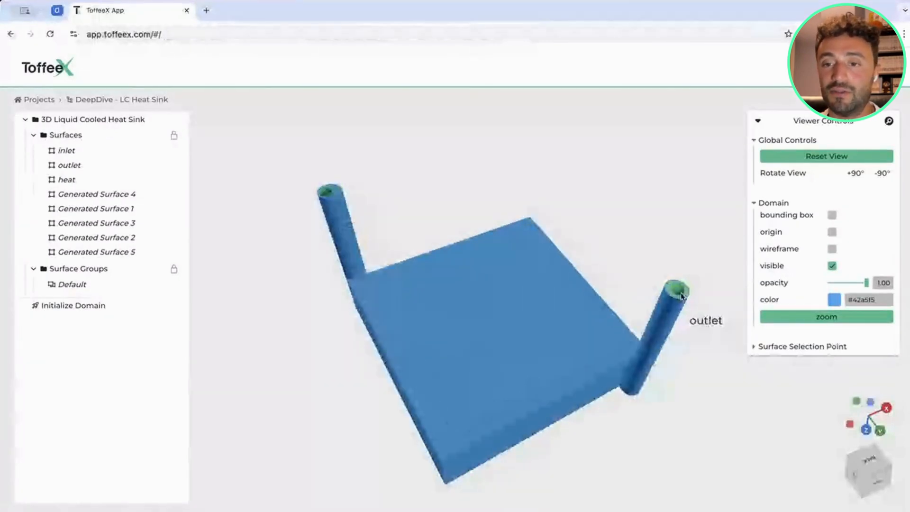
{"action": "left_click", "coordinate": [331, 221]}
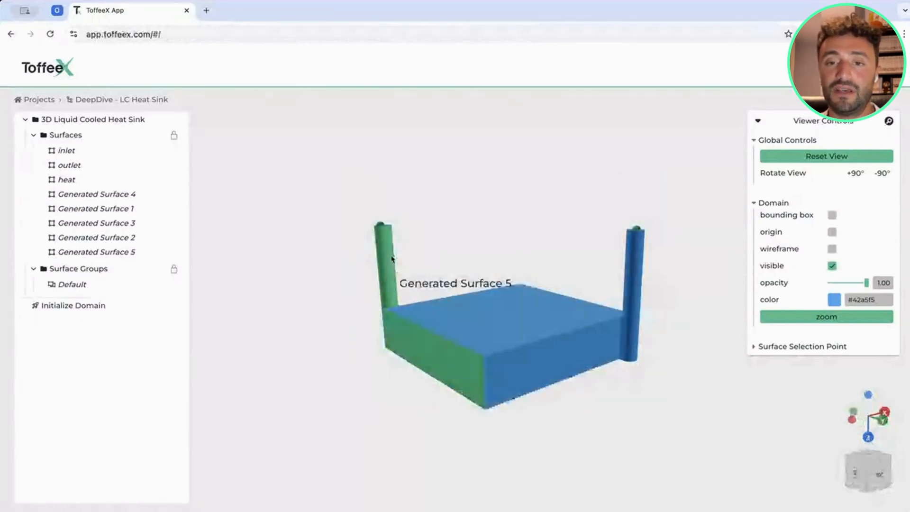
{"action": "left_click", "coordinate": [25, 119]}
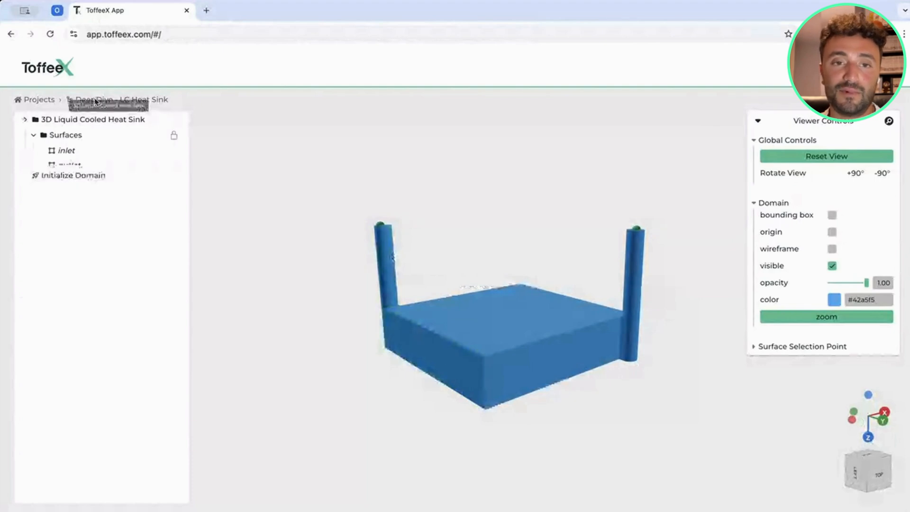
Step: Create 'DeepDive Toolbox' on the 3D Liquid Cooled Heat Sink domain with Thermo-Fluid physics
{"action": "left_click", "coordinate": [40, 100]}
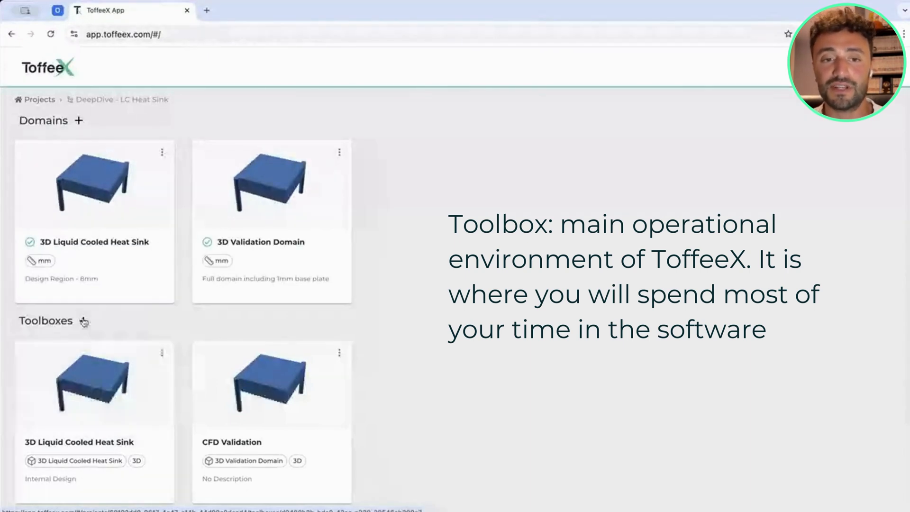
{"action": "left_click", "coordinate": [81, 320]}
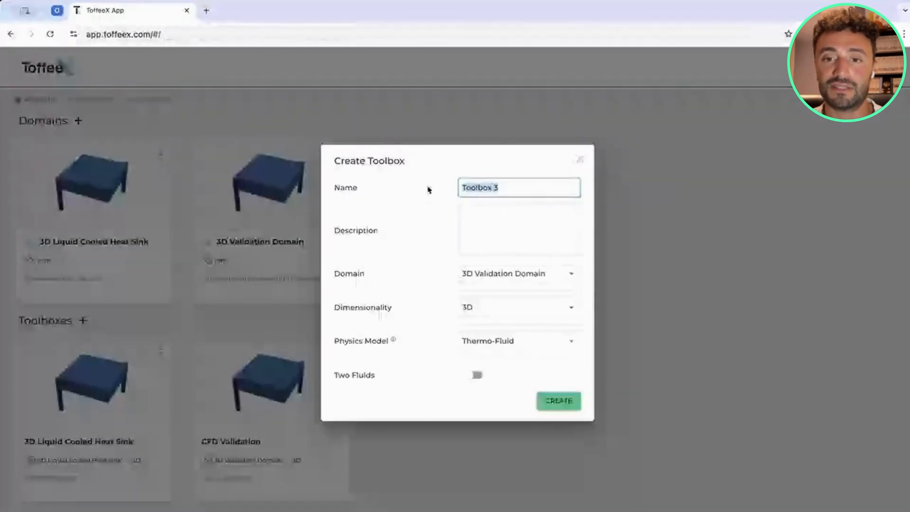
{"action": "type", "text": "DeepDive Toolbox"}
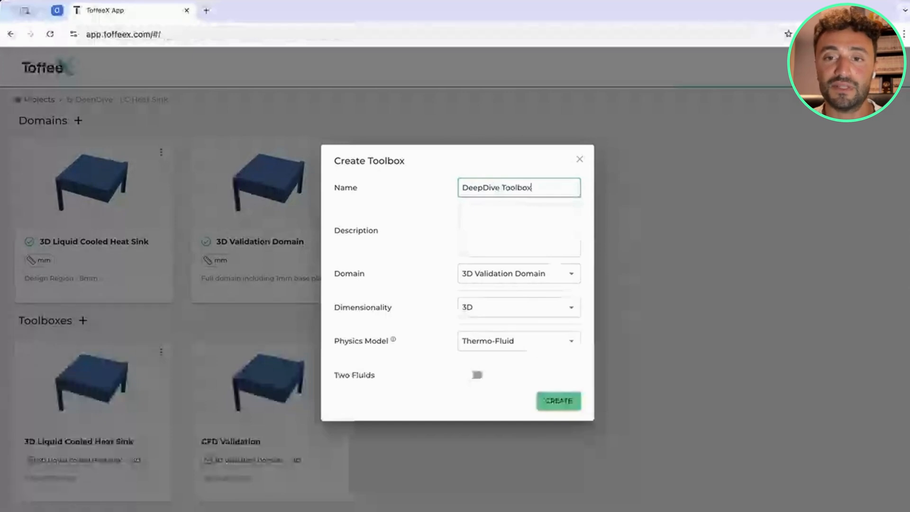
{"action": "left_click", "coordinate": [519, 273]}
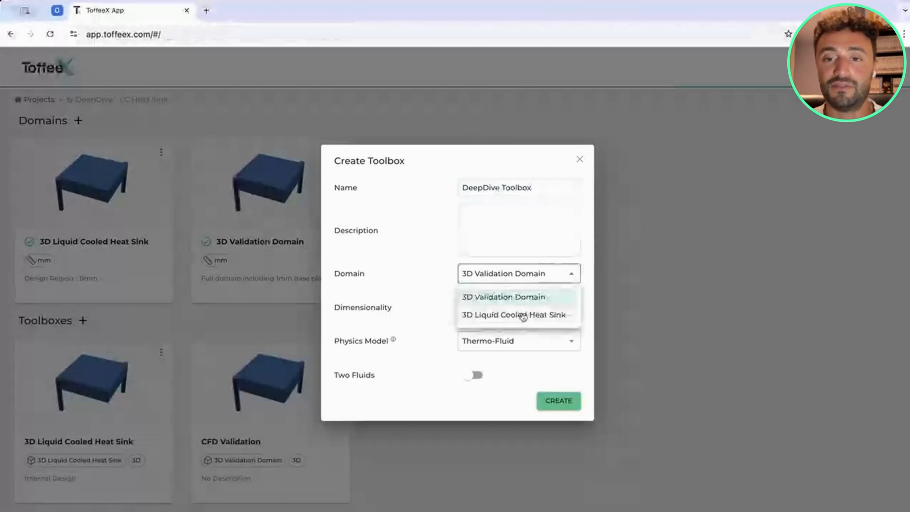
{"action": "left_click", "coordinate": [513, 315]}
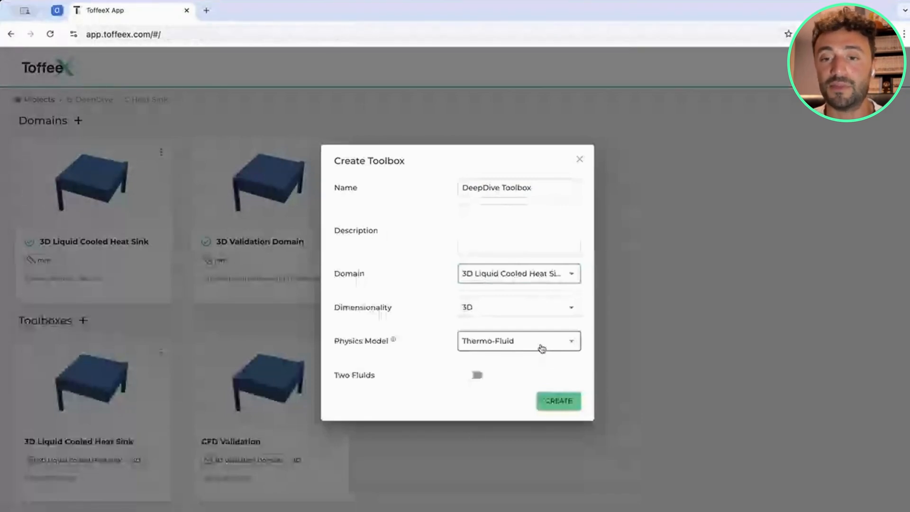
{"action": "left_click", "coordinate": [518, 341]}
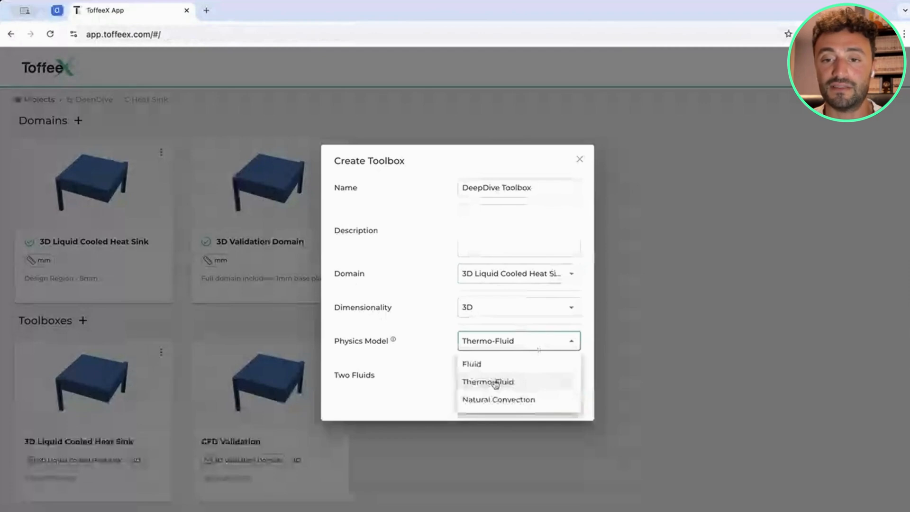
{"action": "left_click", "coordinate": [487, 382]}
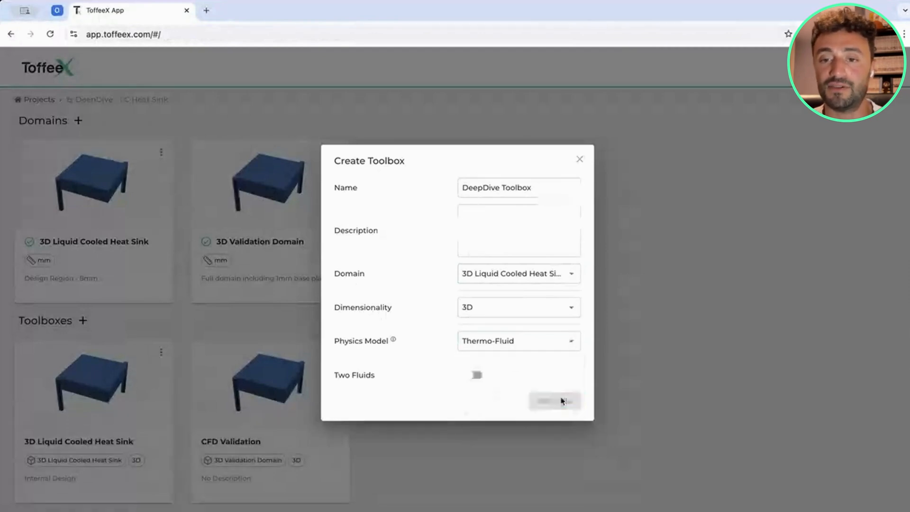
{"action": "left_click", "coordinate": [554, 400]}
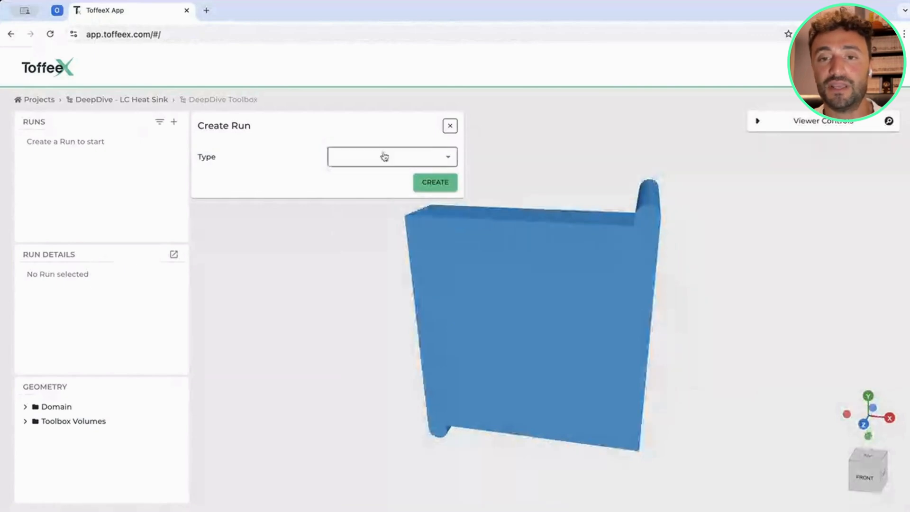
Step: Create a Design-type run named Design 1 with default settings
{"action": "left_click", "coordinate": [391, 156]}
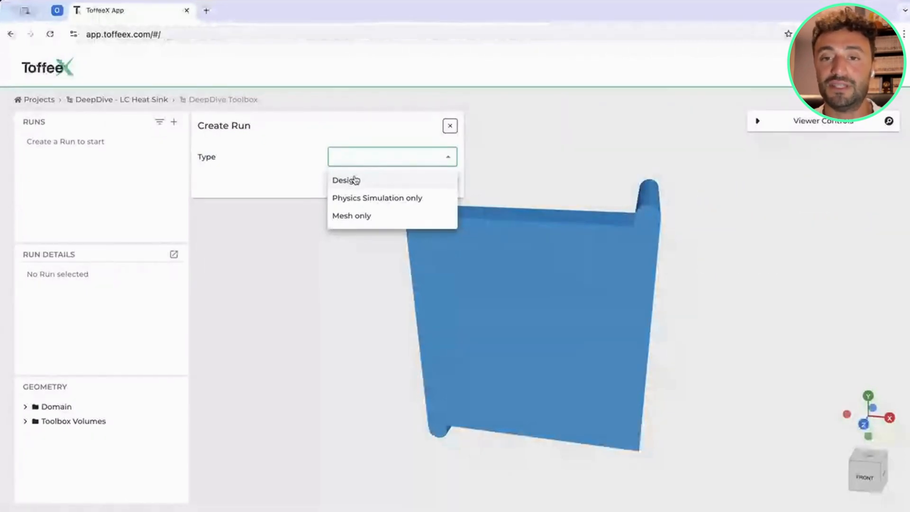
{"action": "left_click", "coordinate": [343, 180]}
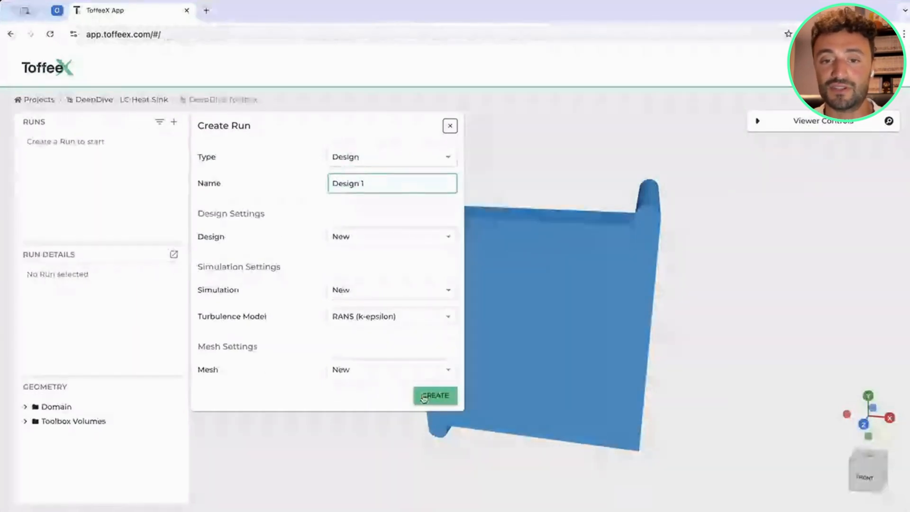
{"action": "left_click", "coordinate": [435, 395]}
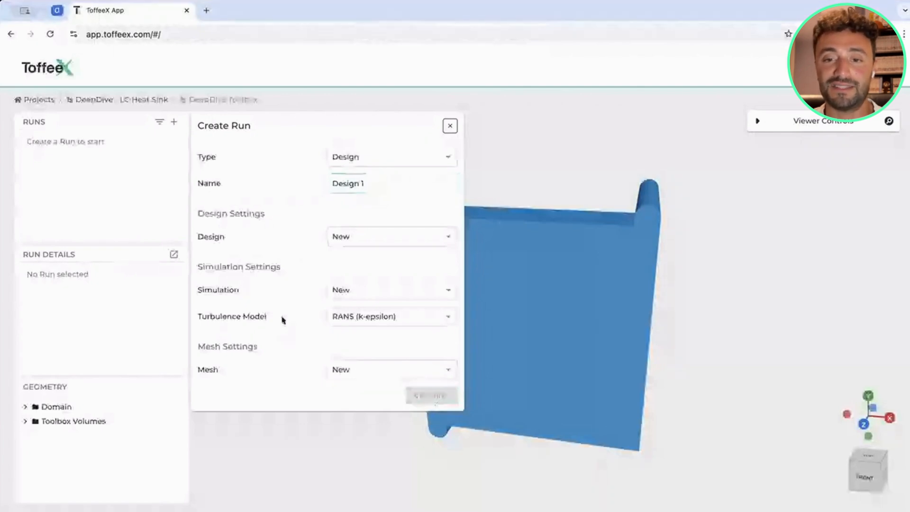
{"action": "left_click", "coordinate": [431, 396]}
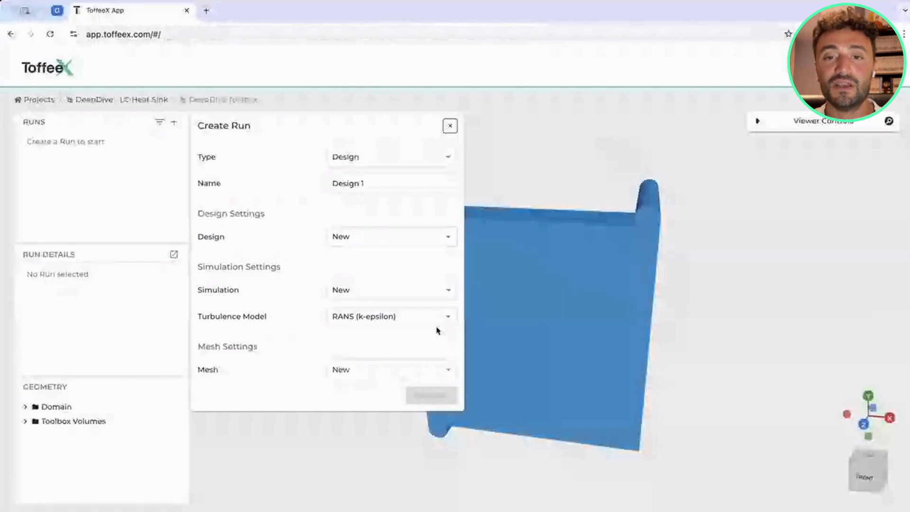
{"action": "left_click", "coordinate": [431, 395]}
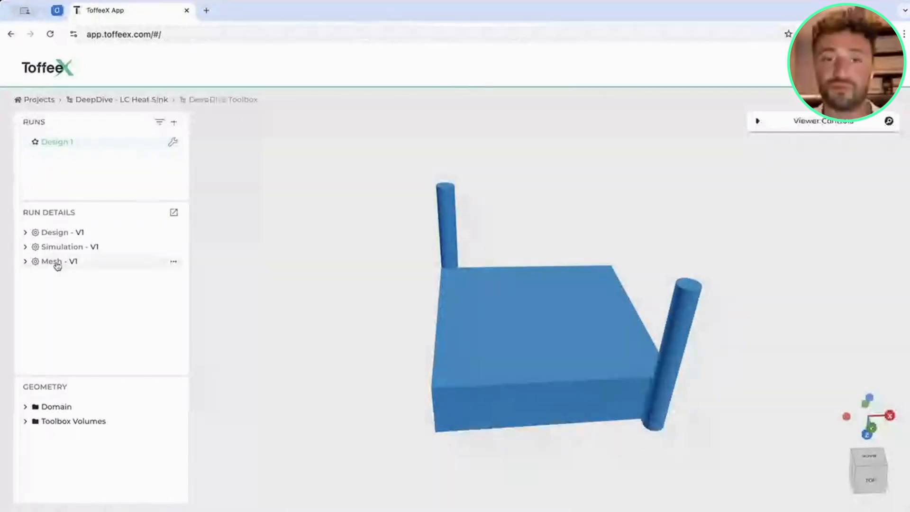
Step: Apply the mesh cell count of 100000 in the cell settings
{"action": "left_click", "coordinate": [58, 262]}
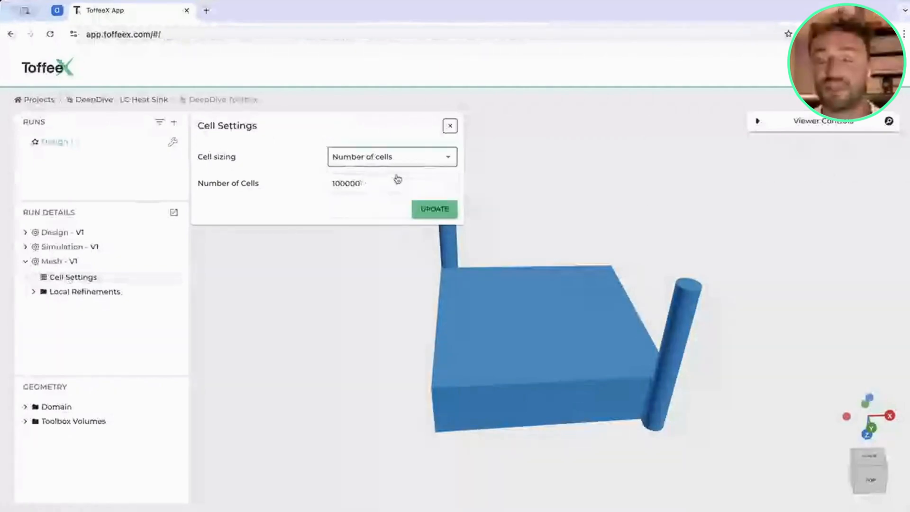
{"action": "left_click", "coordinate": [435, 209]}
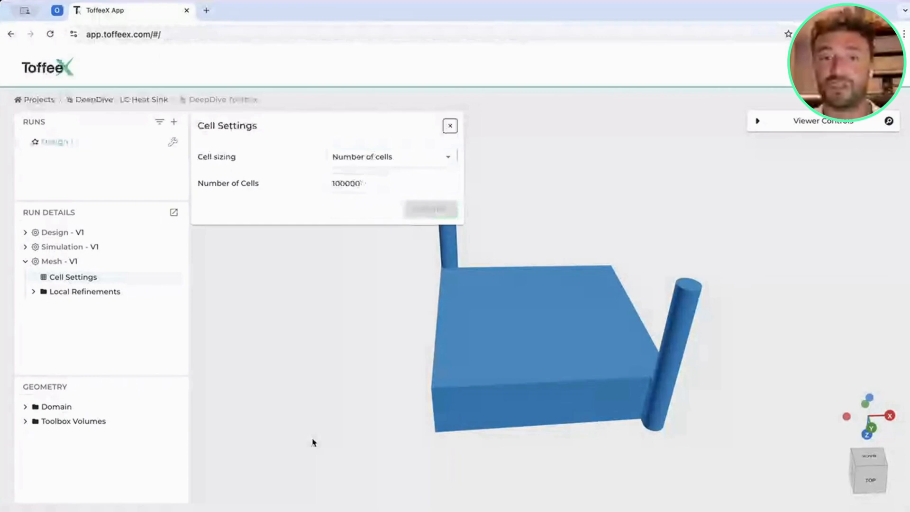
{"action": "left_click", "coordinate": [449, 126]}
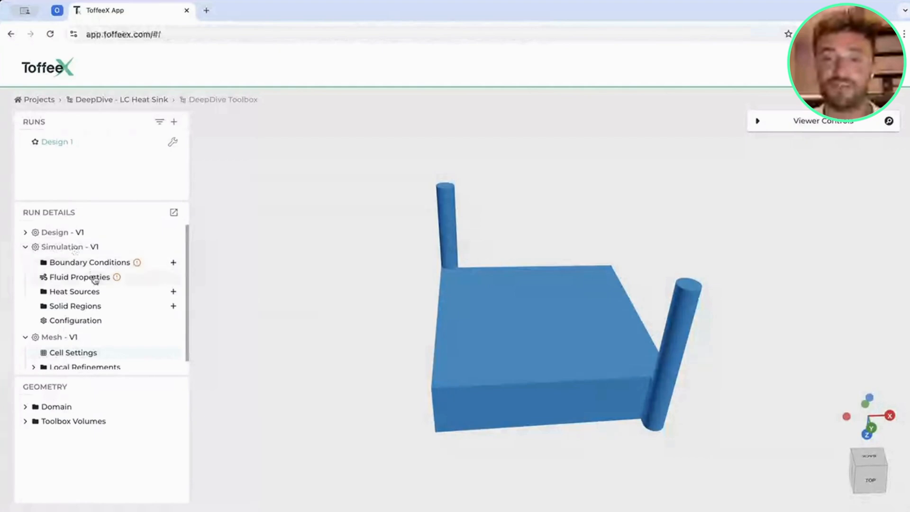
Step: Set the run's working fluid to water in Fluid Properties
{"action": "left_click", "coordinate": [80, 277]}
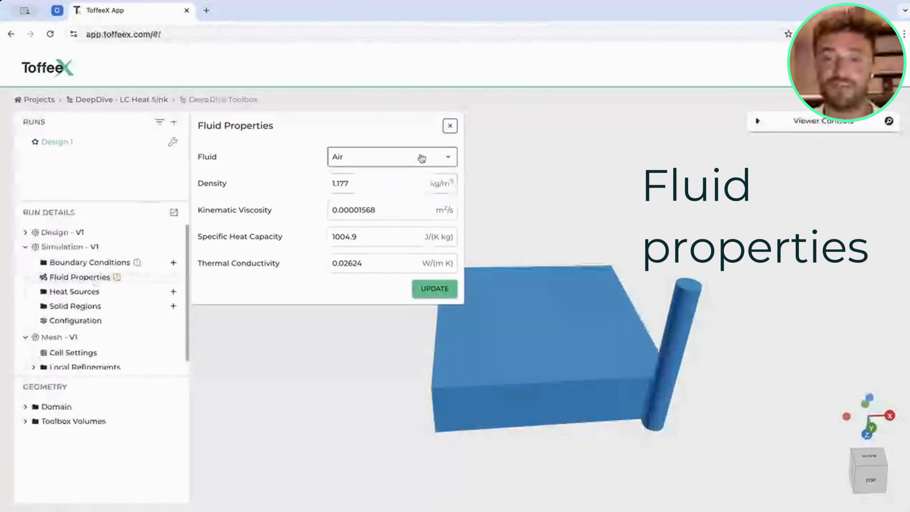
{"action": "left_click", "coordinate": [391, 156]}
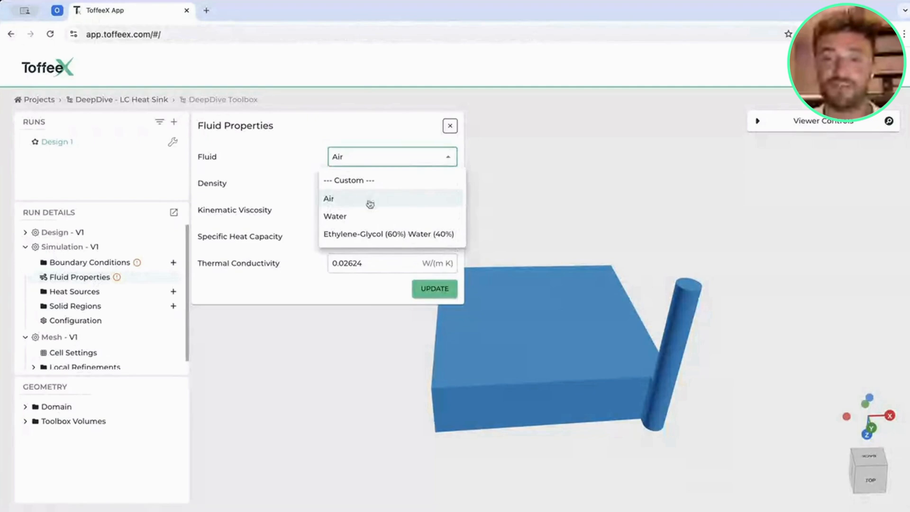
{"action": "left_click", "coordinate": [334, 216]}
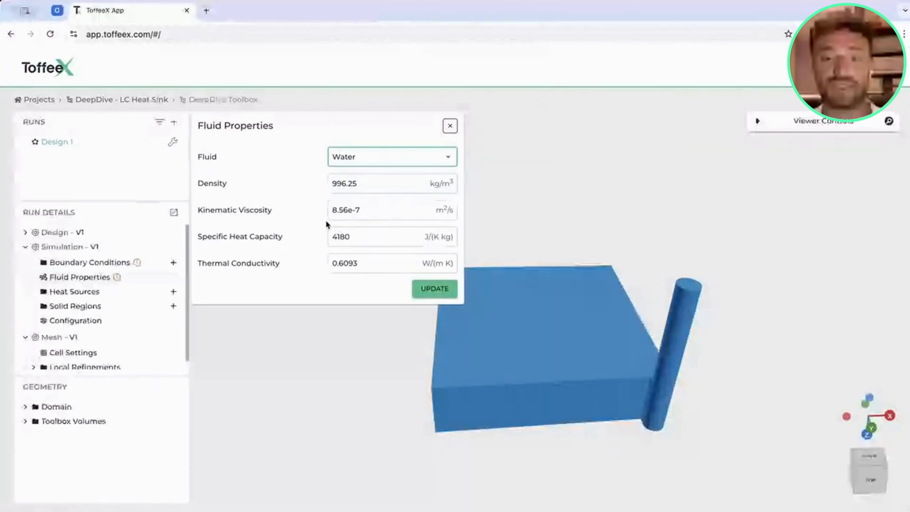
{"action": "left_click", "coordinate": [449, 126]}
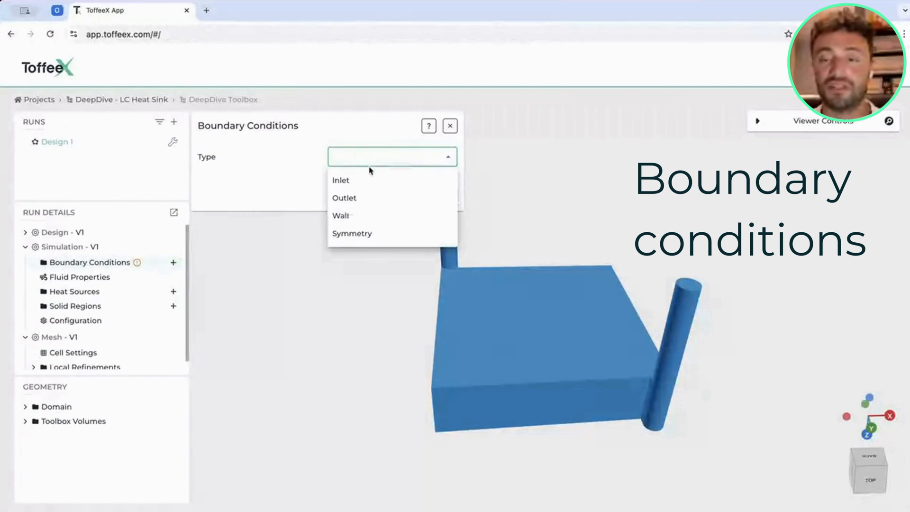
Step: Create an inlet boundary condition at 0.35 m/s on the inlet surface
{"action": "left_click", "coordinate": [341, 180]}
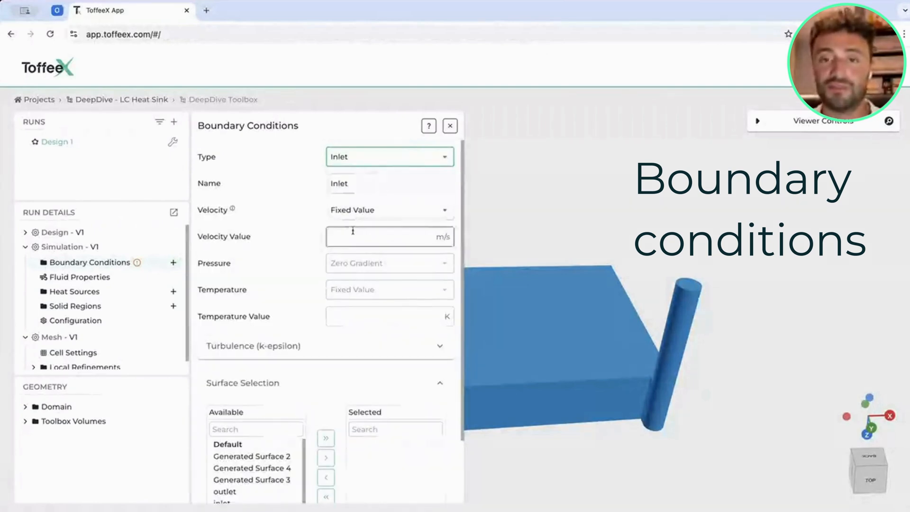
{"action": "type", "text": "0.35"}
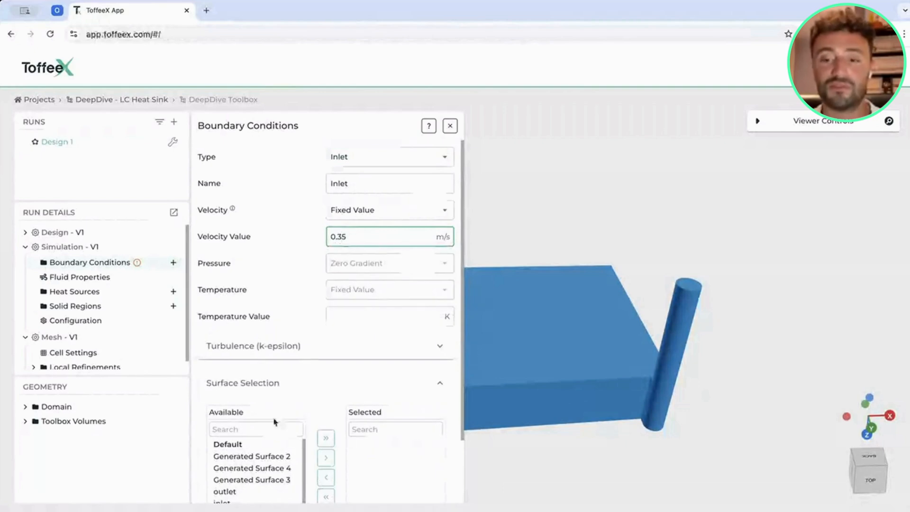
{"action": "type", "text": "inle"}
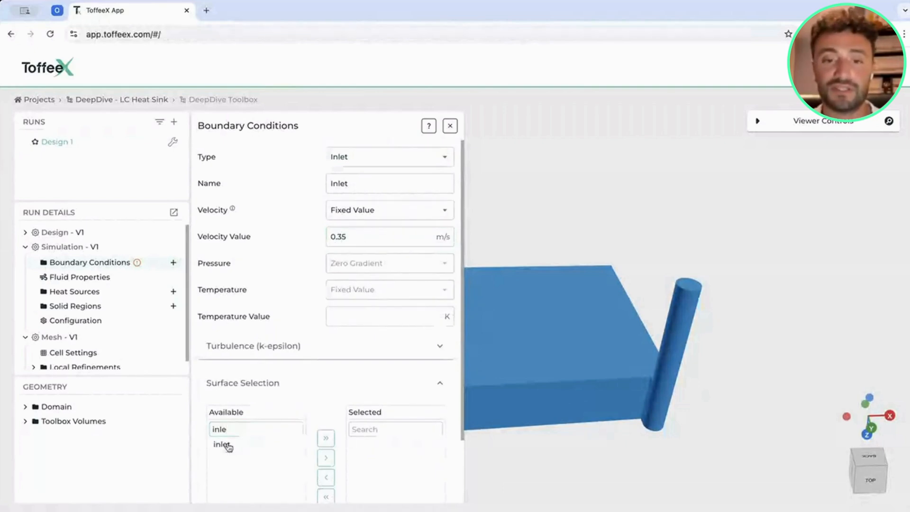
{"action": "left_click", "coordinate": [325, 457]}
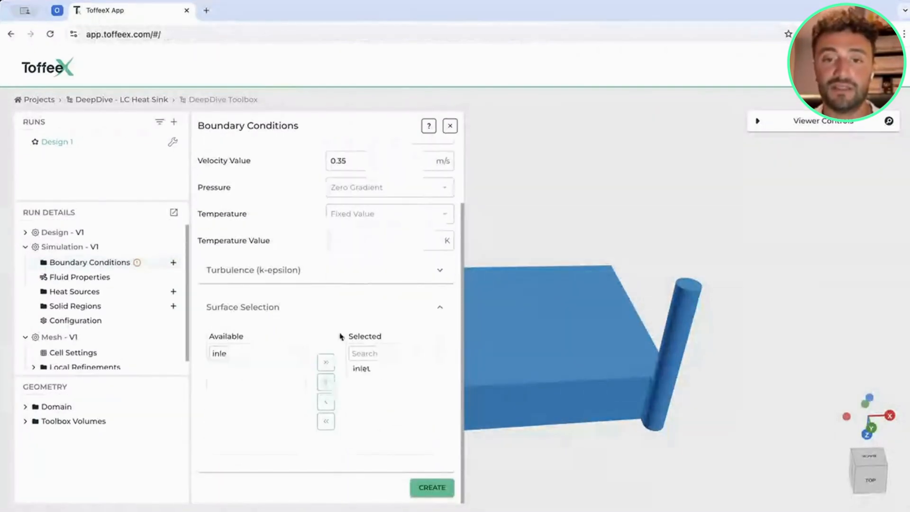
{"action": "scroll", "scroll_direction": "up", "scroll_amount": 3}
{"action": "type", "text": "3"}
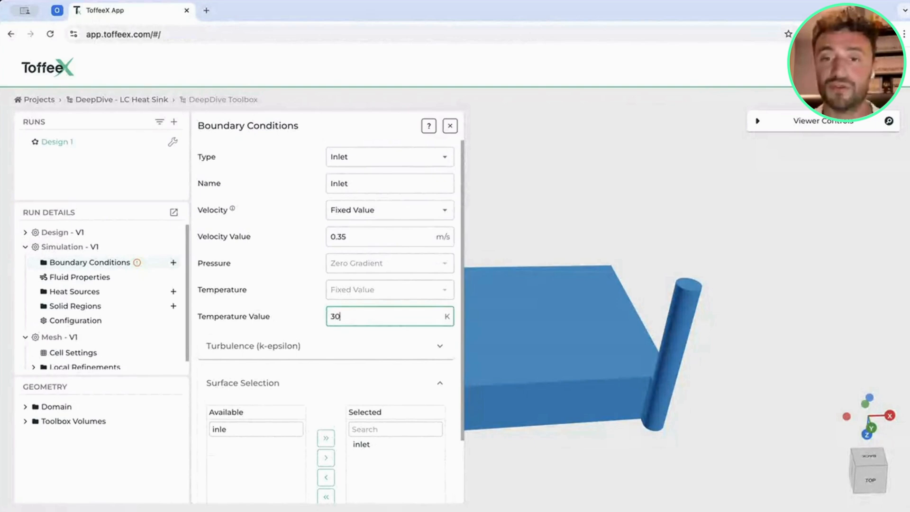
{"action": "type", "text": "0"}
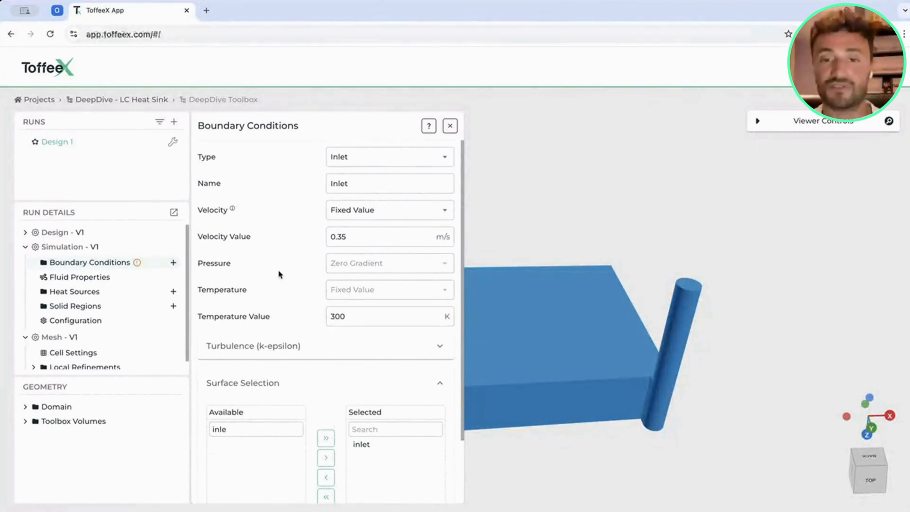
{"action": "scroll", "scroll_direction": "down", "scroll_amount": 3}
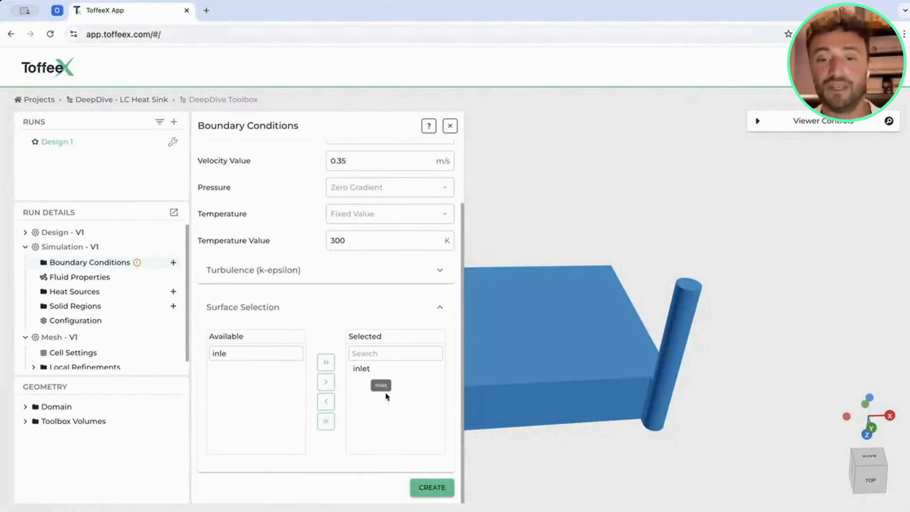
{"action": "left_click", "coordinate": [432, 487]}
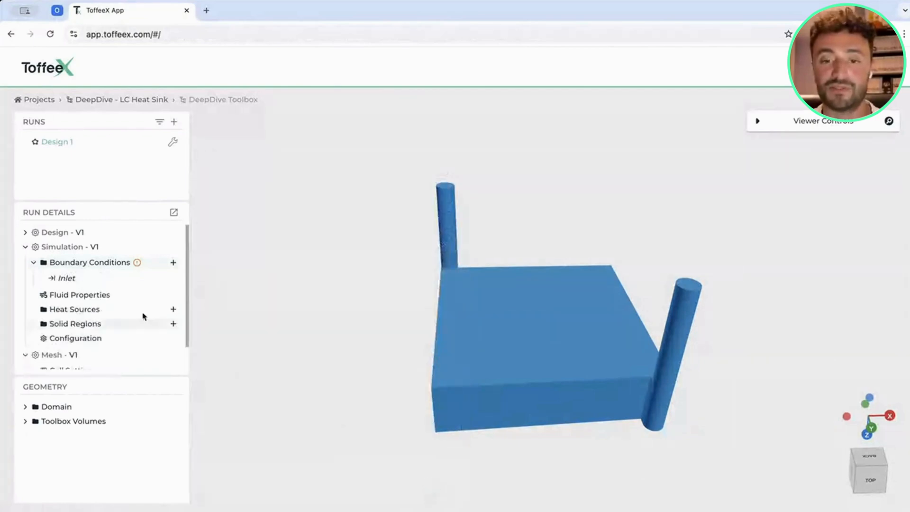
Step: Create a 0 Pa outlet boundary condition on the outlet surface
{"action": "left_click", "coordinate": [172, 262]}
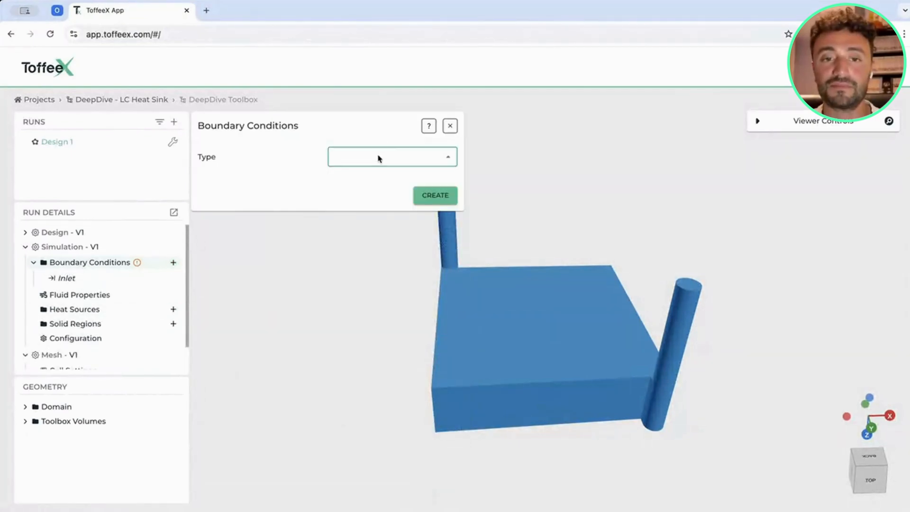
{"action": "left_click", "coordinate": [391, 156]}
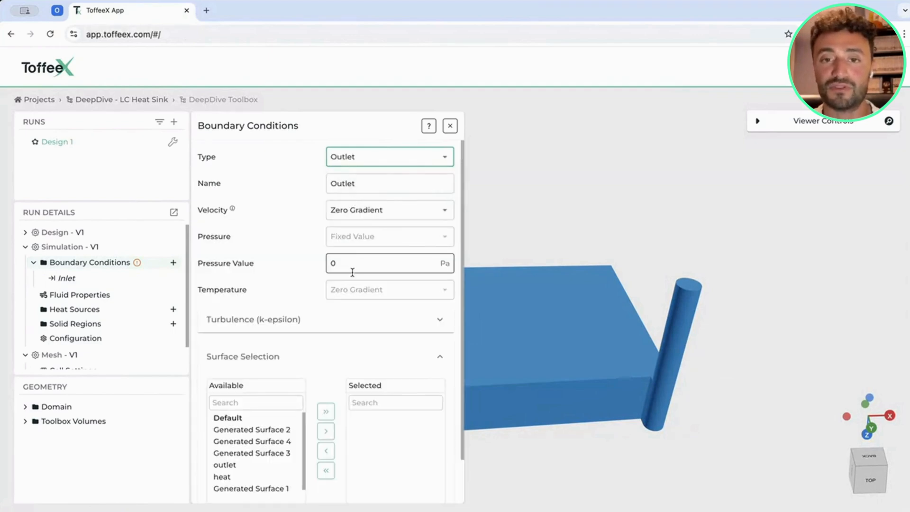
{"action": "left_click", "coordinate": [225, 465]}
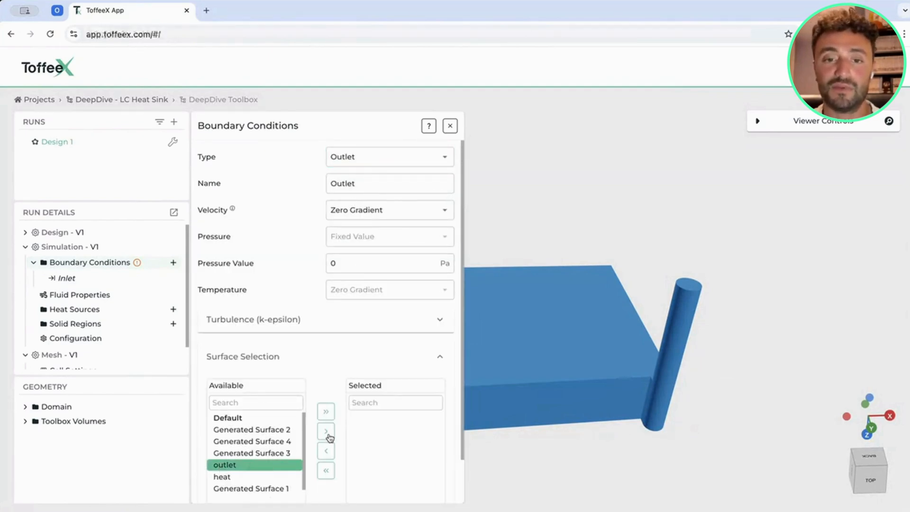
{"action": "left_click", "coordinate": [449, 125]}
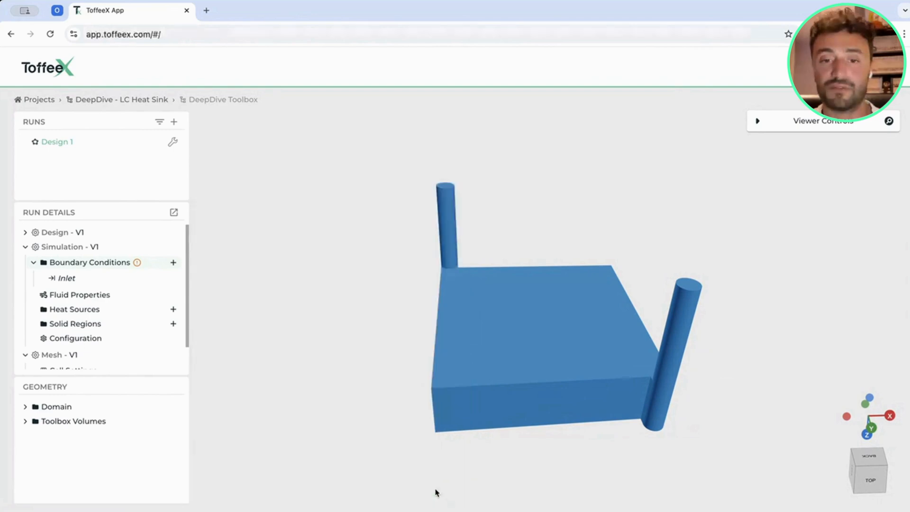
{"action": "left_click", "coordinate": [173, 262]}
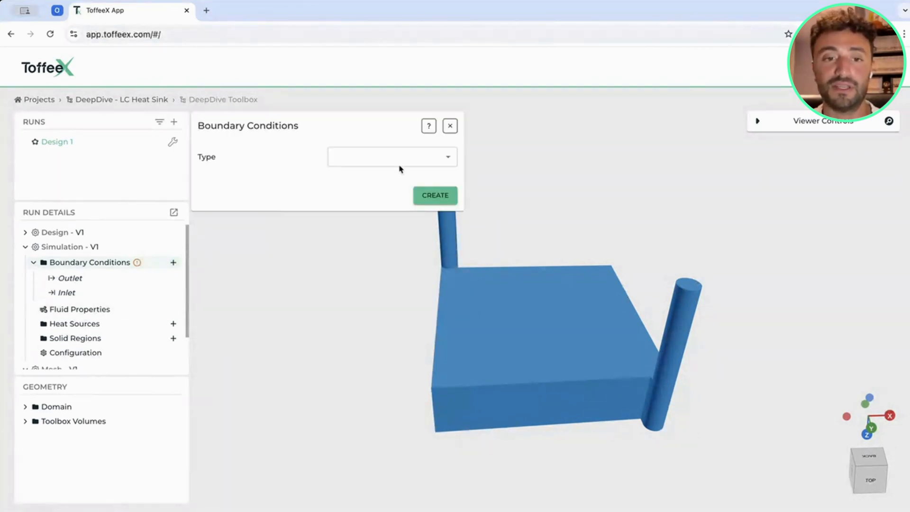
{"action": "left_click", "coordinate": [392, 156]}
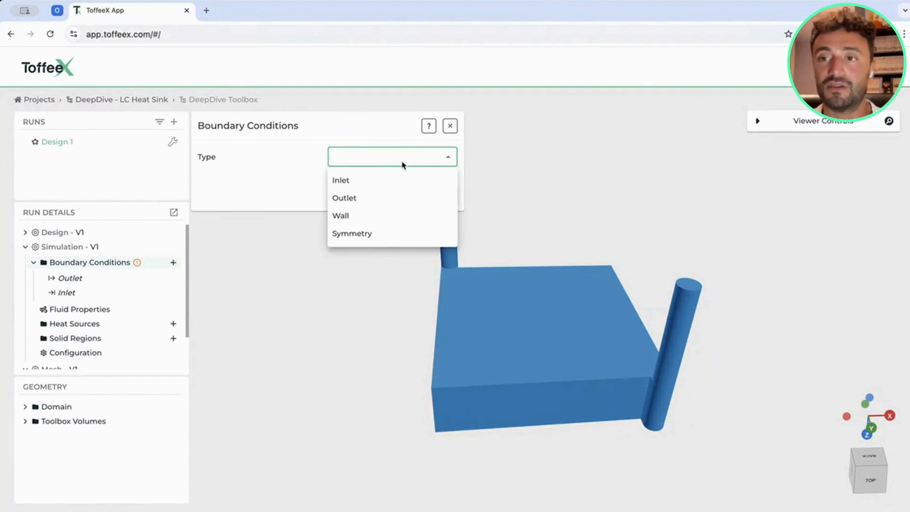
{"action": "left_click", "coordinate": [340, 215]}
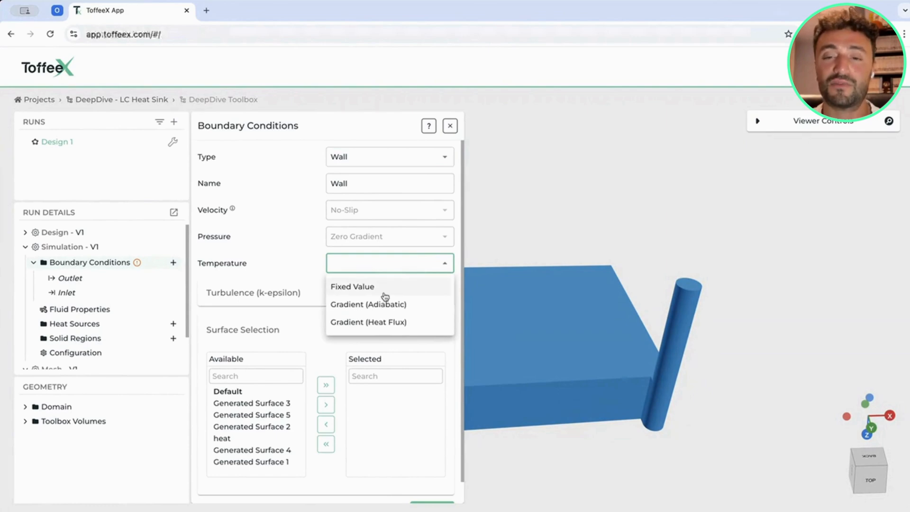
{"action": "left_click", "coordinate": [367, 322]}
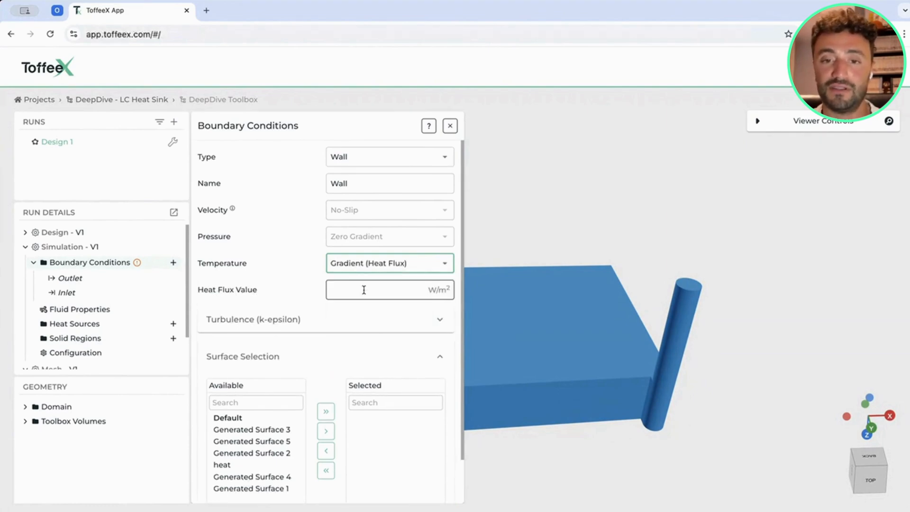
{"action": "left_click", "coordinate": [389, 263]}
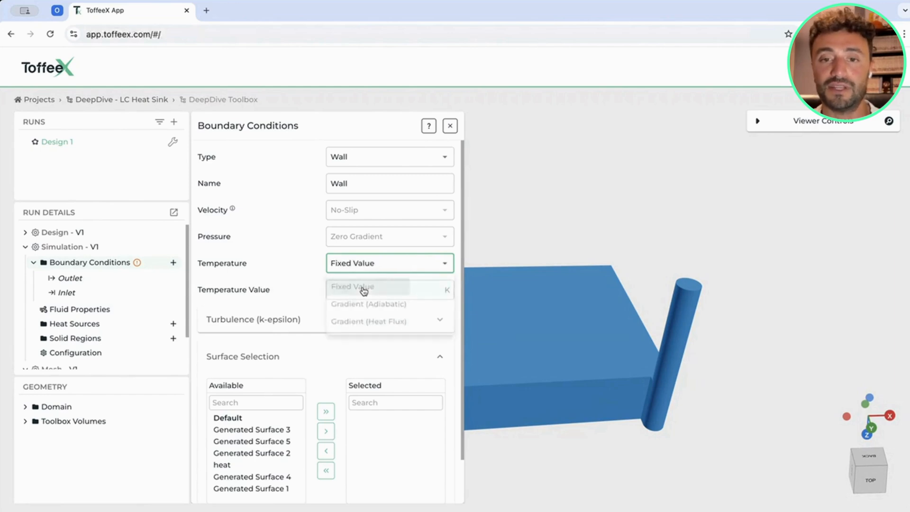
{"action": "left_click", "coordinate": [353, 286]}
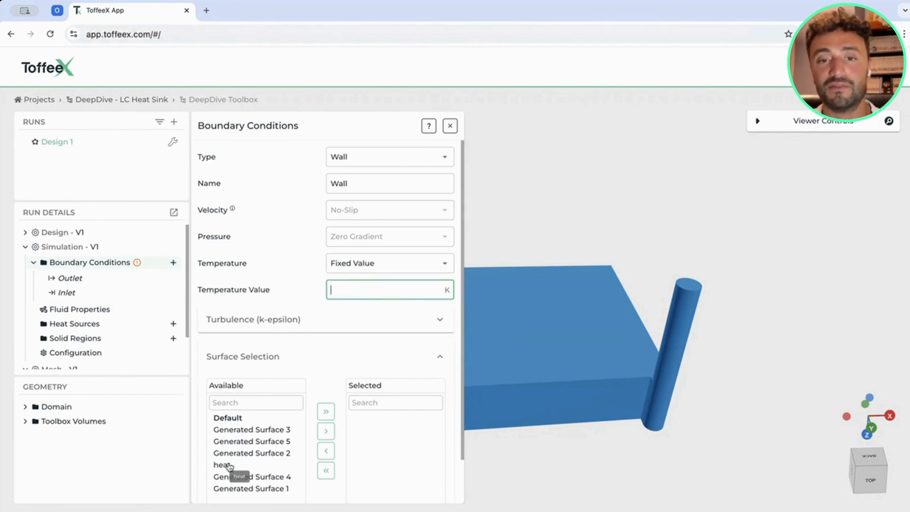
{"action": "left_click", "coordinate": [326, 431]}
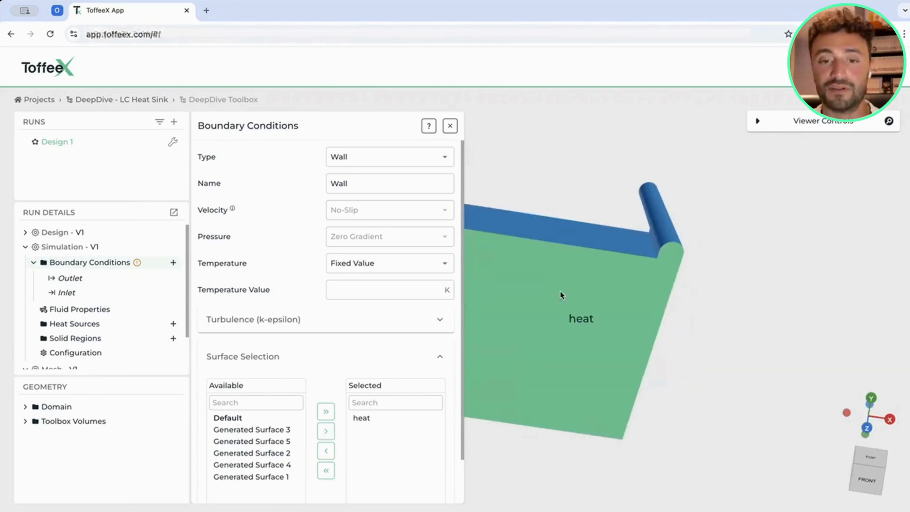
{"action": "left_click", "coordinate": [389, 290]}
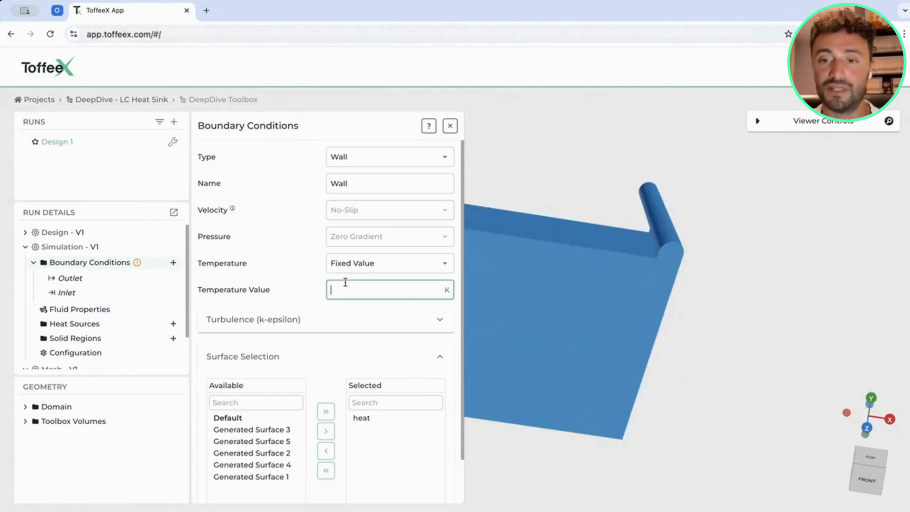
{"action": "type", "text": "370"}
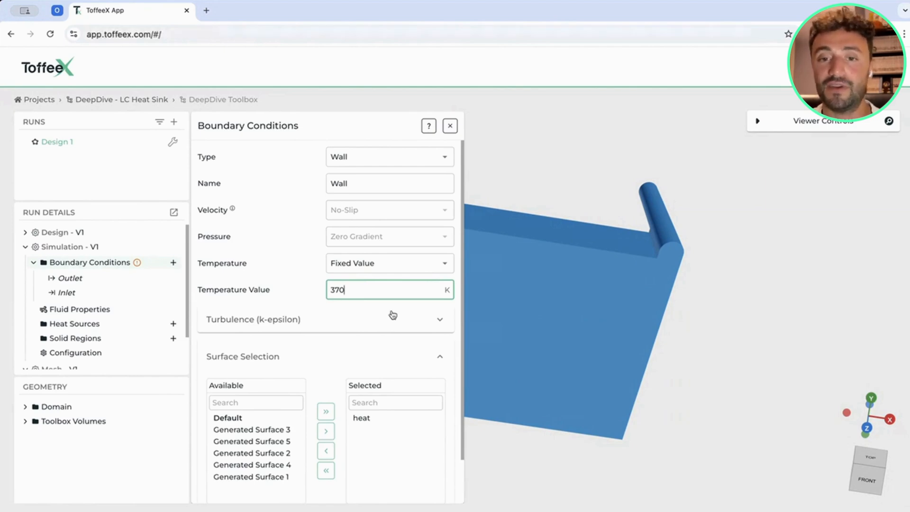
{"action": "type", "text": "340"}
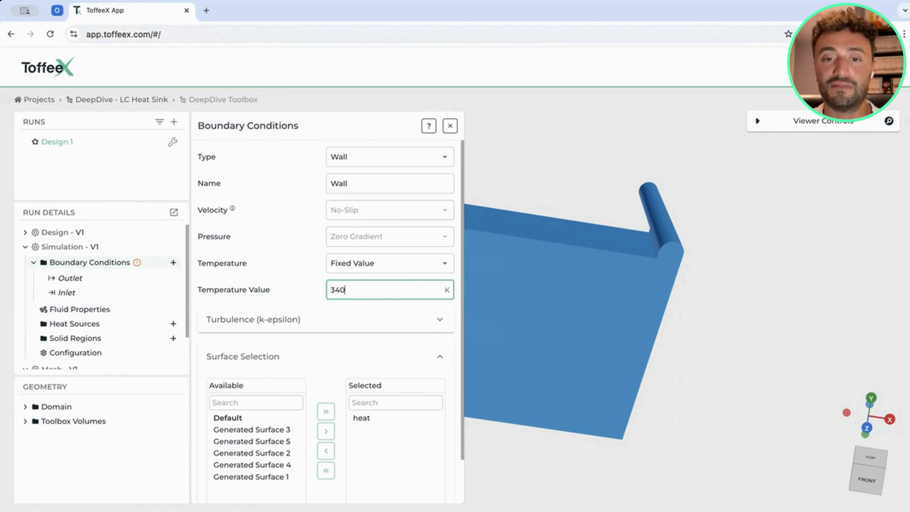
{"action": "mouse_move", "coordinate": [420, 283]}
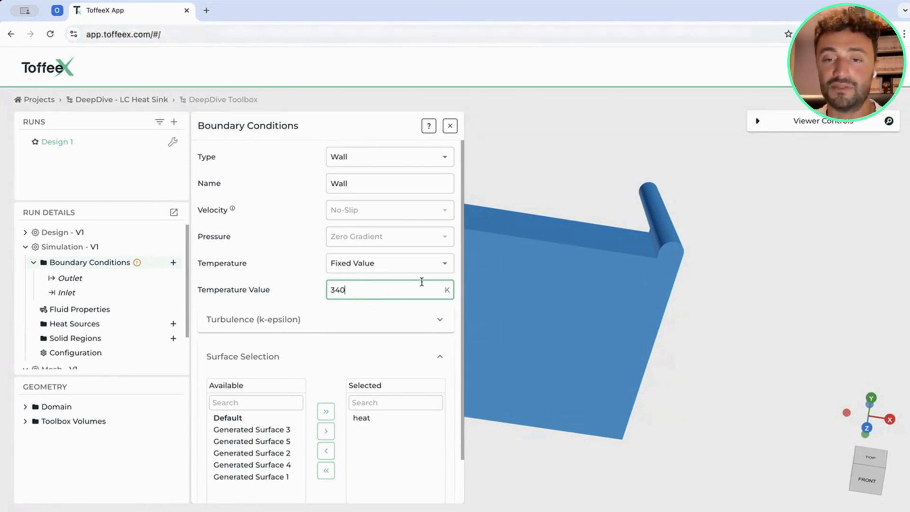
{"action": "mouse_move", "coordinate": [457, 275]}
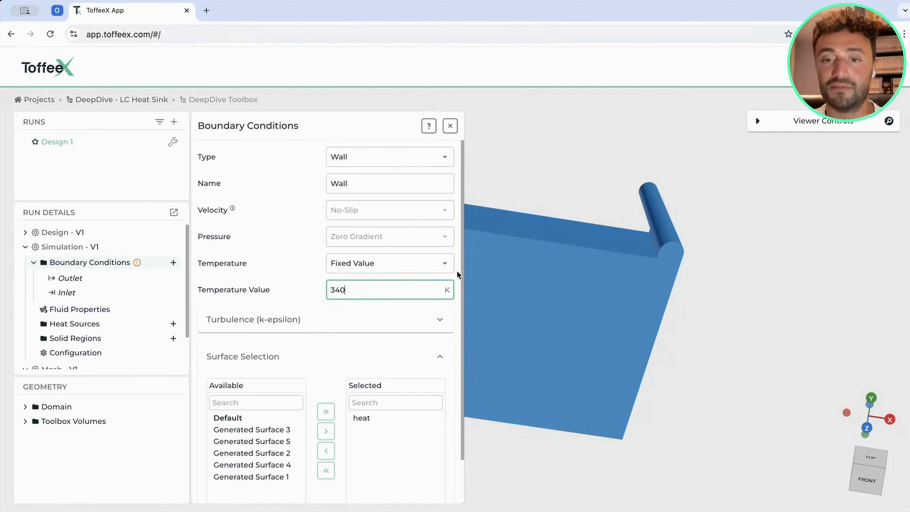
{"action": "left_click", "coordinate": [449, 125]}
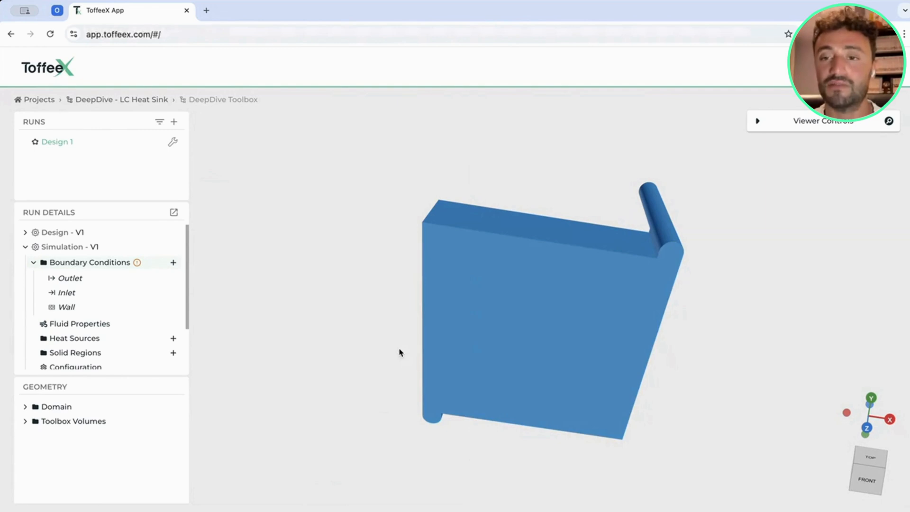
{"action": "mouse_move", "coordinate": [364, 301]}
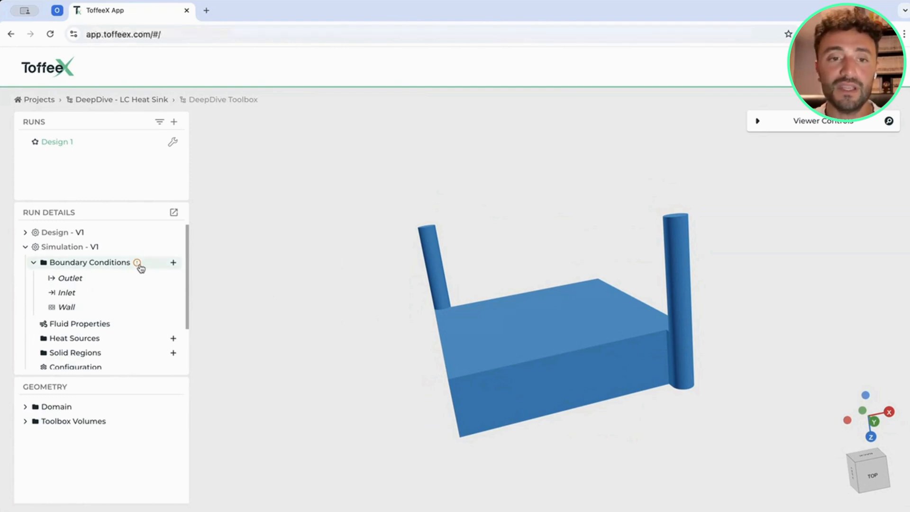
Step: Create a wall boundary condition with adiabatic temperature gradient on all remaining surfaces
{"action": "left_click", "coordinate": [173, 263]}
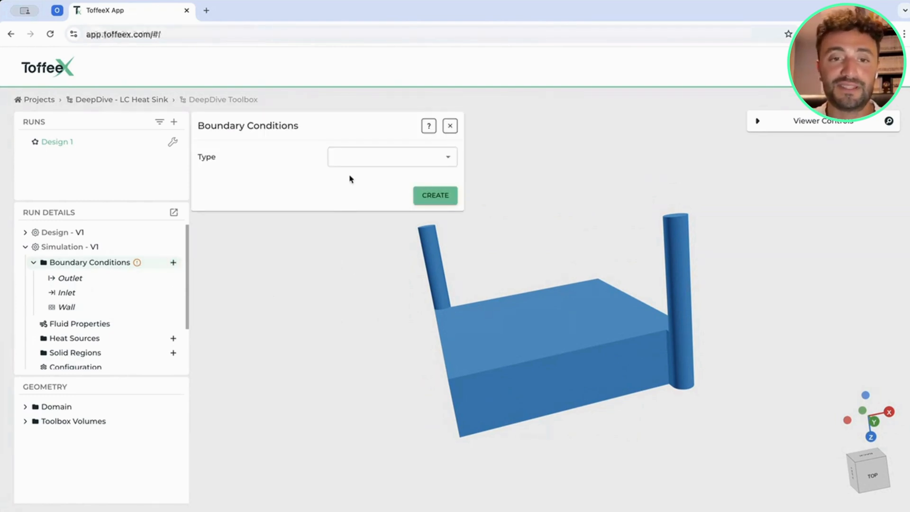
{"action": "left_click", "coordinate": [392, 157]}
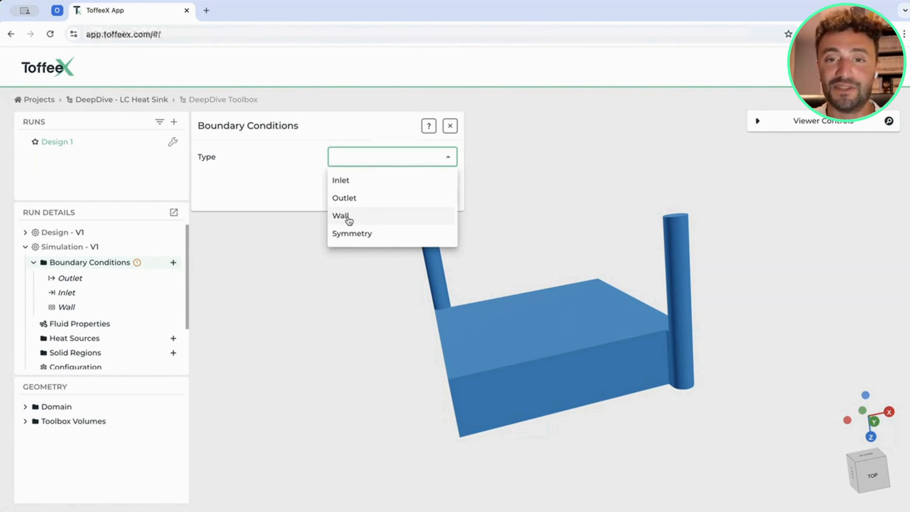
{"action": "left_click", "coordinate": [341, 215]}
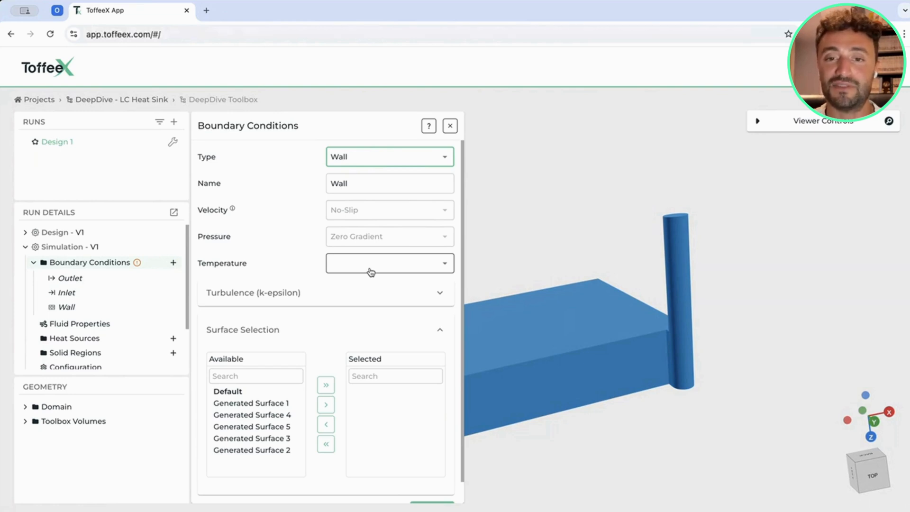
{"action": "left_click", "coordinate": [389, 263]}
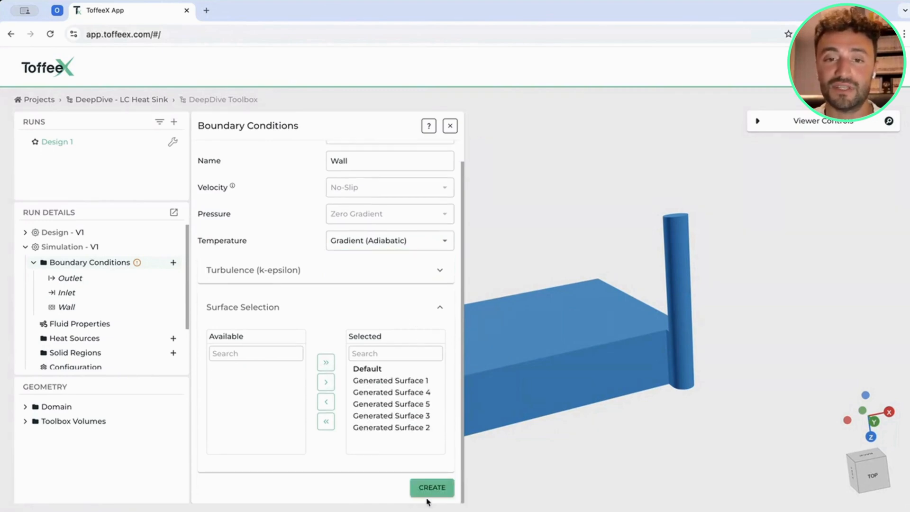
{"action": "left_click", "coordinate": [432, 487]}
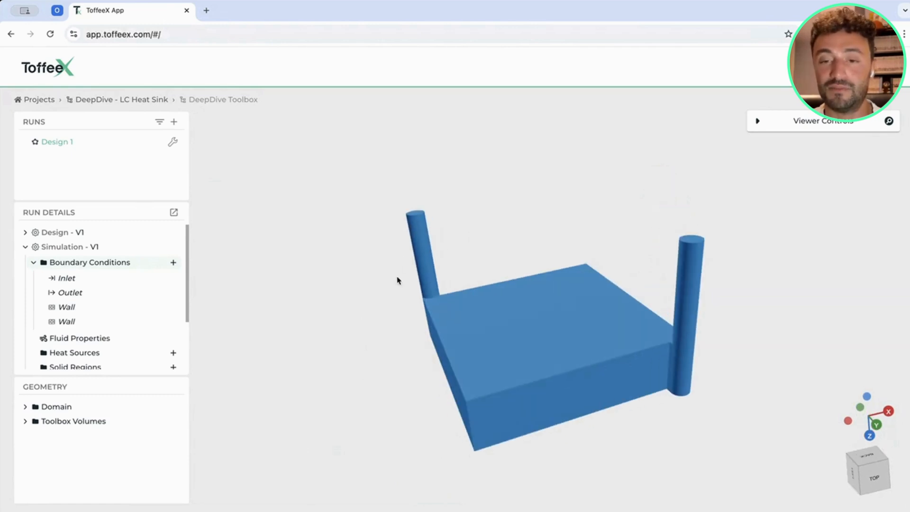
{"action": "mouse_move", "coordinate": [416, 216]}
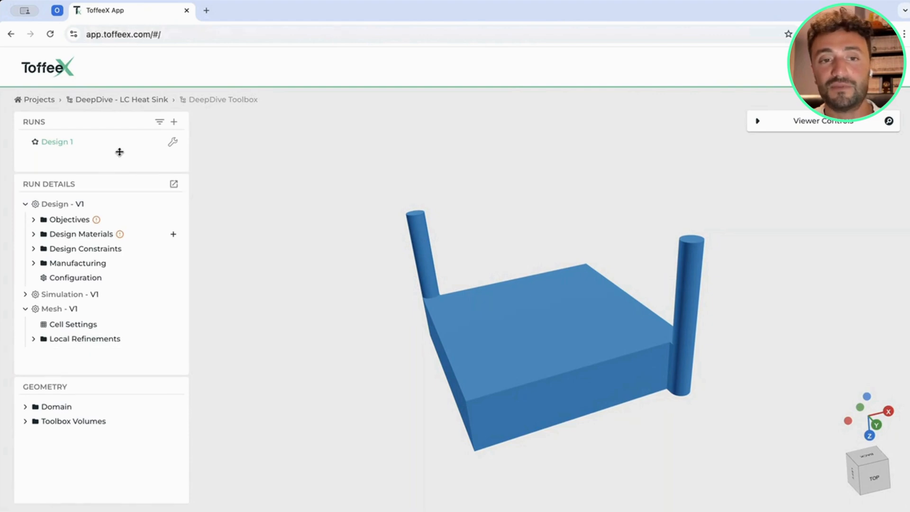
{"action": "mouse_move", "coordinate": [232, 305]}
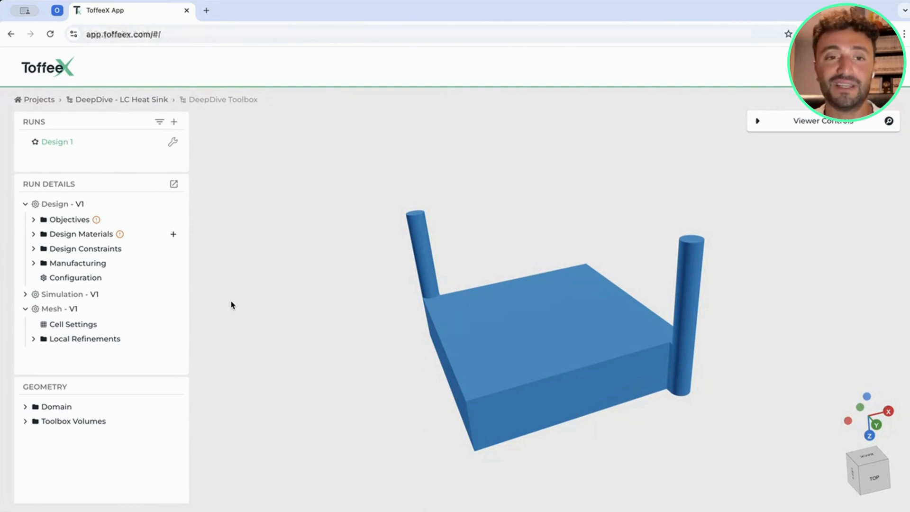
{"action": "mouse_move", "coordinate": [81, 234]}
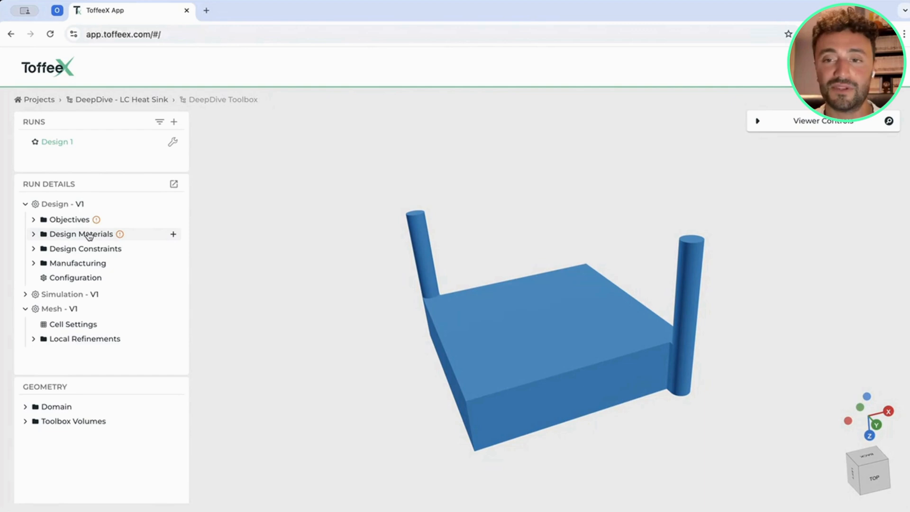
Step: Confirm aluminum as the default design material under Design Materials
{"action": "left_click", "coordinate": [33, 234]}
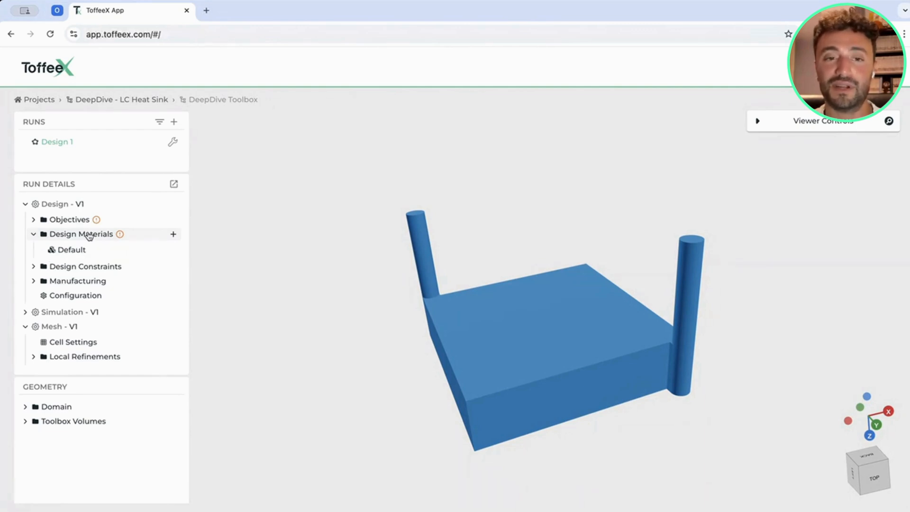
{"action": "left_click", "coordinate": [72, 250]}
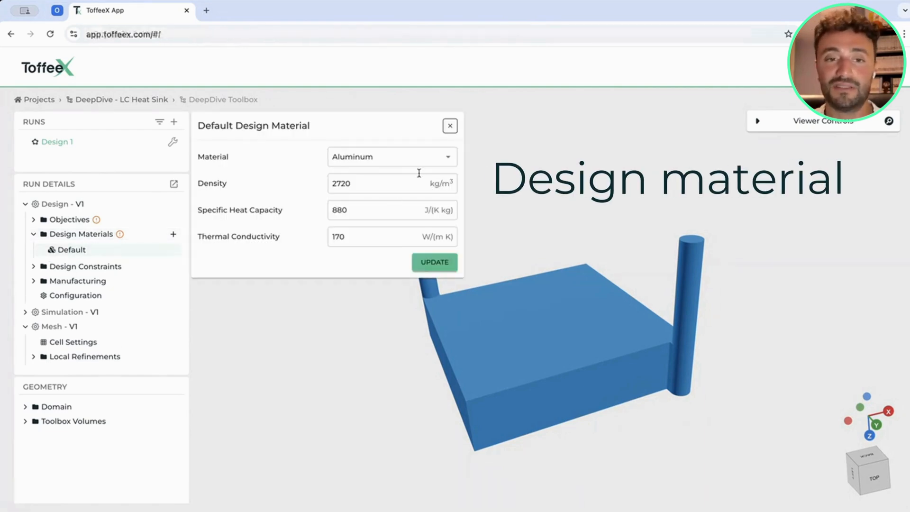
{"action": "left_click", "coordinate": [433, 263]}
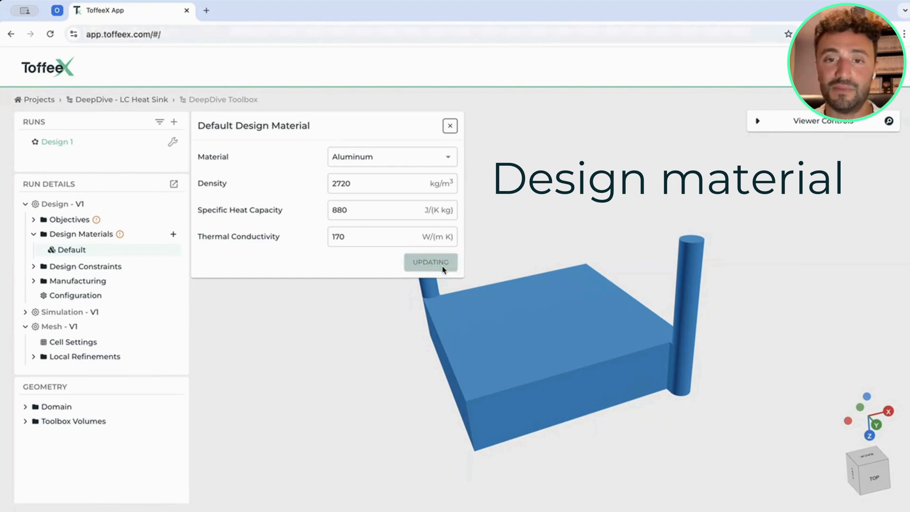
{"action": "left_click", "coordinate": [431, 262]}
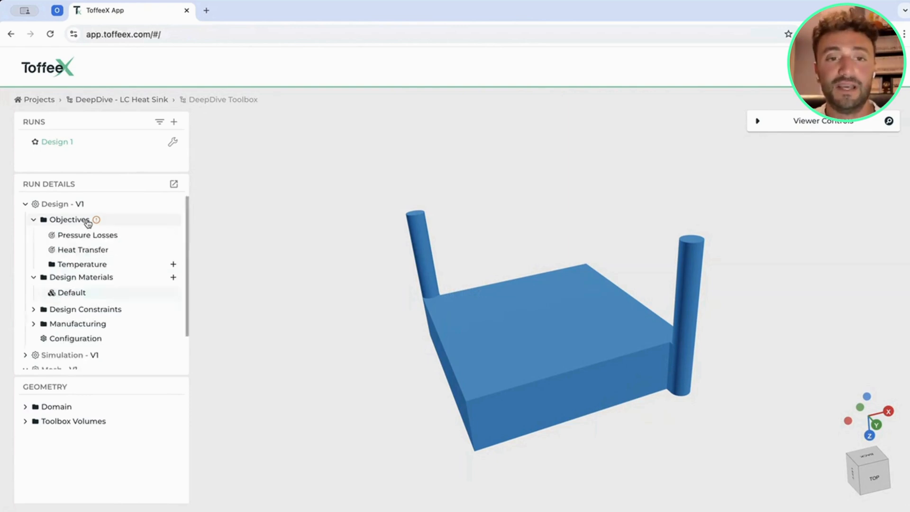
Step: Set the pressure losses objective to minimise with weight 1
{"action": "left_click", "coordinate": [172, 265]}
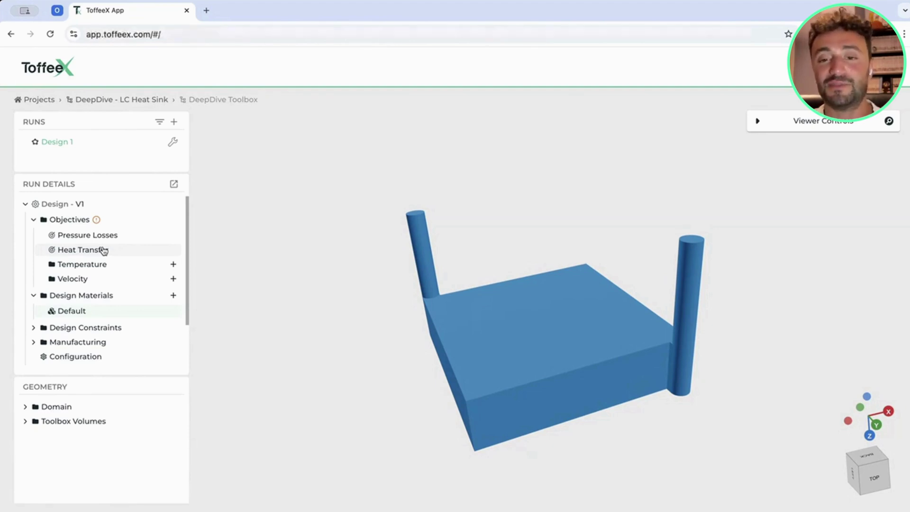
{"action": "mouse_move", "coordinate": [115, 251]}
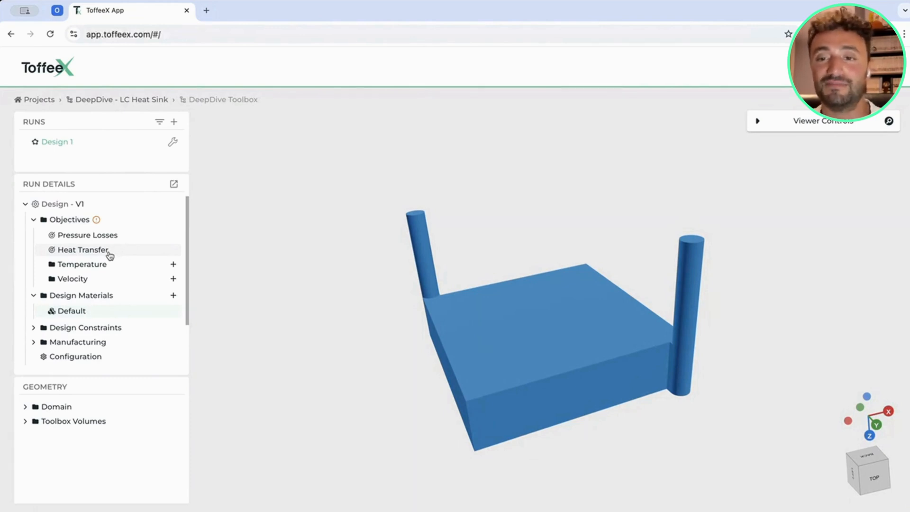
{"action": "left_click", "coordinate": [87, 235]}
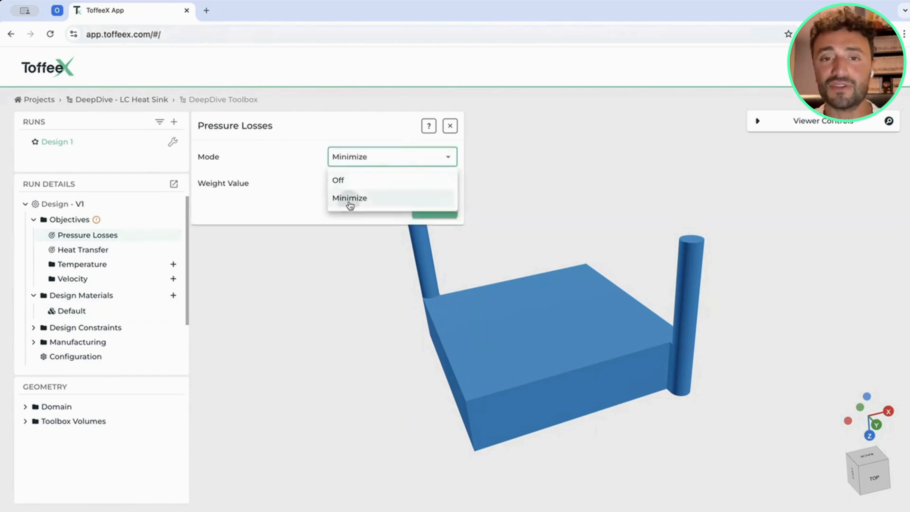
{"action": "left_click", "coordinate": [348, 198]}
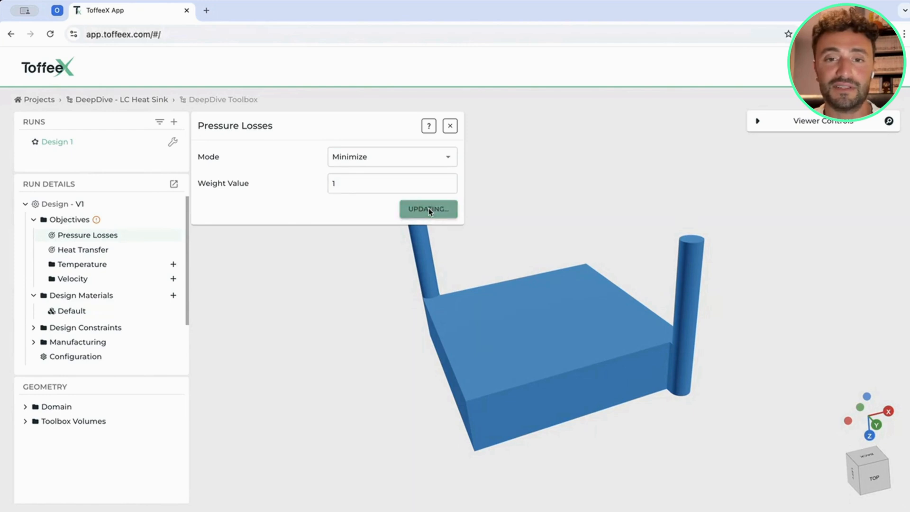
Step: Set the heat transfer objective to maximise with weight 500
{"action": "left_click", "coordinate": [82, 249]}
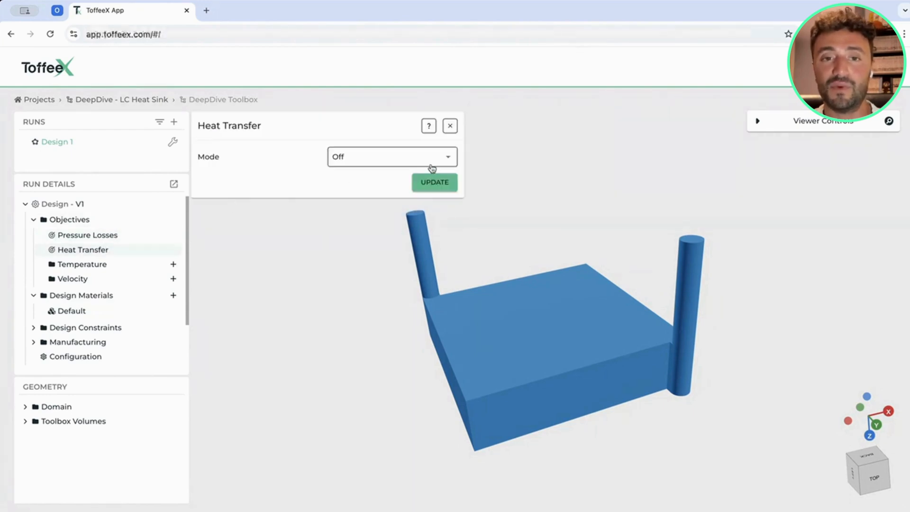
{"action": "left_click", "coordinate": [391, 156]}
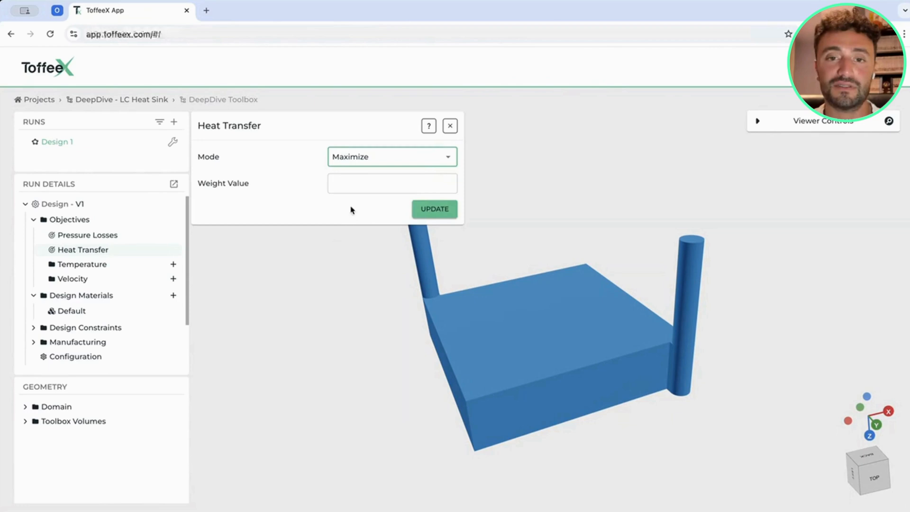
{"action": "type", "text": "500"}
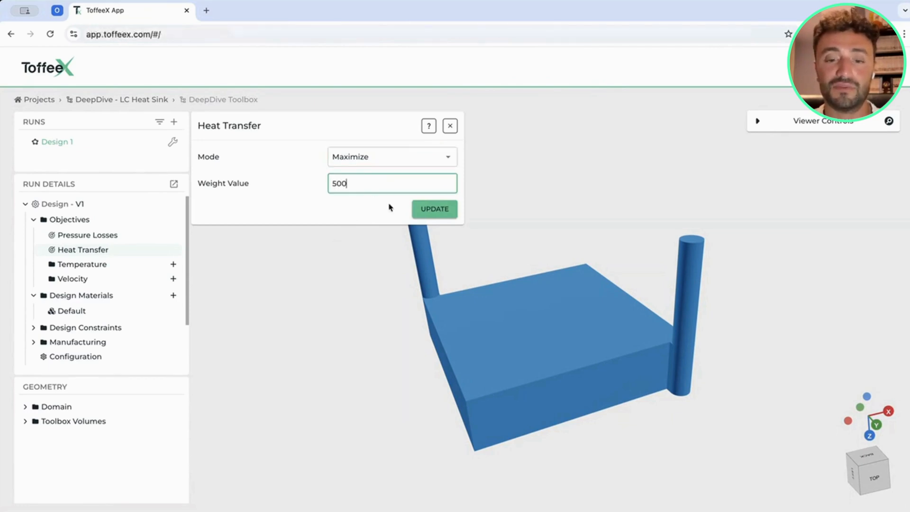
{"action": "left_click", "coordinate": [434, 208]}
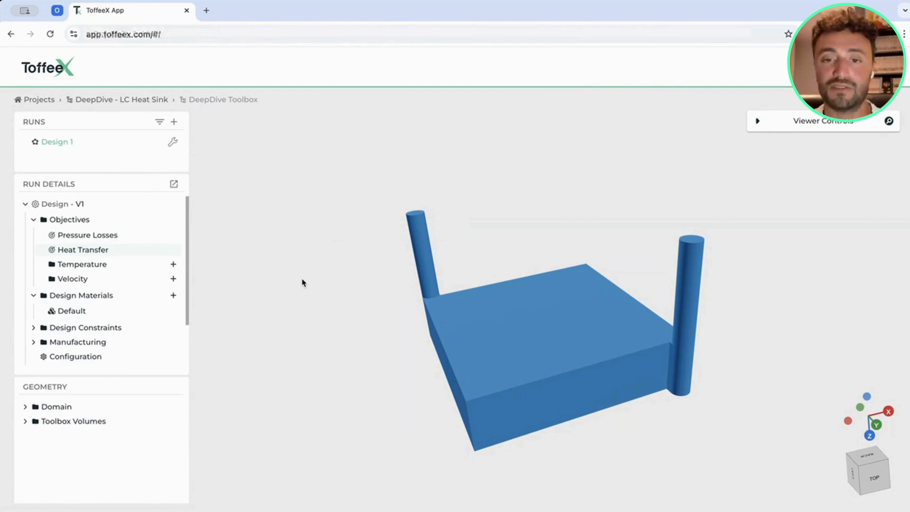
{"action": "mouse_move", "coordinate": [146, 264]}
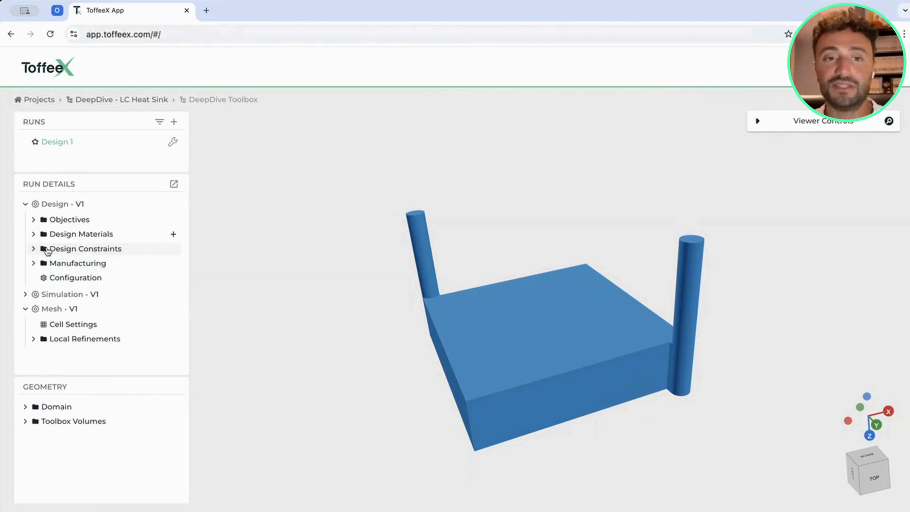
Step: Expand design constraints and choose Specify by Length for minimum feature size
{"action": "left_click", "coordinate": [33, 249]}
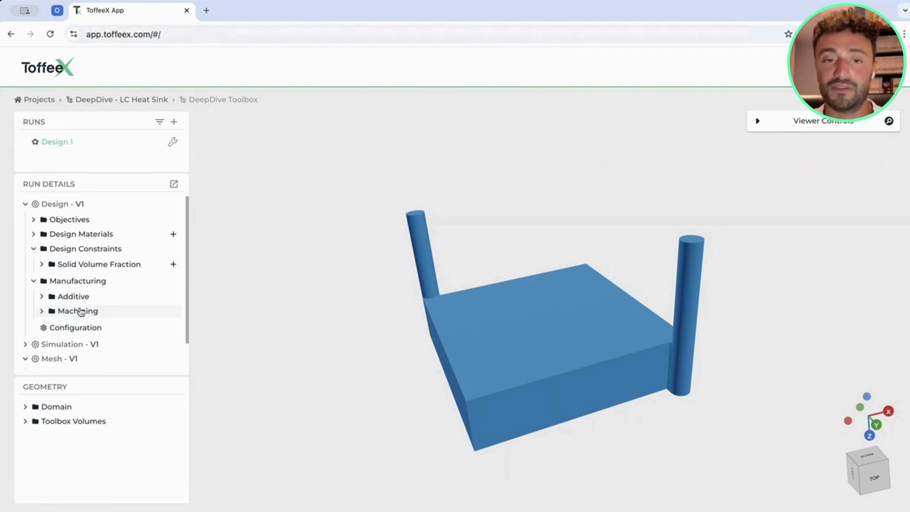
{"action": "left_click", "coordinate": [73, 296]}
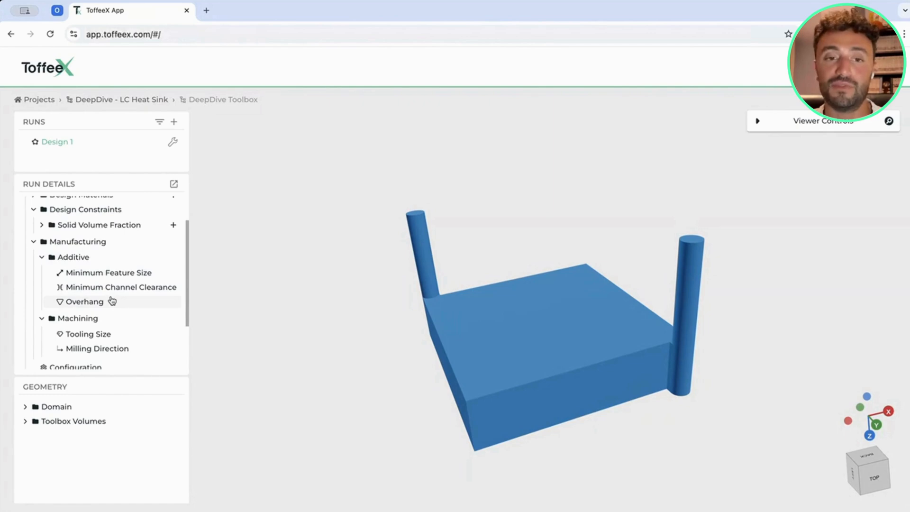
{"action": "mouse_move", "coordinate": [93, 308]}
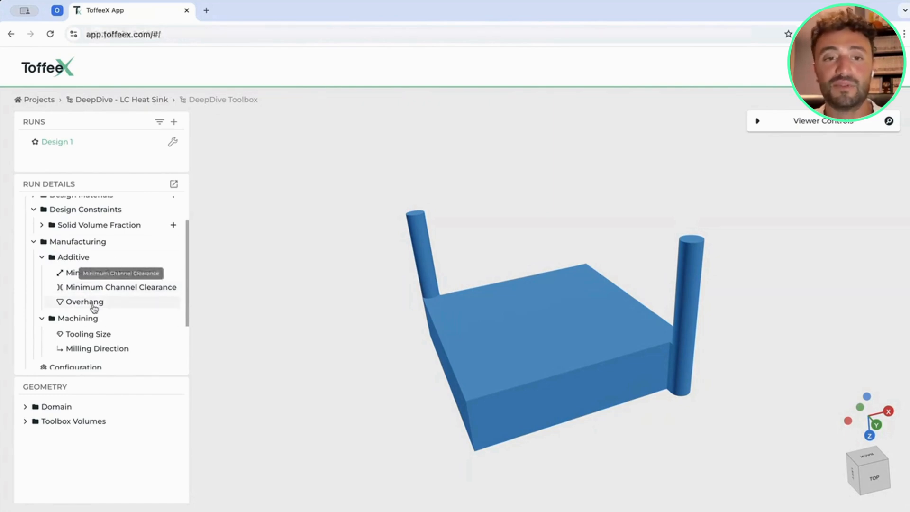
{"action": "mouse_move", "coordinate": [108, 273]}
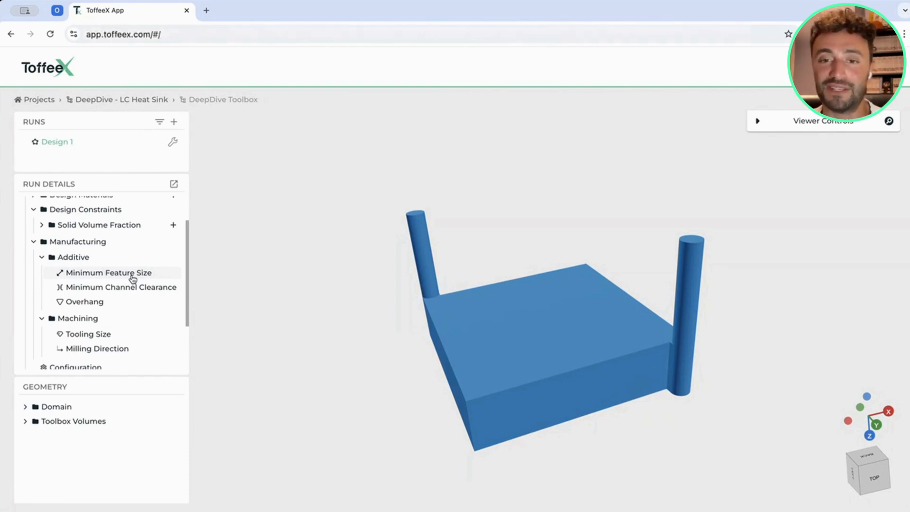
{"action": "left_click", "coordinate": [109, 272]}
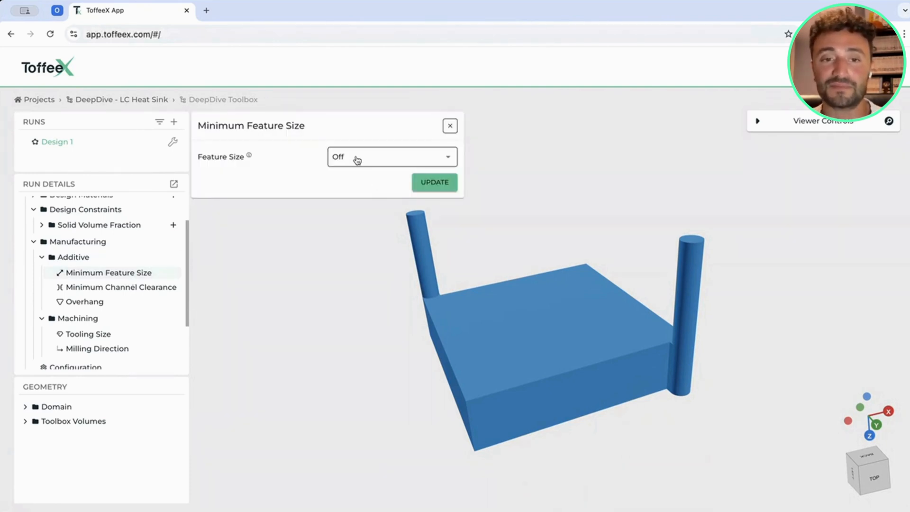
{"action": "left_click", "coordinate": [391, 156]}
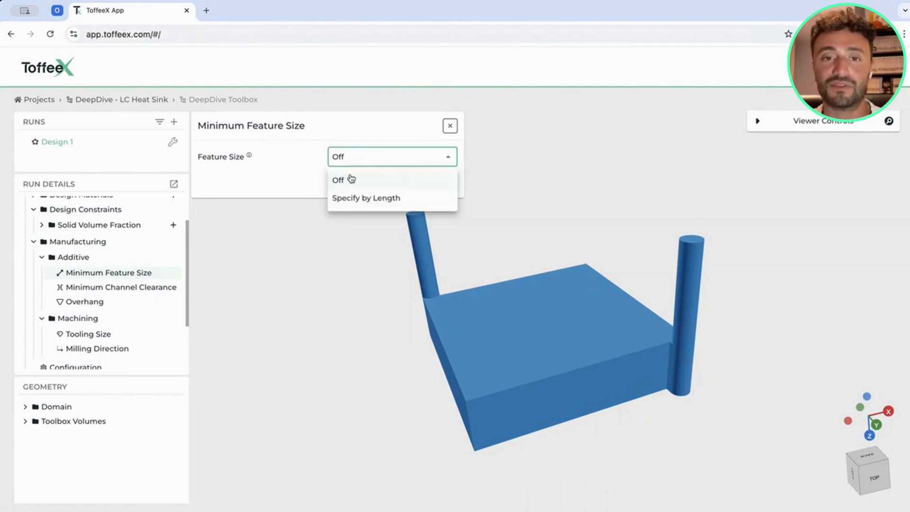
{"action": "left_click", "coordinate": [366, 197]}
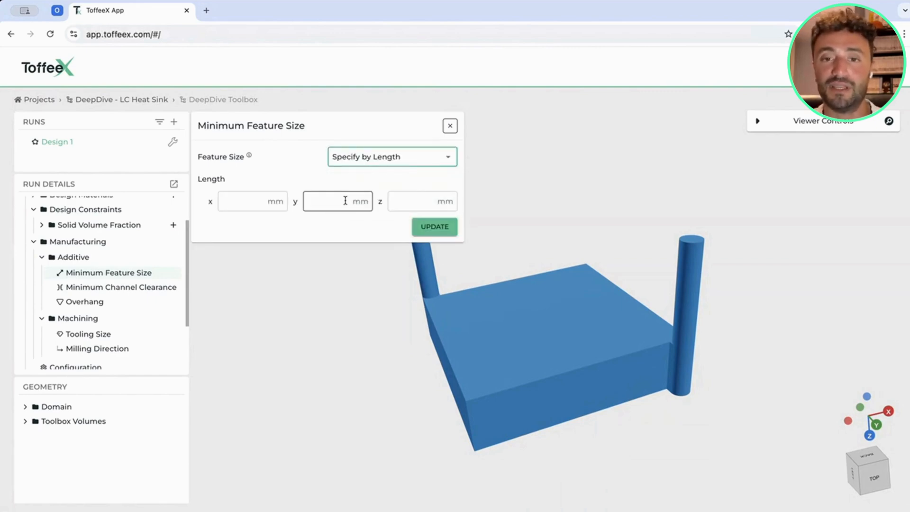
Step: Close minimum feature size unapplied and open the overhang constraint settings
{"action": "left_click", "coordinate": [422, 201]}
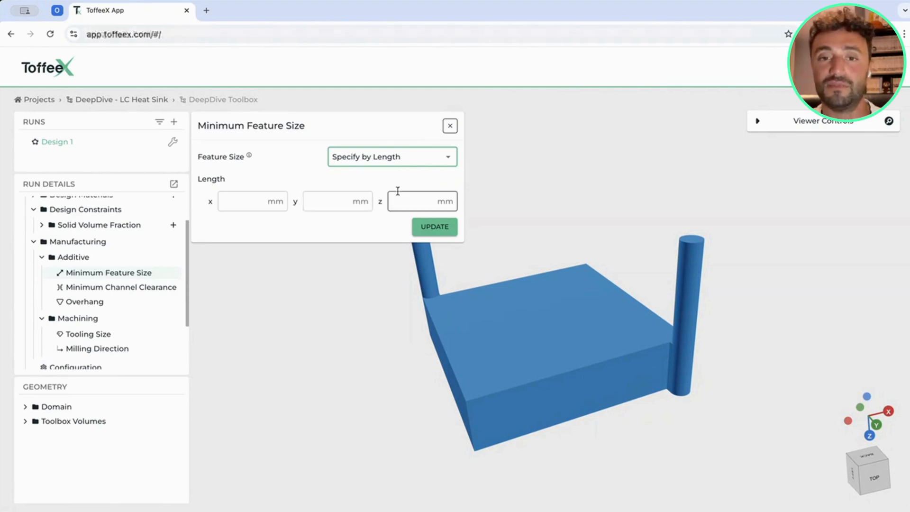
{"action": "mouse_move", "coordinate": [450, 128]}
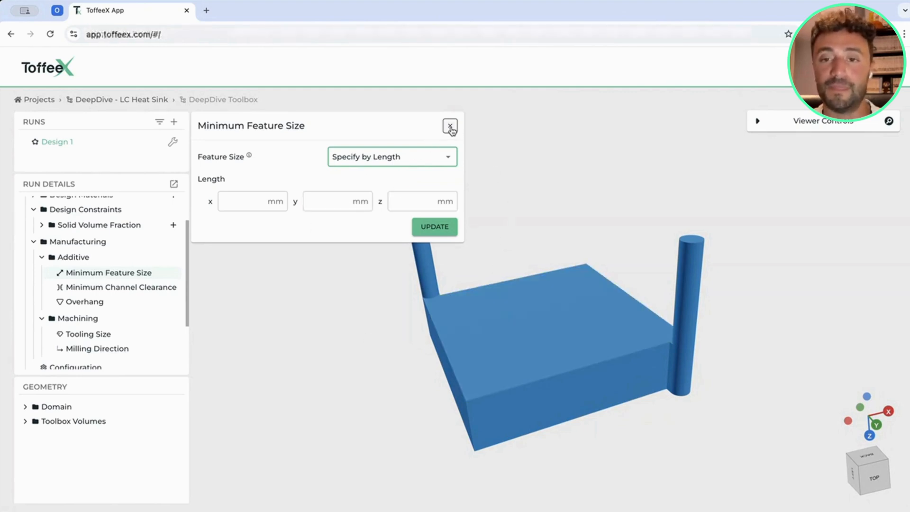
{"action": "left_click", "coordinate": [450, 126]}
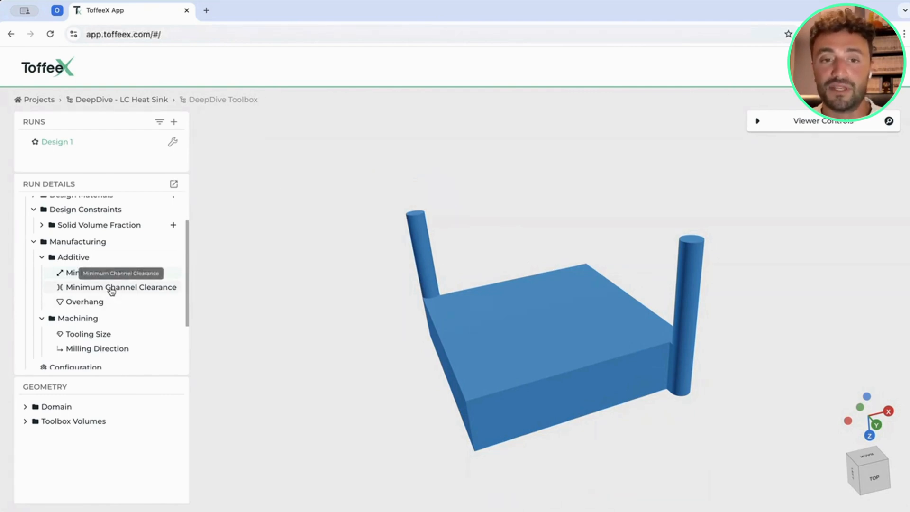
{"action": "mouse_move", "coordinate": [84, 302]}
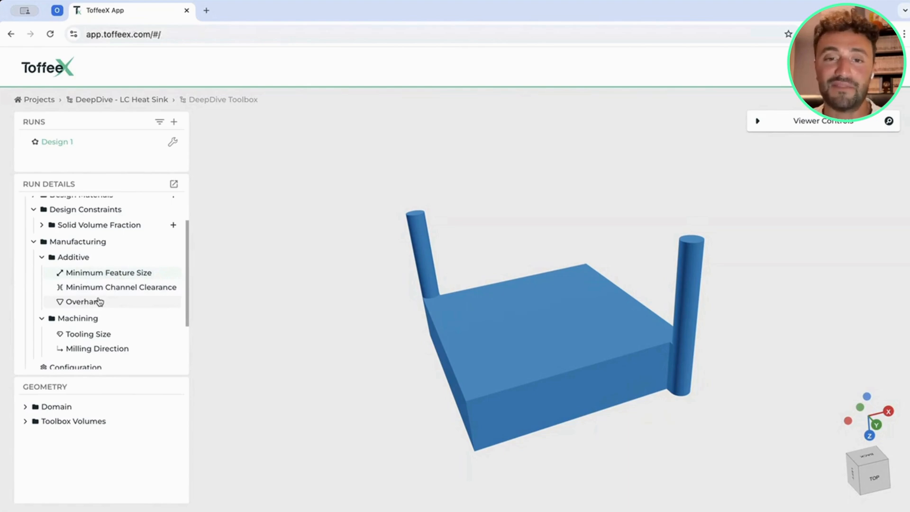
{"action": "left_click", "coordinate": [84, 302]}
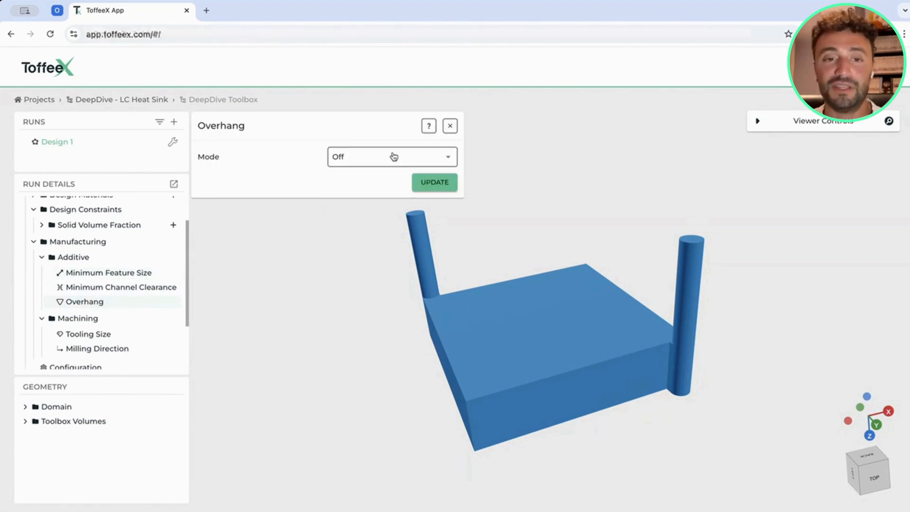
Step: Set the overhang constraint by angle at 50 deg, direction 0 0 -1, with heat as supporting surface
{"action": "left_click", "coordinate": [392, 157]}
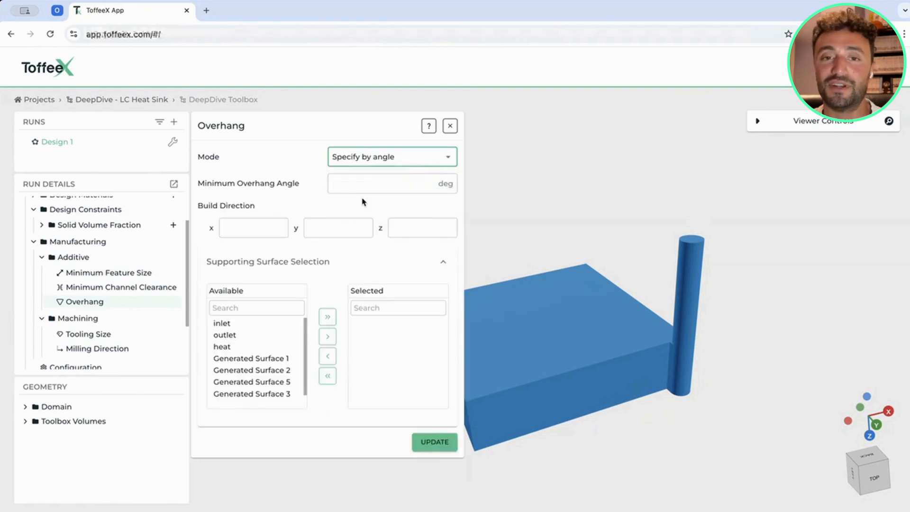
{"action": "left_click", "coordinate": [392, 183]}
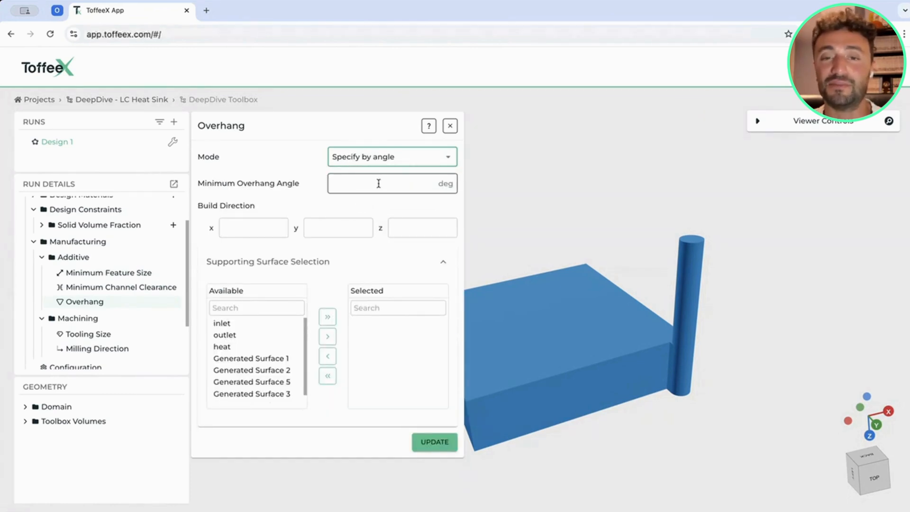
{"action": "mouse_move", "coordinate": [772, 471]}
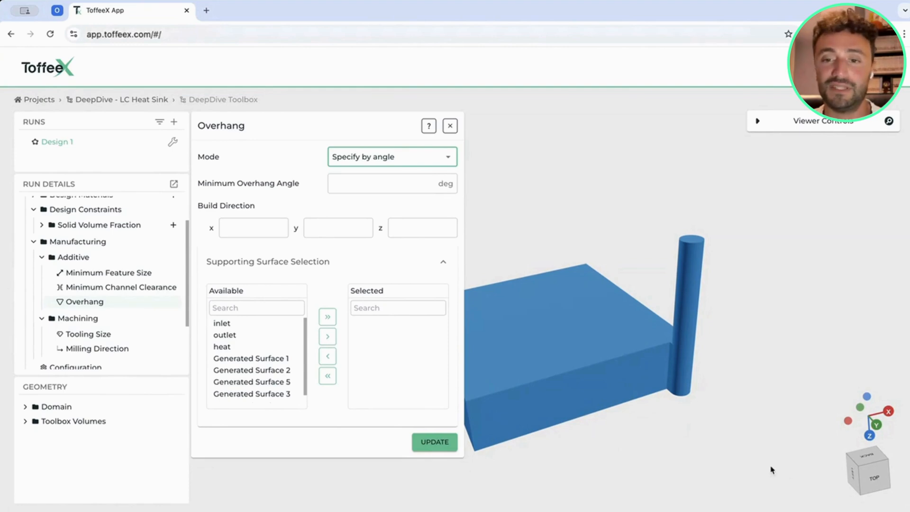
{"action": "mouse_move", "coordinate": [851, 396]}
{"action": "type", "text": "0"}
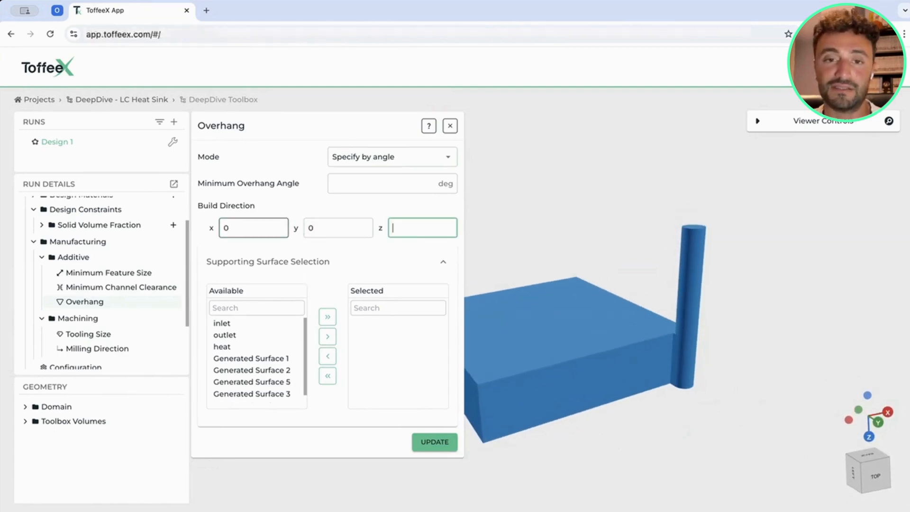
{"action": "type", "text": "-1"}
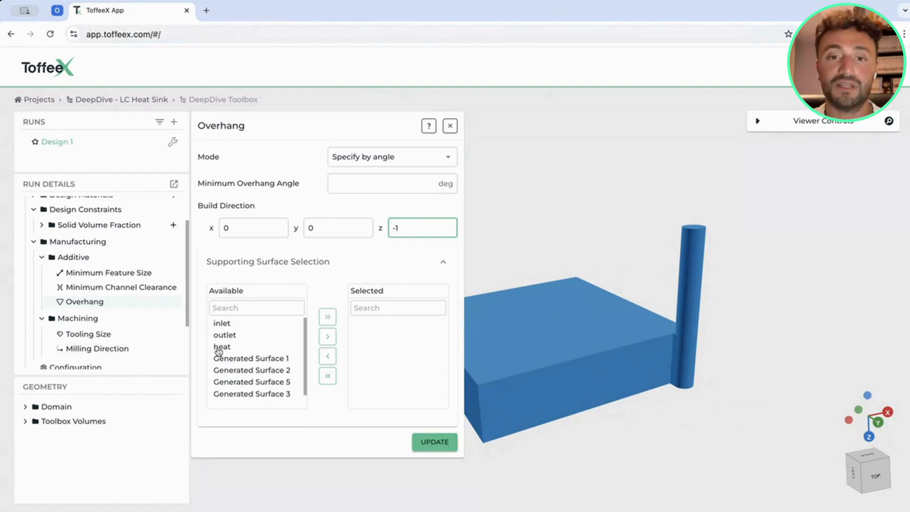
{"action": "left_click", "coordinate": [327, 336]}
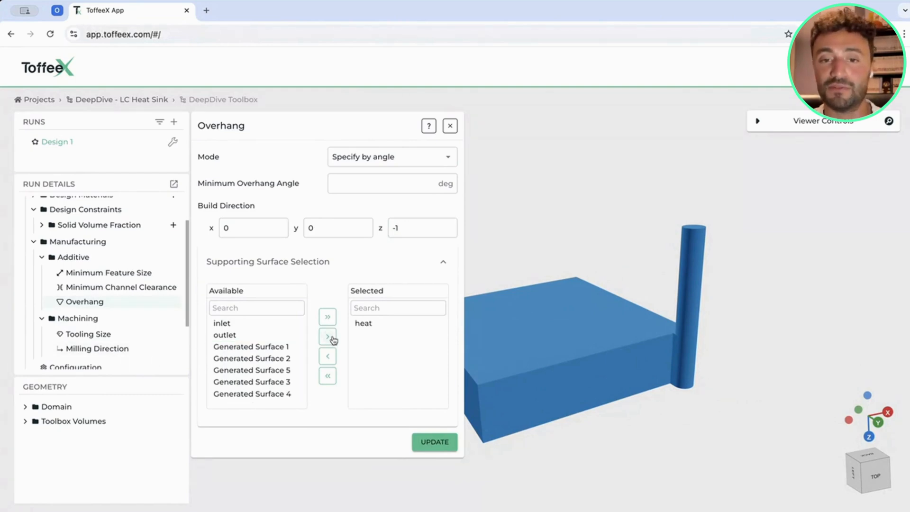
{"action": "left_click", "coordinate": [392, 183]}
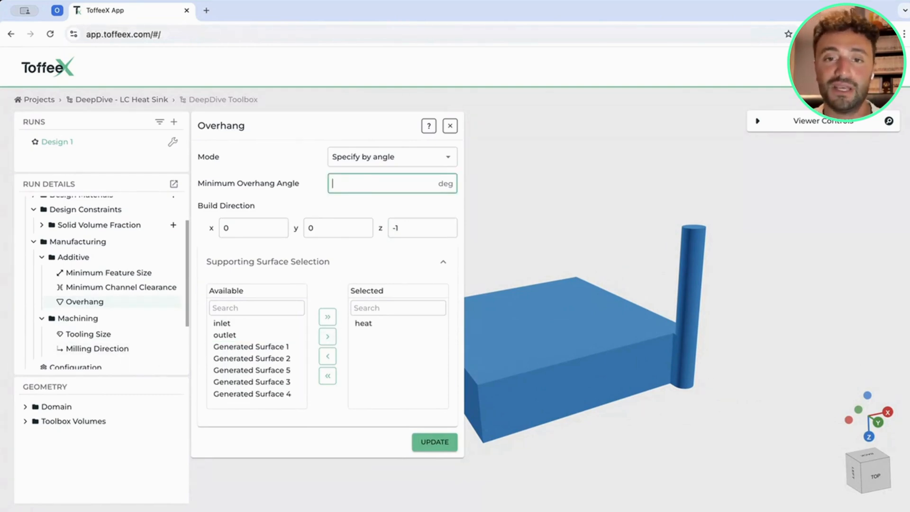
{"action": "type", "text": "50"}
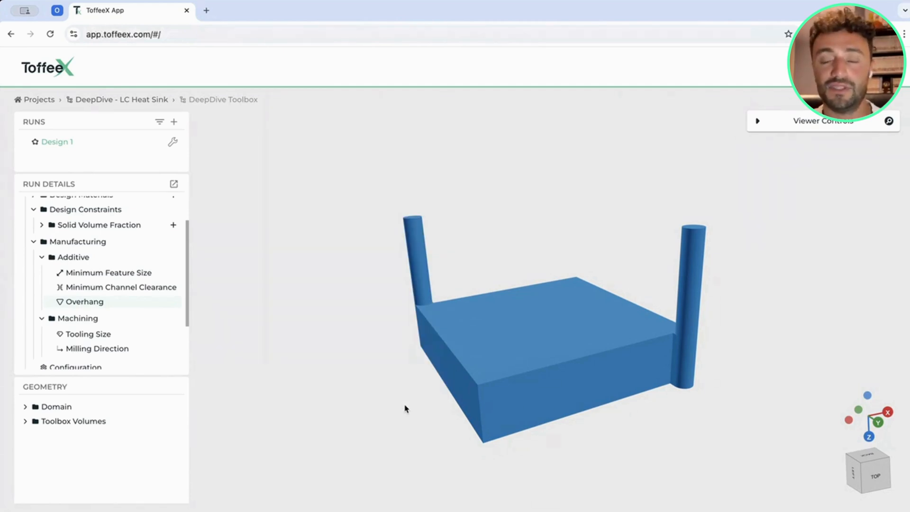
{"action": "mouse_move", "coordinate": [139, 286]}
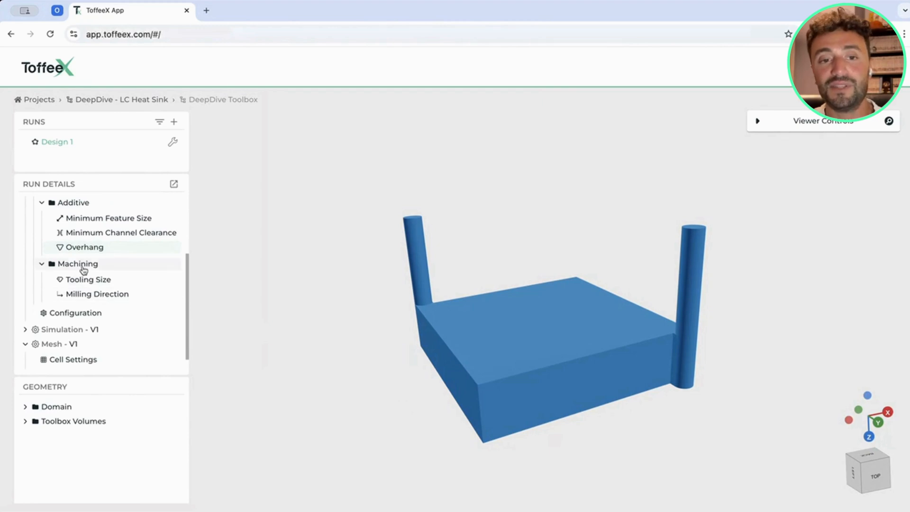
Step: Bring up the Milling Direction settings for the design
{"action": "left_click", "coordinate": [98, 294]}
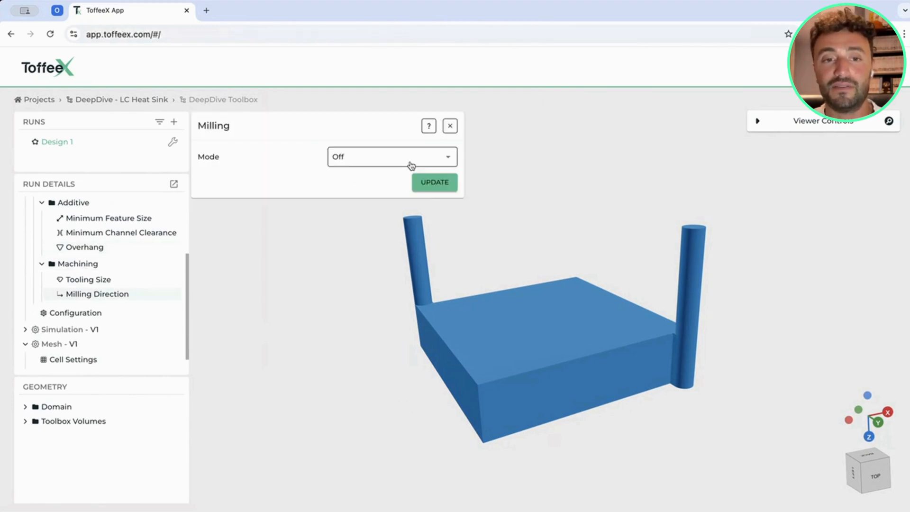
Step: Try Milling Mode On, then close the milling settings without applying
{"action": "left_click", "coordinate": [391, 157]}
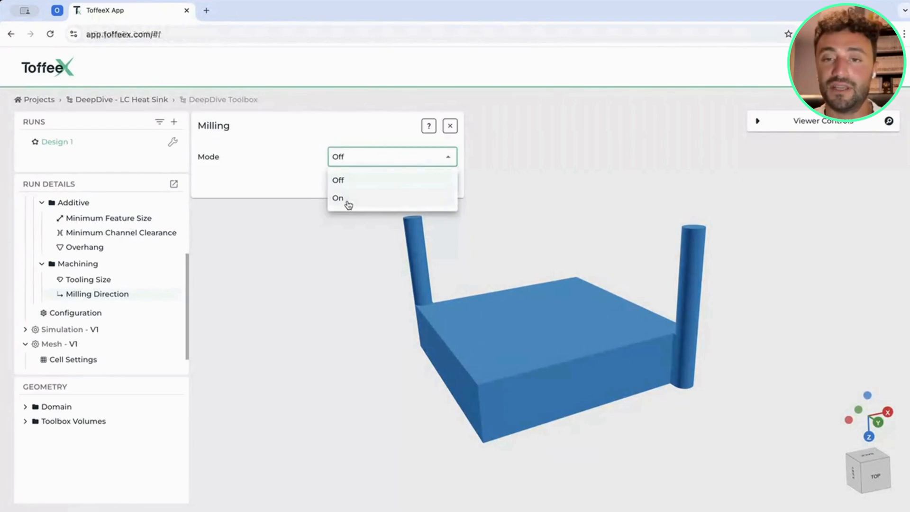
{"action": "left_click", "coordinate": [337, 197]}
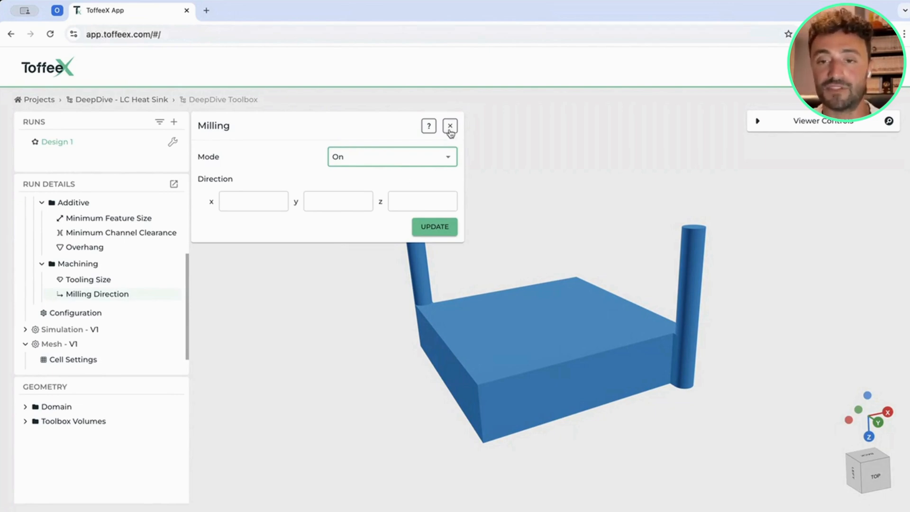
{"action": "left_click", "coordinate": [450, 126]}
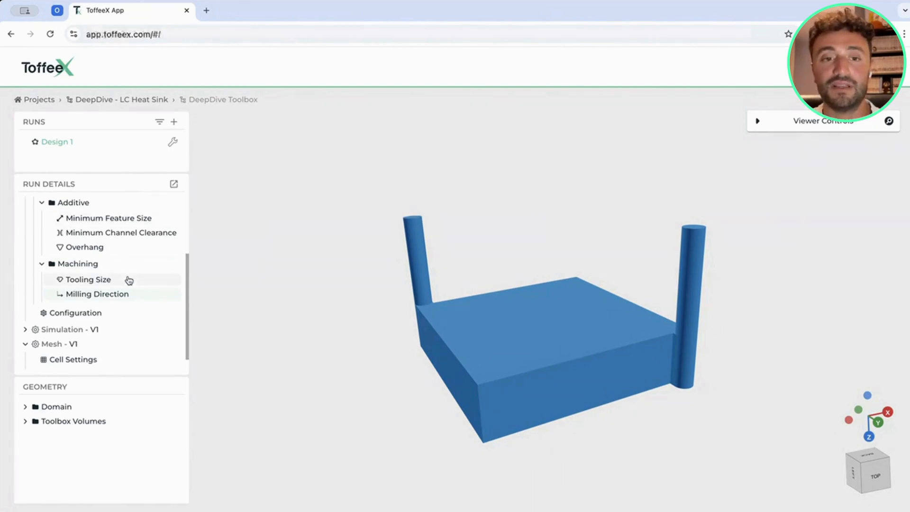
Step: Review the run configuration at 5000 design iterations and bring up the Design 1 launch setup
{"action": "left_click", "coordinate": [75, 312]}
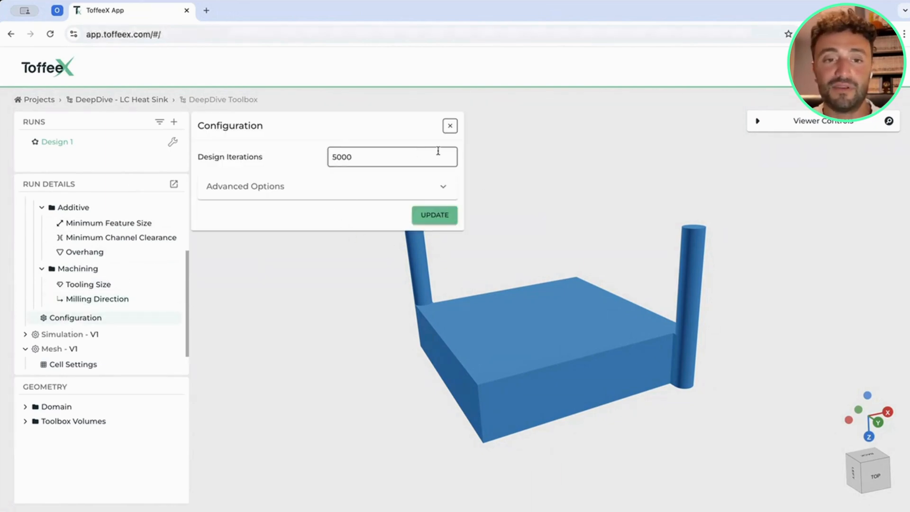
{"action": "left_click", "coordinate": [450, 125]}
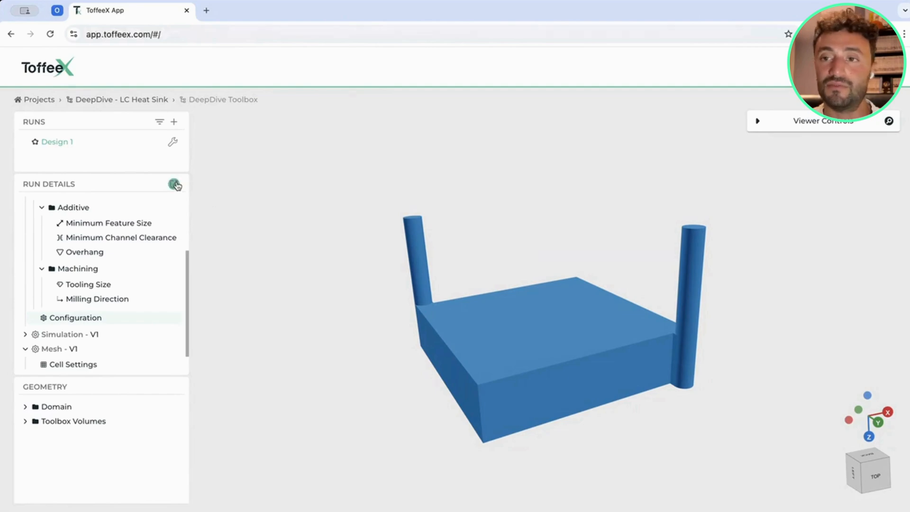
{"action": "left_click", "coordinate": [174, 185]}
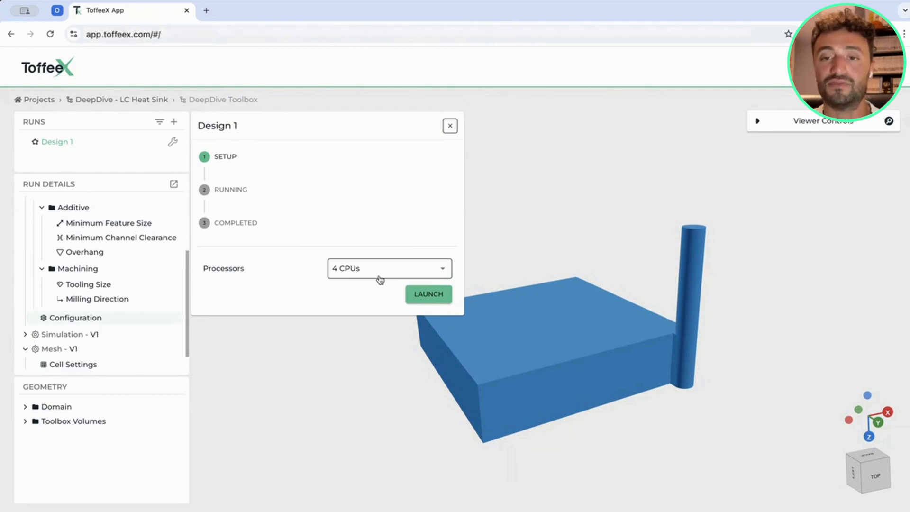
{"action": "mouse_move", "coordinate": [386, 274]}
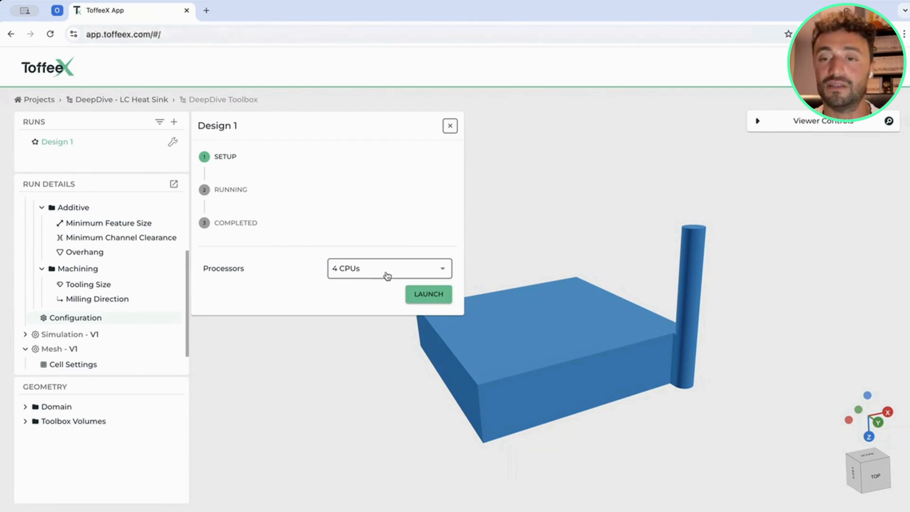
{"action": "left_click", "coordinate": [389, 269]}
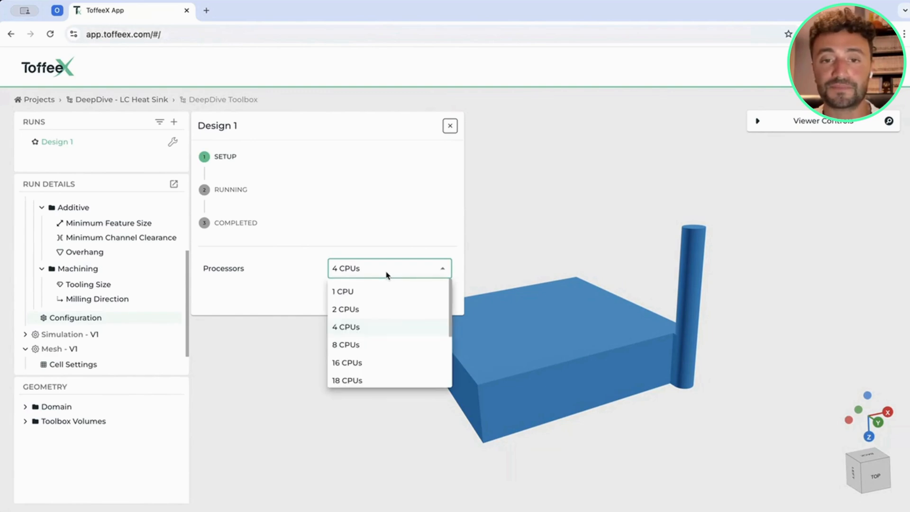
{"action": "left_click", "coordinate": [345, 344]}
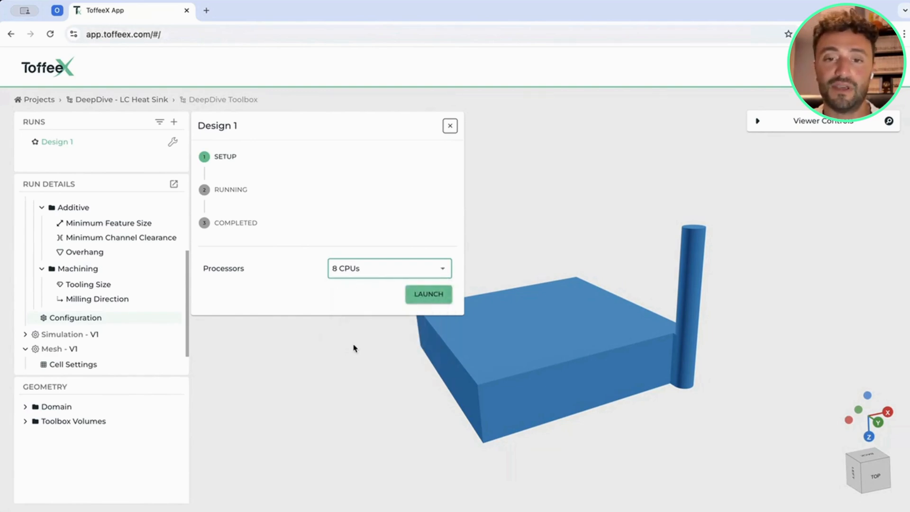
{"action": "mouse_move", "coordinate": [429, 294]}
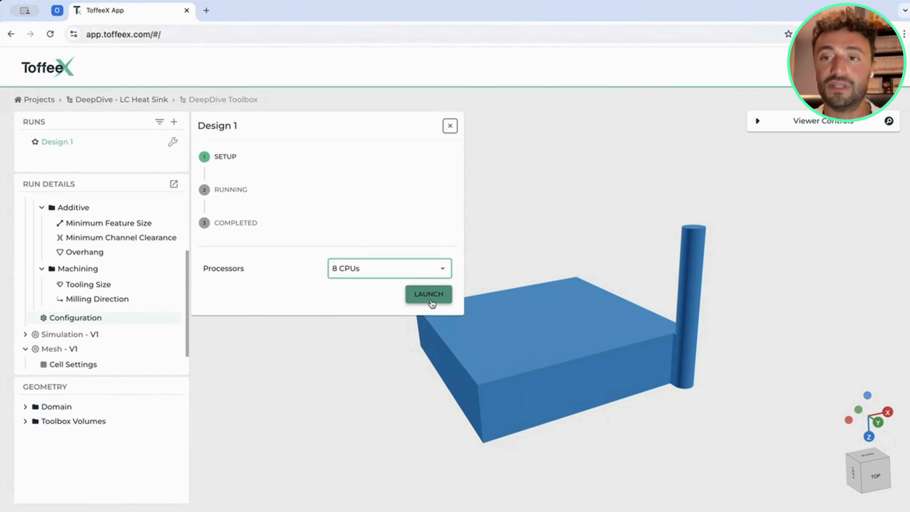
{"action": "left_click", "coordinate": [428, 294]}
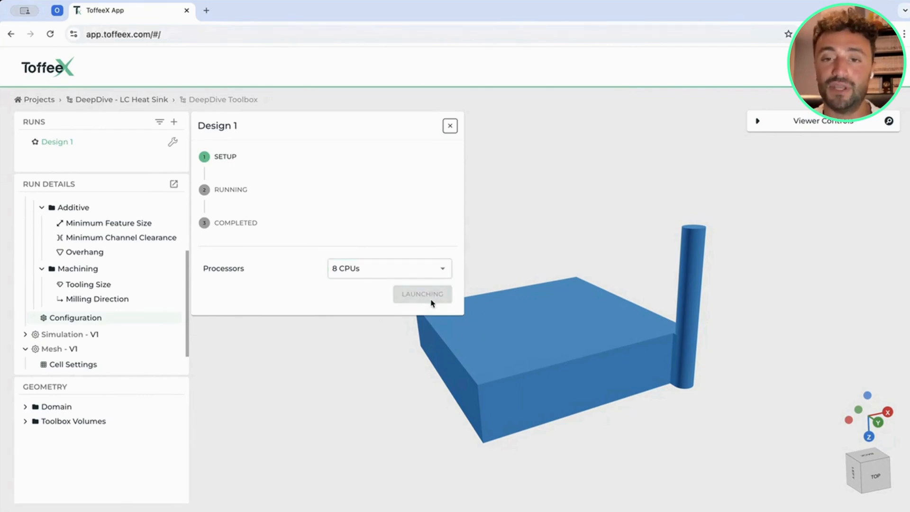
{"action": "left_click", "coordinate": [423, 293]}
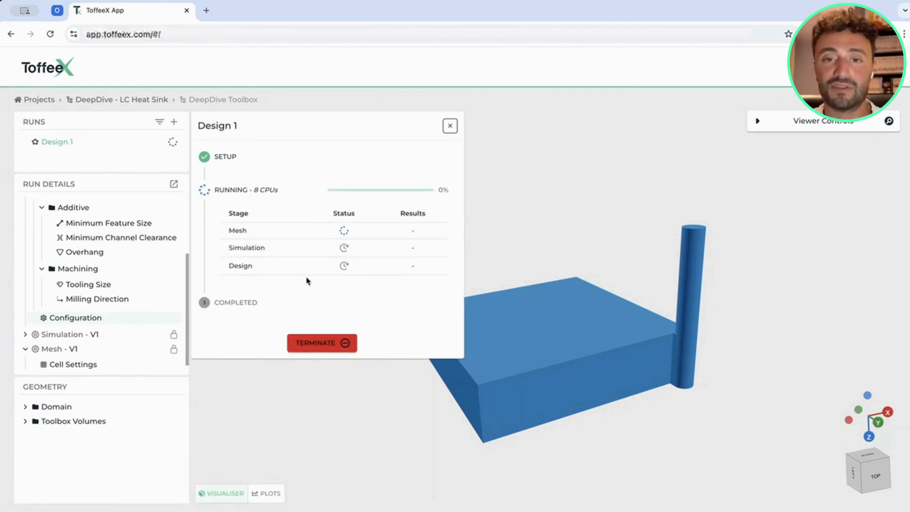
{"action": "mouse_move", "coordinate": [254, 198]}
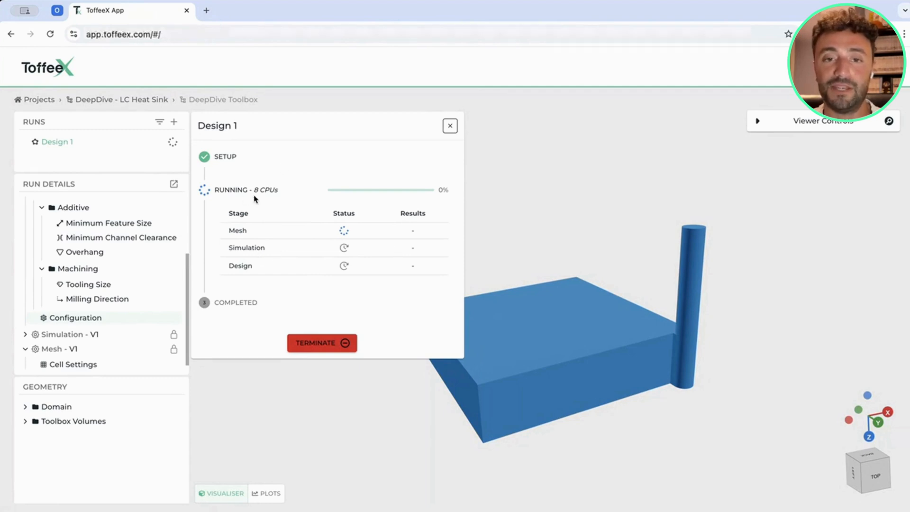
{"action": "mouse_move", "coordinate": [227, 238]}
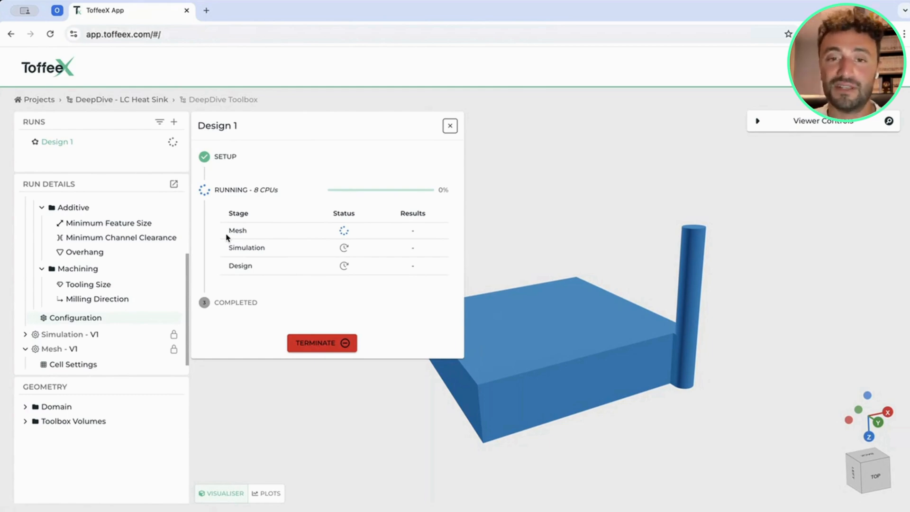
{"action": "mouse_move", "coordinate": [233, 268]}
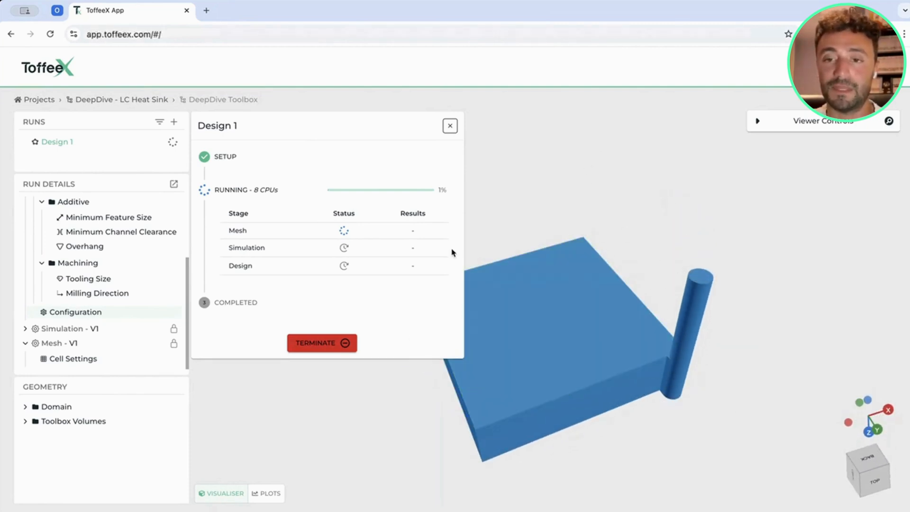
Step: Close the Design 1 progress report and browse the locked Design V1 and Simulation V1 settings nodes
{"action": "left_click", "coordinate": [450, 126]}
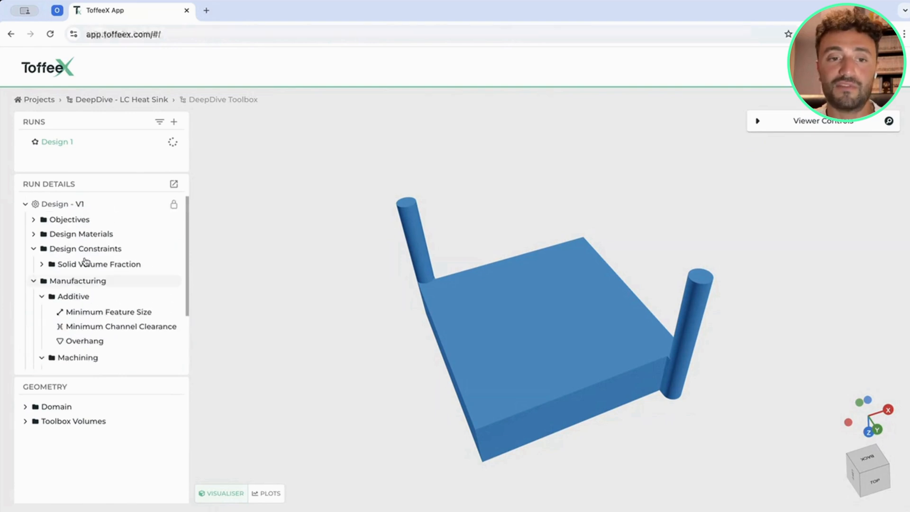
{"action": "left_click", "coordinate": [25, 204]}
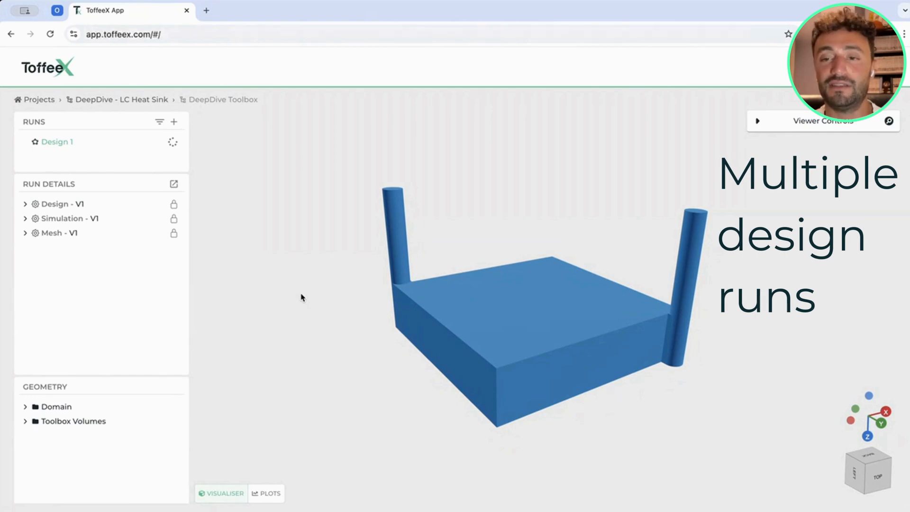
{"action": "mouse_move", "coordinate": [297, 294]}
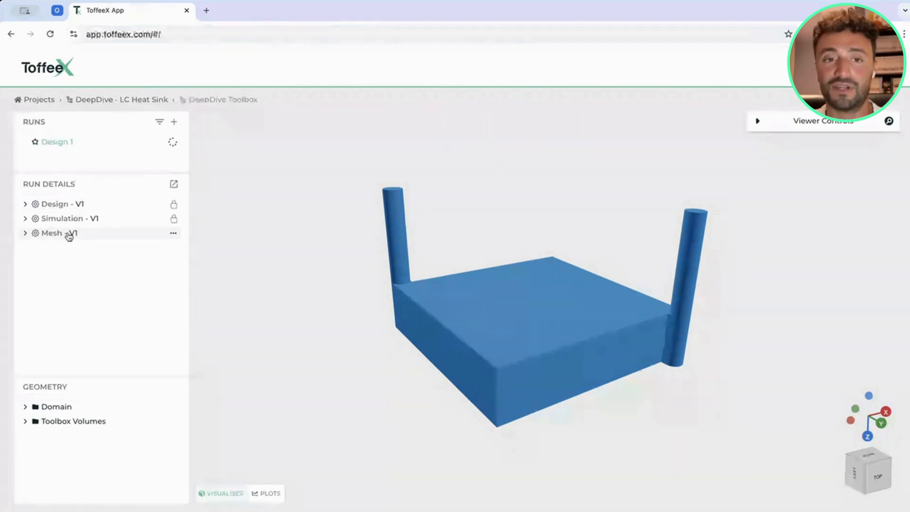
{"action": "mouse_move", "coordinate": [66, 227]}
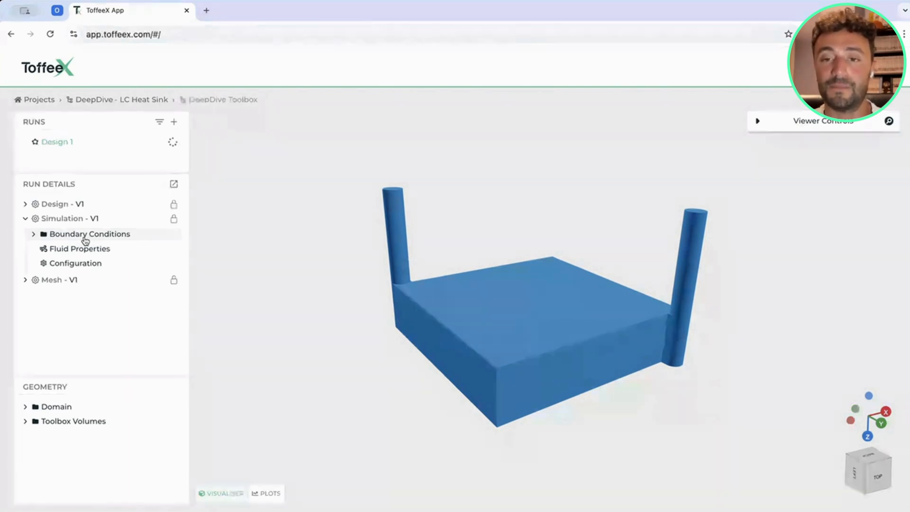
{"action": "mouse_move", "coordinate": [66, 225]}
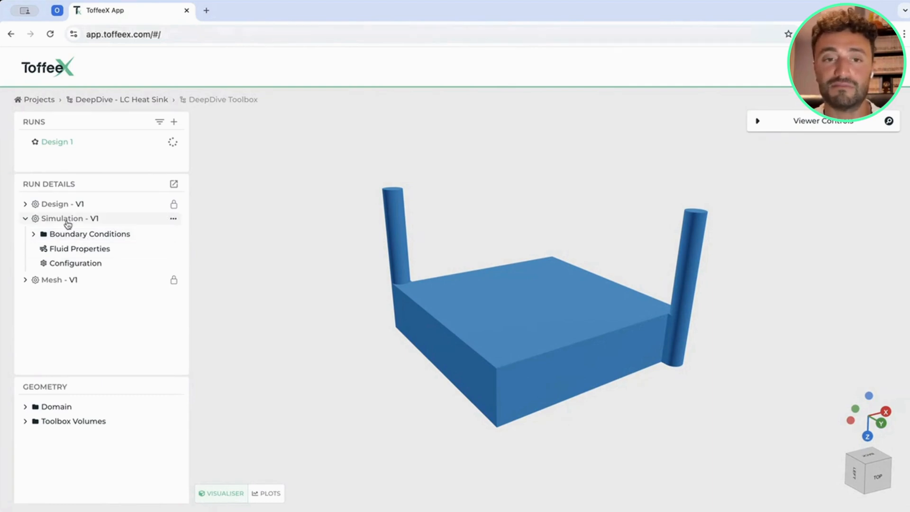
{"action": "left_click", "coordinate": [25, 218]}
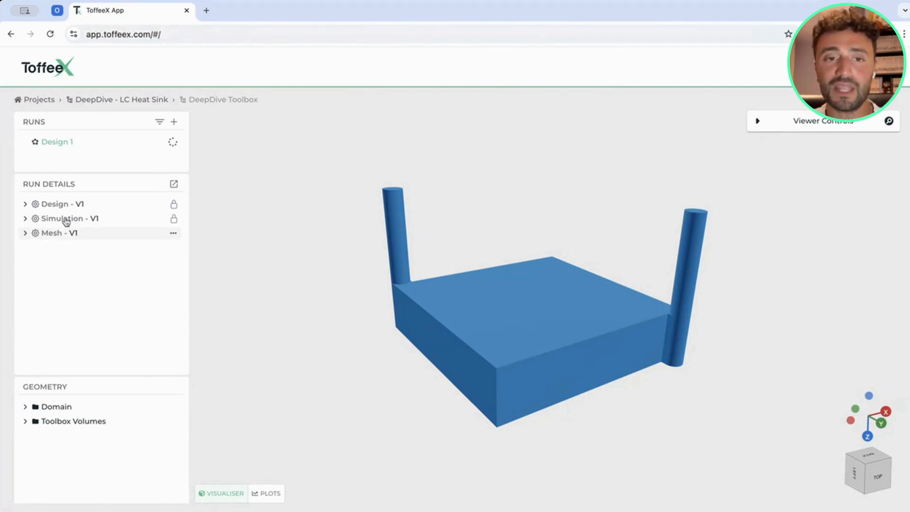
{"action": "left_click", "coordinate": [26, 204]}
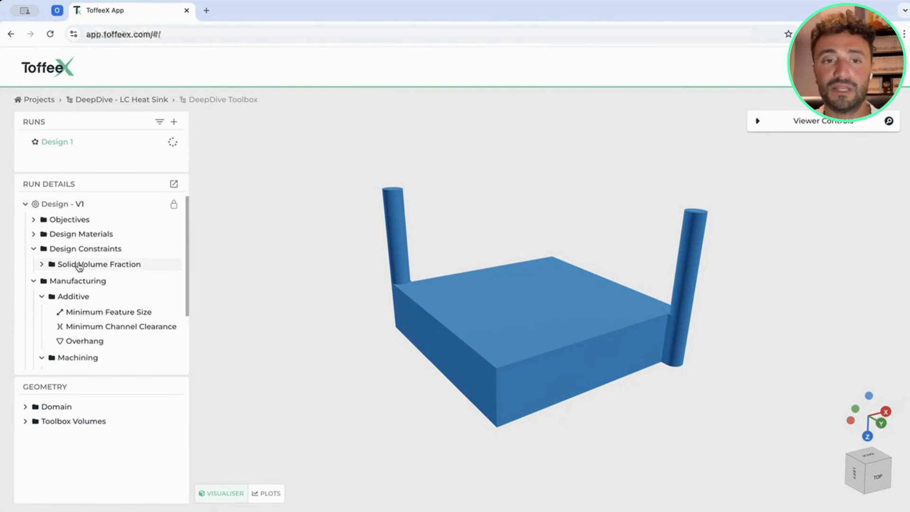
{"action": "mouse_move", "coordinate": [84, 340]}
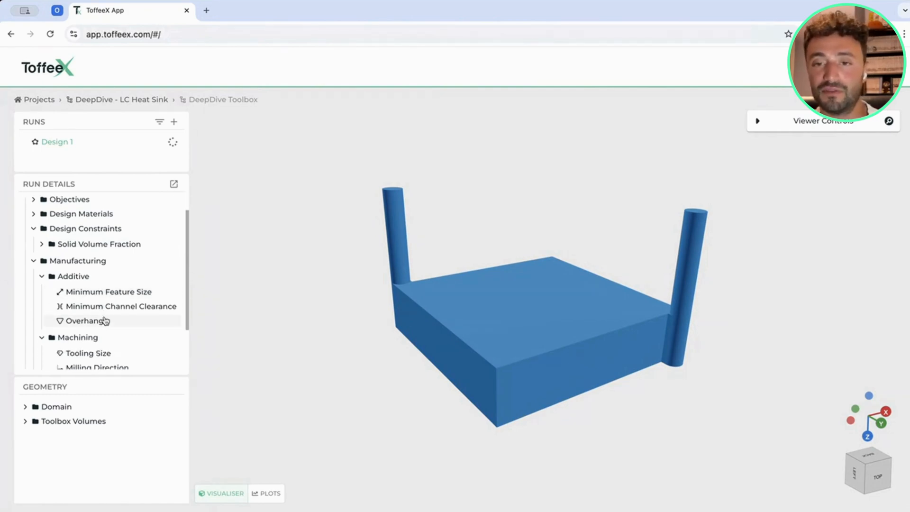
{"action": "scroll", "scroll_direction": "down", "scroll_amount": 3}
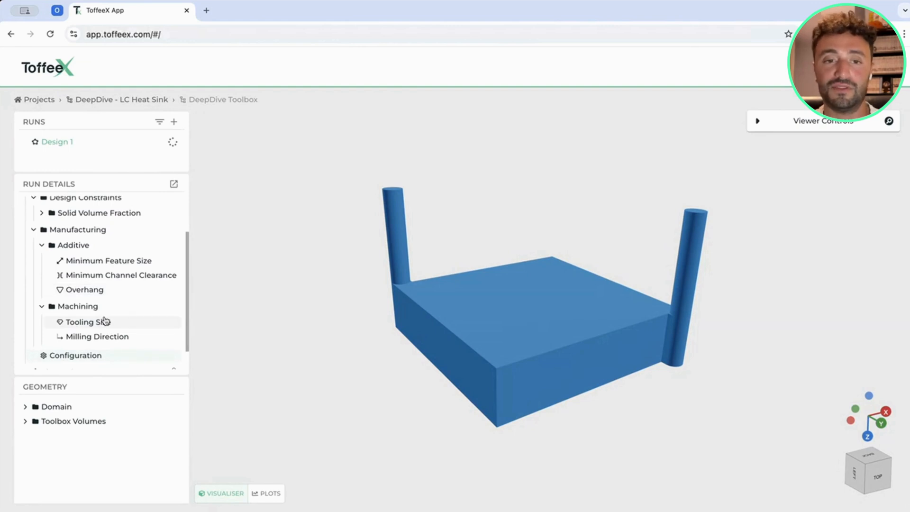
{"action": "mouse_move", "coordinate": [97, 336]}
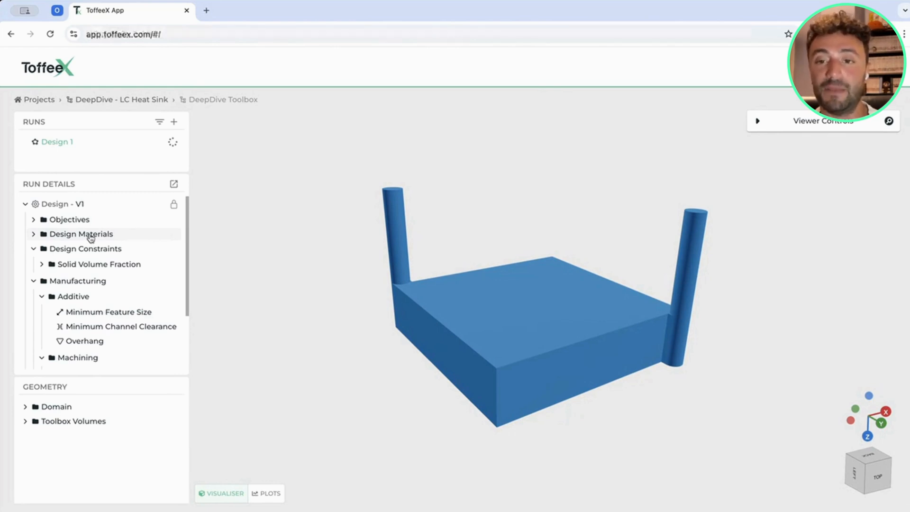
Step: Create run Design 2 of type Design, duplicated from V1 with existing V1 simulation and mesh
{"action": "left_click", "coordinate": [172, 121]}
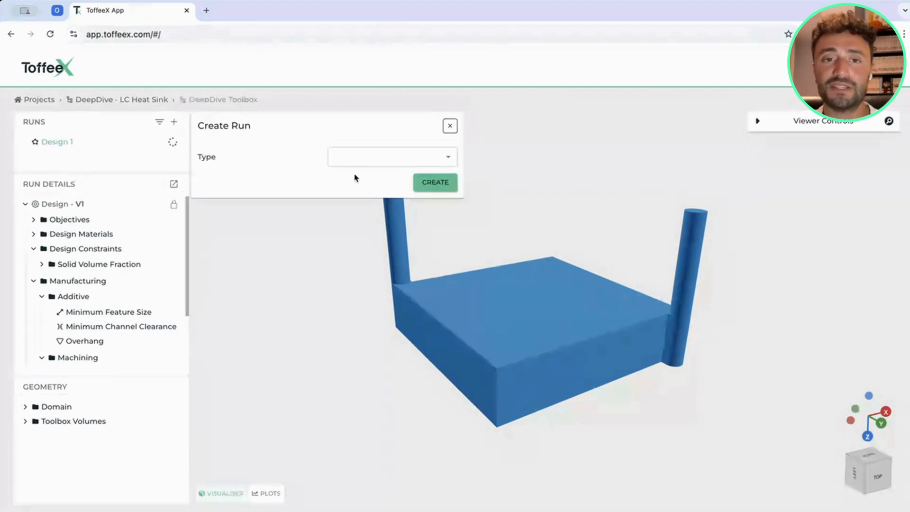
{"action": "left_click", "coordinate": [392, 156]}
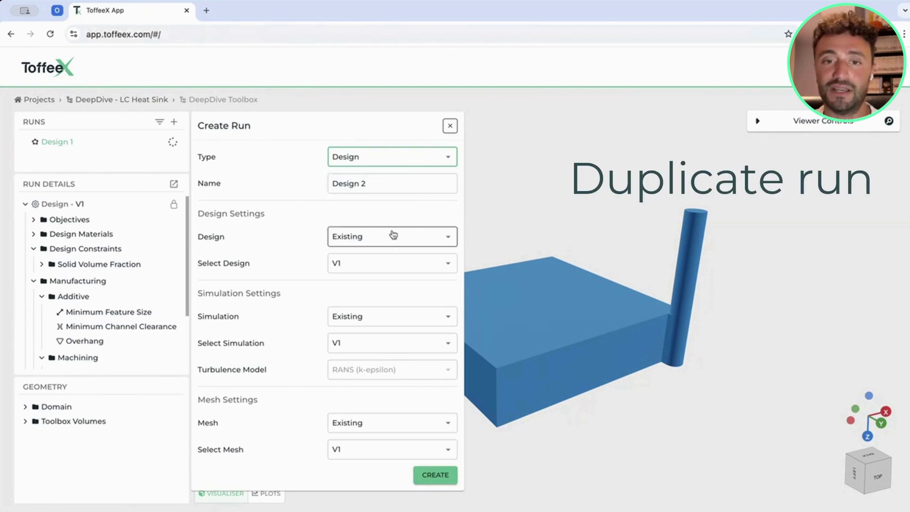
{"action": "mouse_move", "coordinate": [309, 350]}
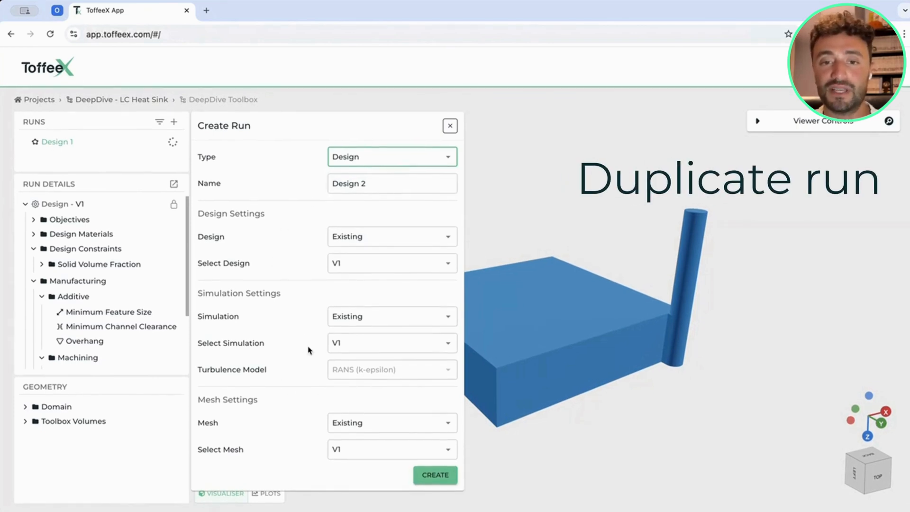
{"action": "mouse_move", "coordinate": [437, 254]}
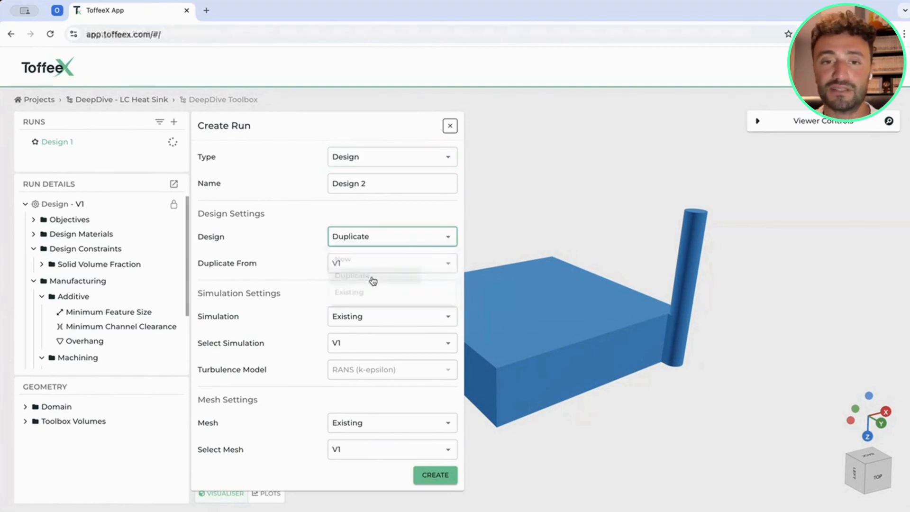
{"action": "left_click", "coordinate": [352, 274]}
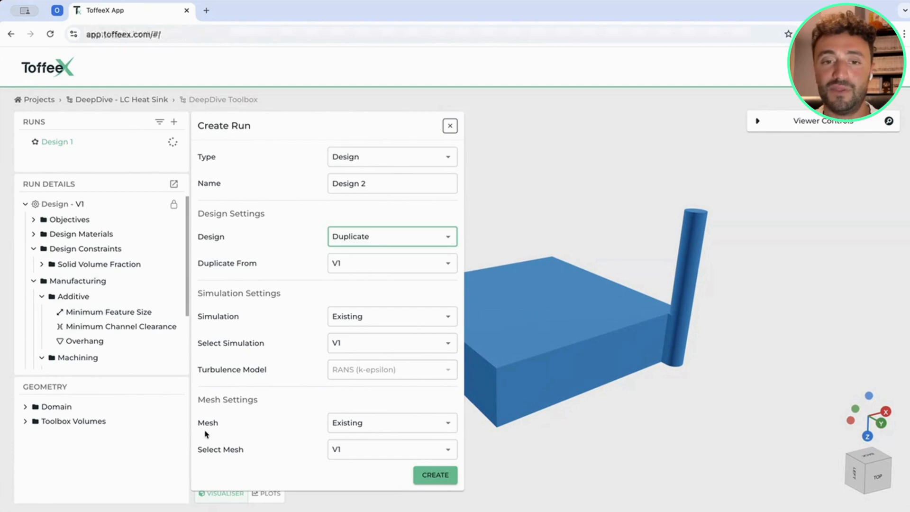
{"action": "mouse_move", "coordinate": [394, 278]}
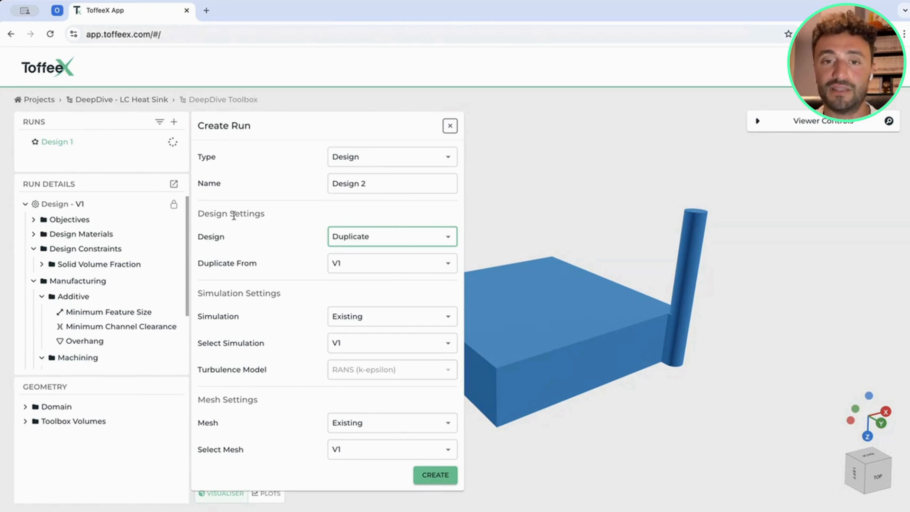
{"action": "left_click", "coordinate": [435, 475]}
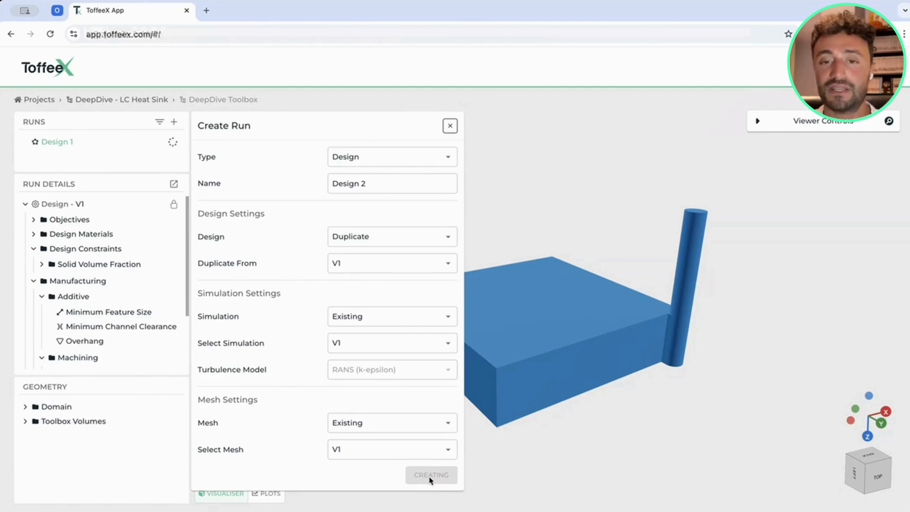
{"action": "left_click", "coordinate": [430, 475]}
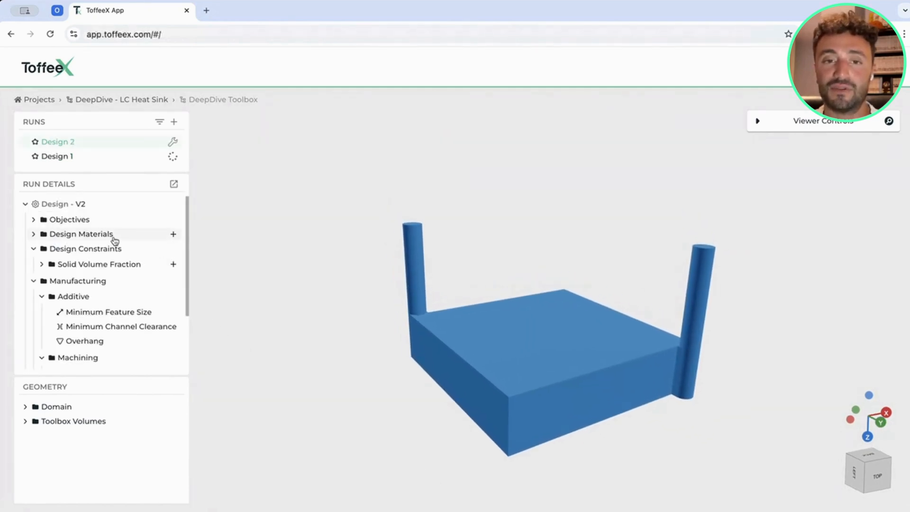
Step: Turn the overhang constraint off for Design 2
{"action": "left_click", "coordinate": [24, 203]}
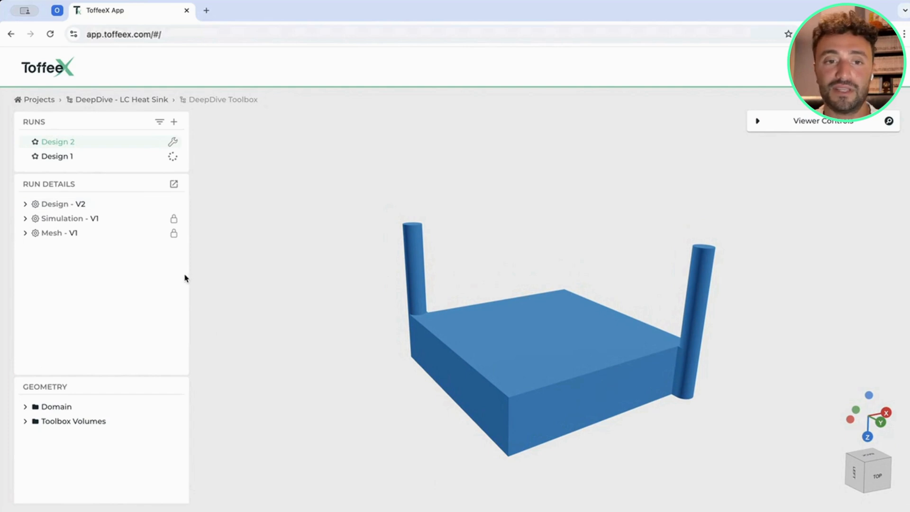
{"action": "mouse_move", "coordinate": [107, 248]}
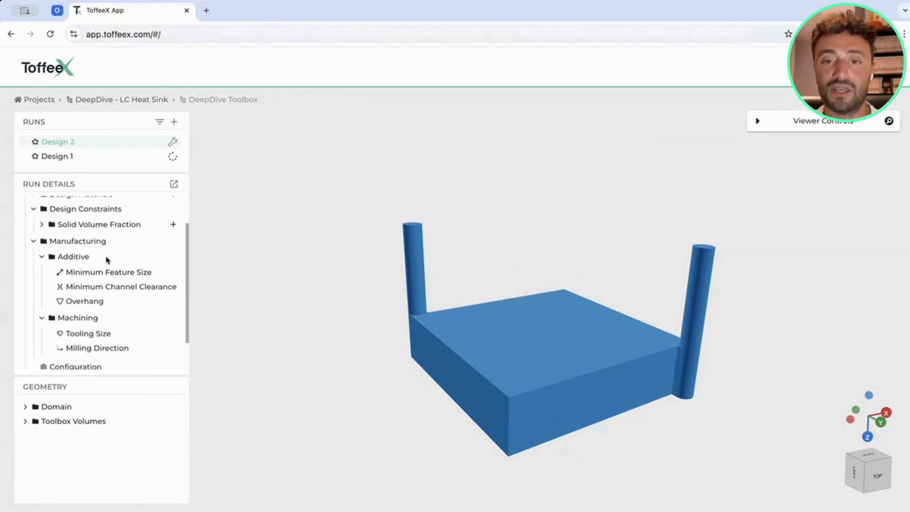
{"action": "left_click", "coordinate": [86, 301]}
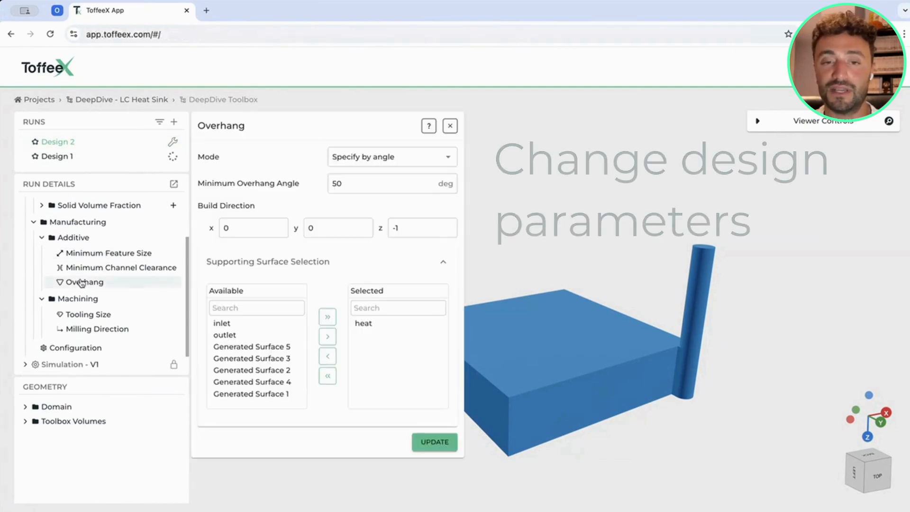
{"action": "left_click", "coordinate": [391, 157]}
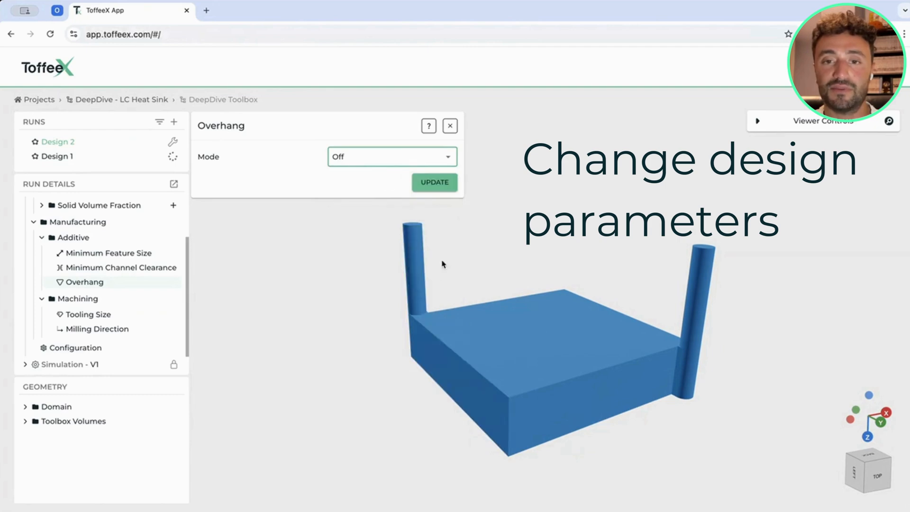
{"action": "left_click", "coordinate": [449, 126]}
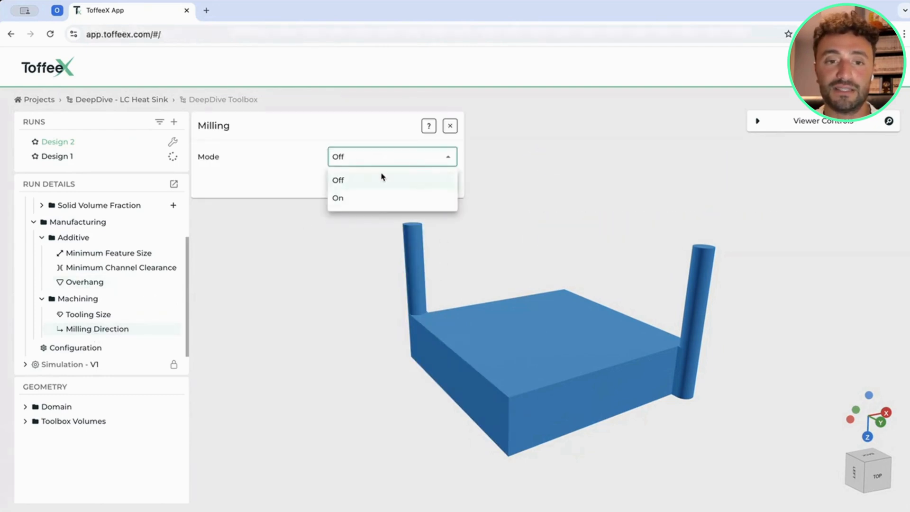
Step: Switch milling on with tool direction x 0, y 0, z 1 and update
{"action": "left_click", "coordinate": [337, 198]}
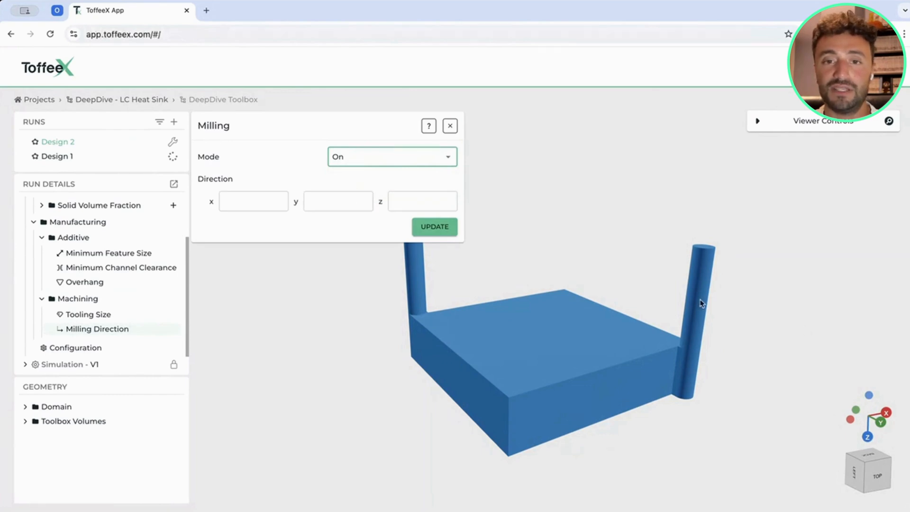
{"action": "left_click", "coordinate": [562, 391]}
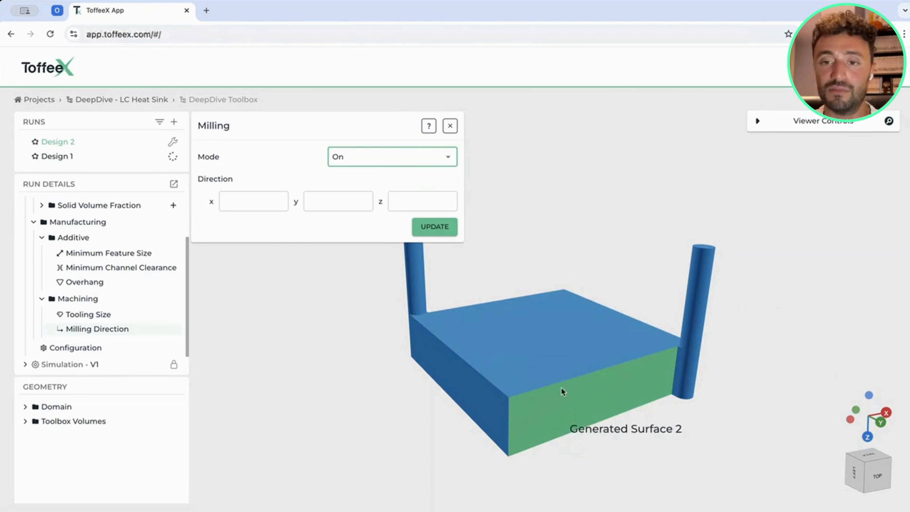
{"action": "left_click", "coordinate": [253, 201]}
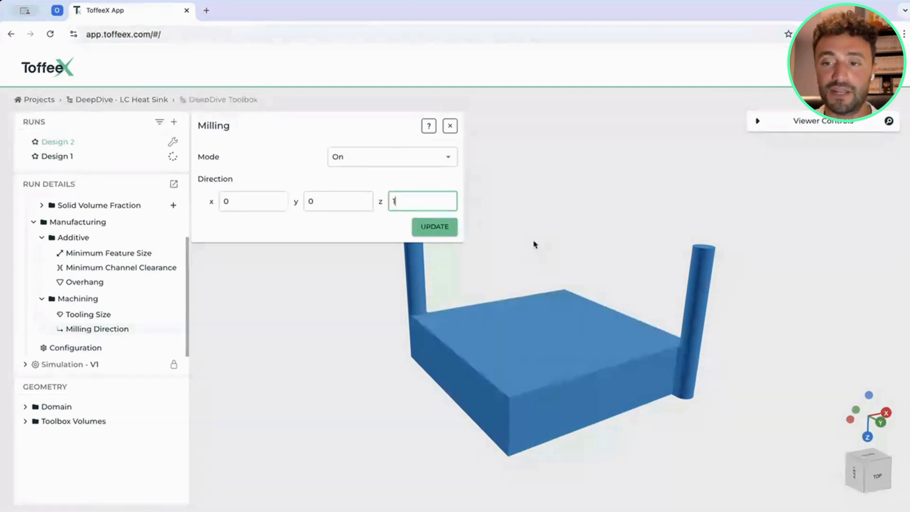
{"action": "left_click", "coordinate": [433, 227]}
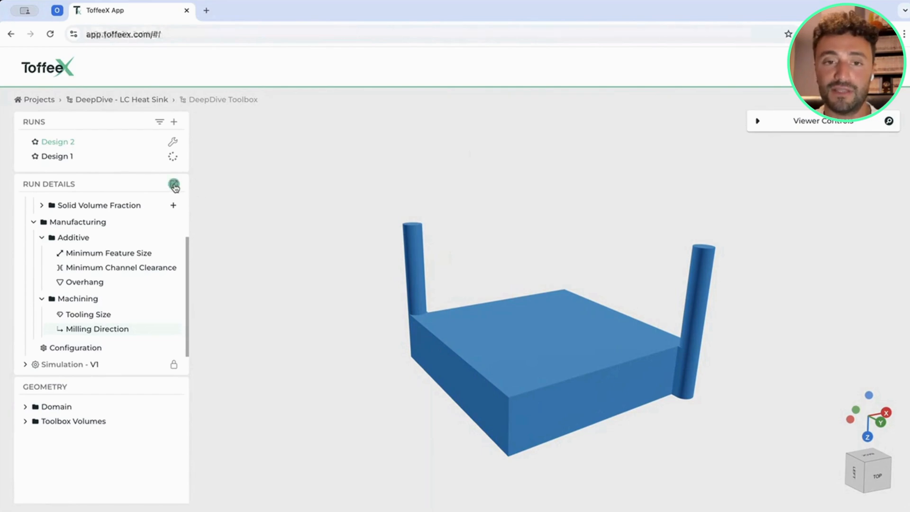
Step: Launch Design 2 on 8 CPUs and wait until both runs show as completed
{"action": "left_click", "coordinate": [173, 183]}
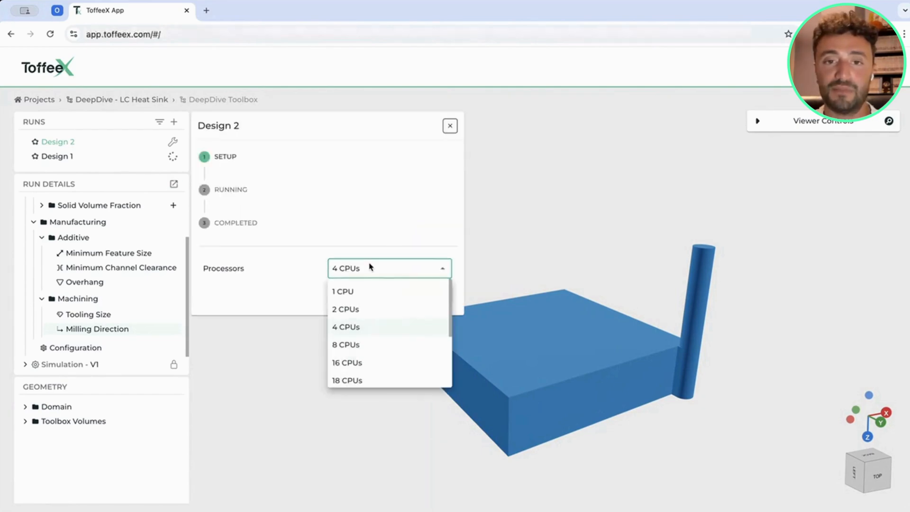
{"action": "left_click", "coordinate": [346, 345]}
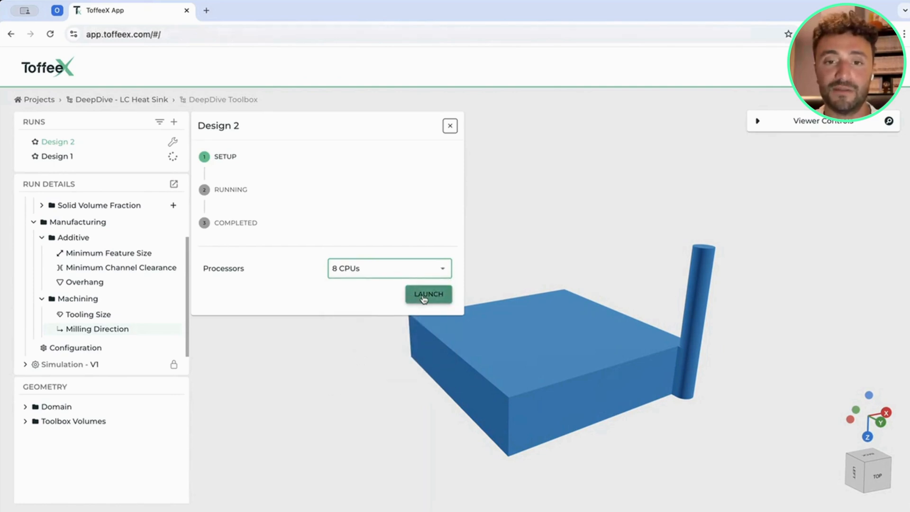
{"action": "left_click", "coordinate": [427, 294]}
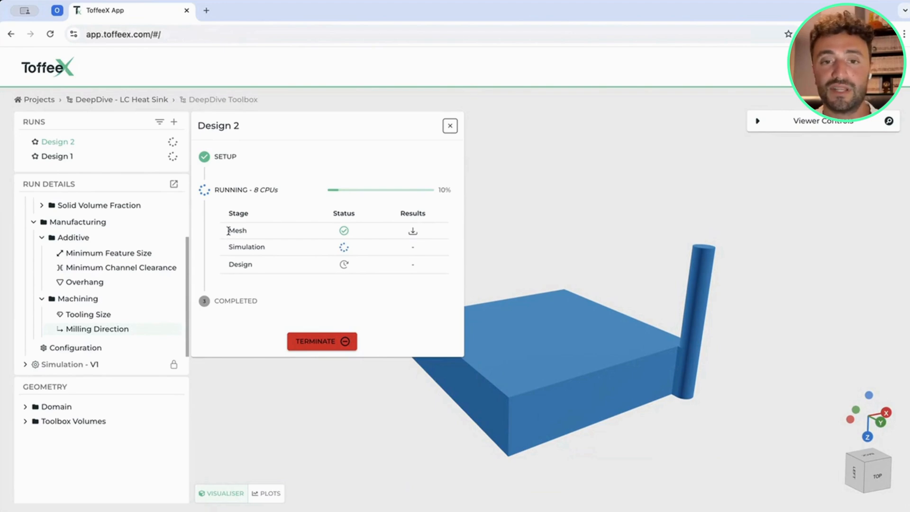
{"action": "mouse_move", "coordinate": [355, 231]}
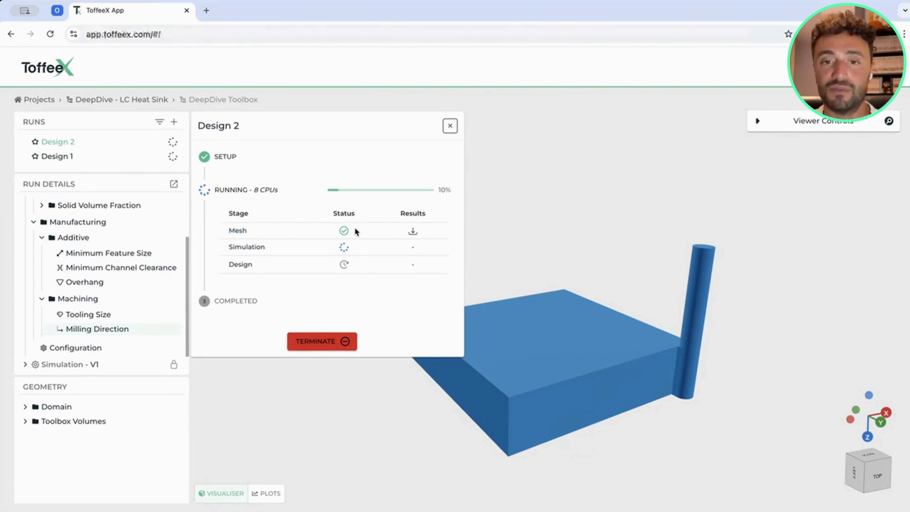
{"action": "mouse_move", "coordinate": [247, 246]}
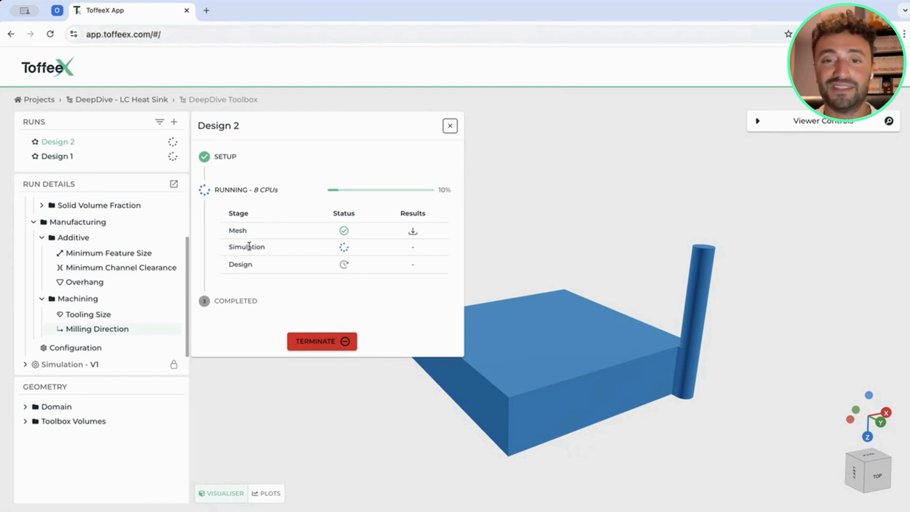
{"action": "double_click", "coordinate": [247, 246]}
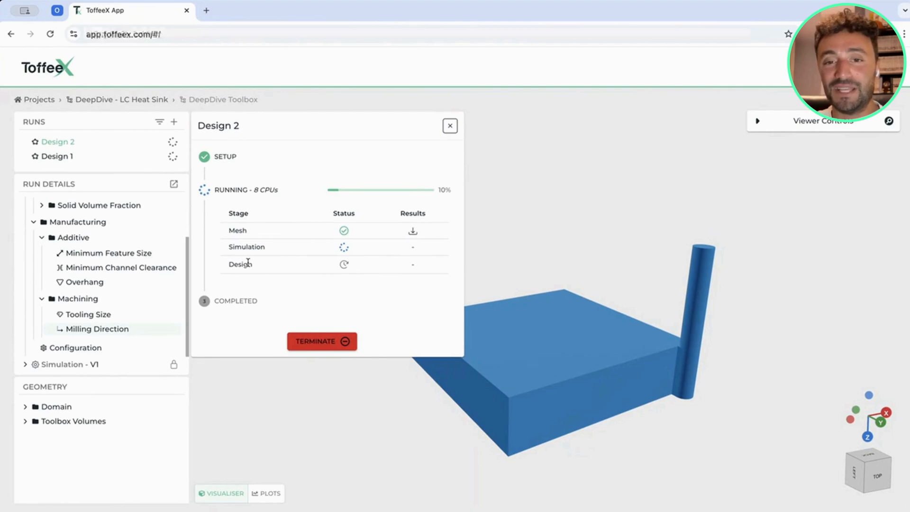
{"action": "mouse_move", "coordinate": [244, 276]}
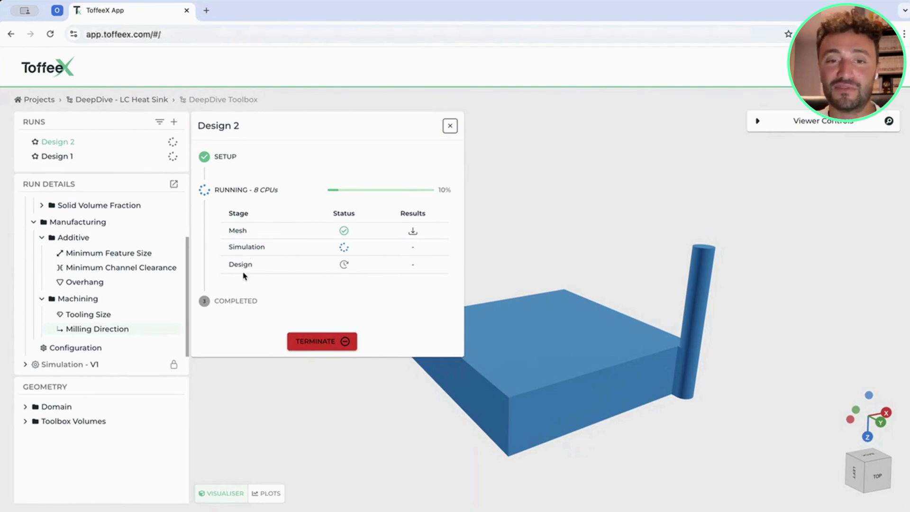
{"action": "left_click", "coordinate": [449, 125]}
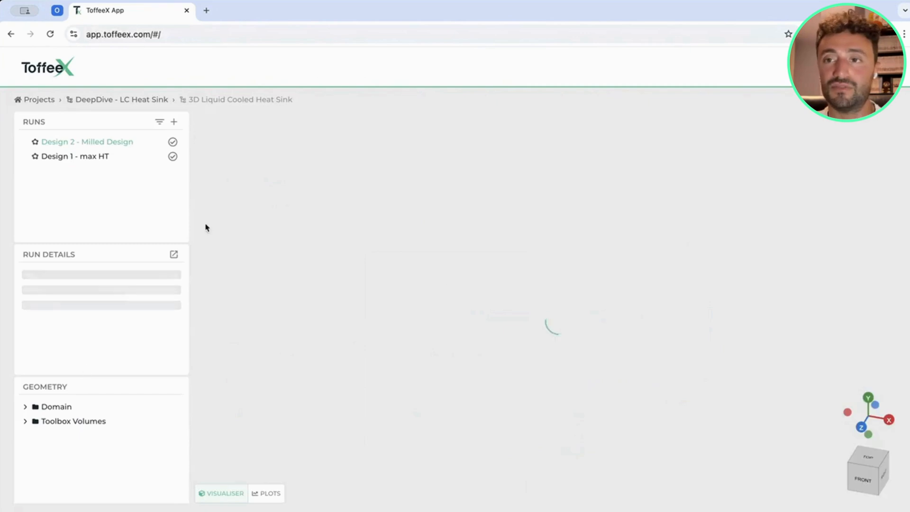
Step: Load the Design 1 - max HT result and toggle domain wireframe and solid result visibility
{"action": "left_click", "coordinate": [76, 155]}
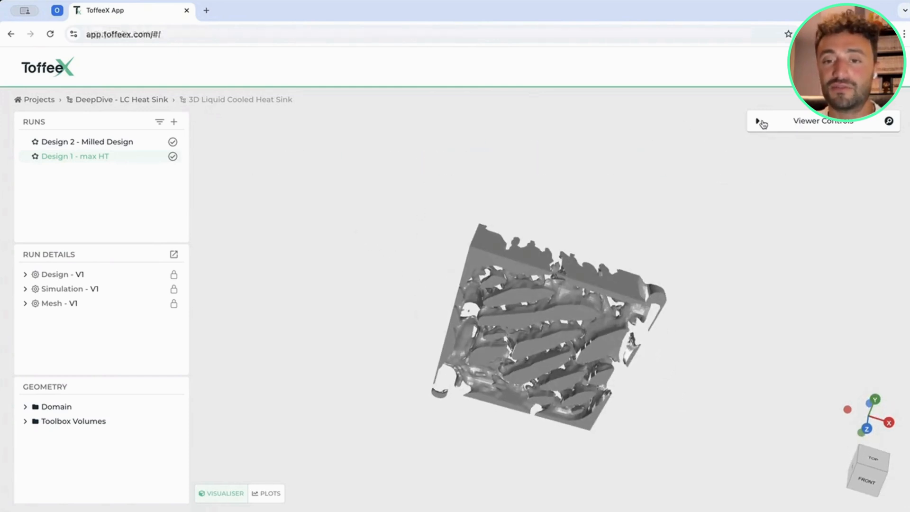
{"action": "left_click", "coordinate": [759, 123]}
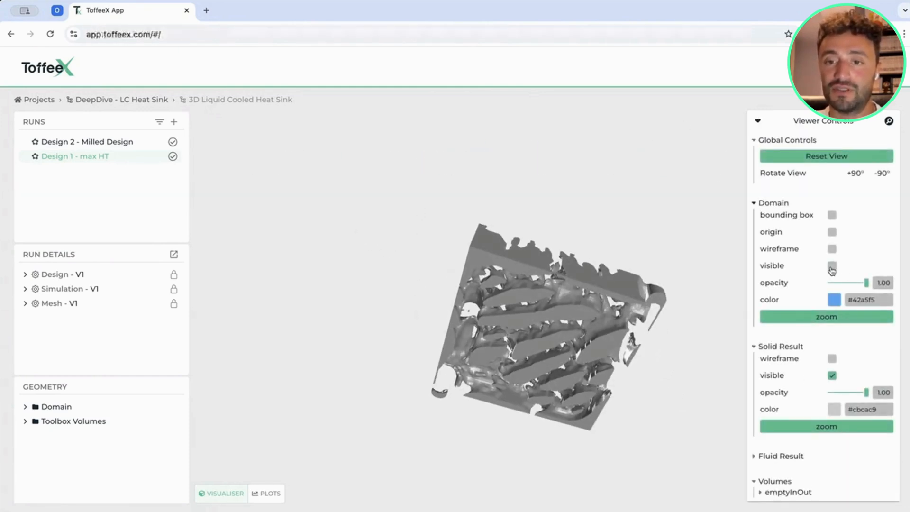
{"action": "left_click", "coordinate": [832, 265]}
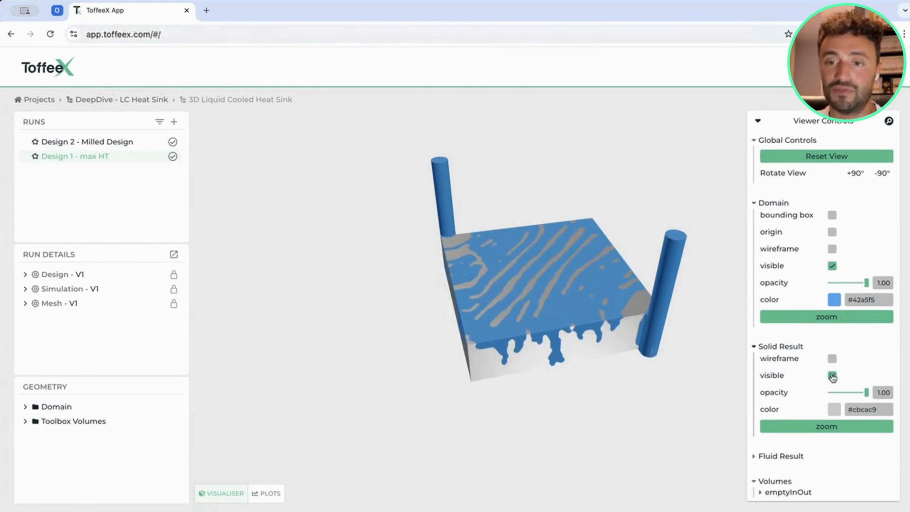
{"action": "left_click", "coordinate": [832, 376]}
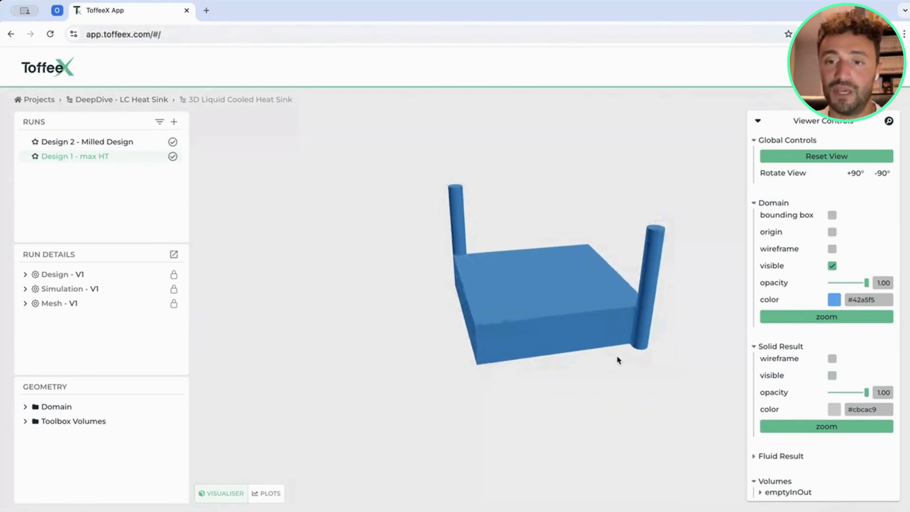
{"action": "left_click", "coordinate": [831, 248]}
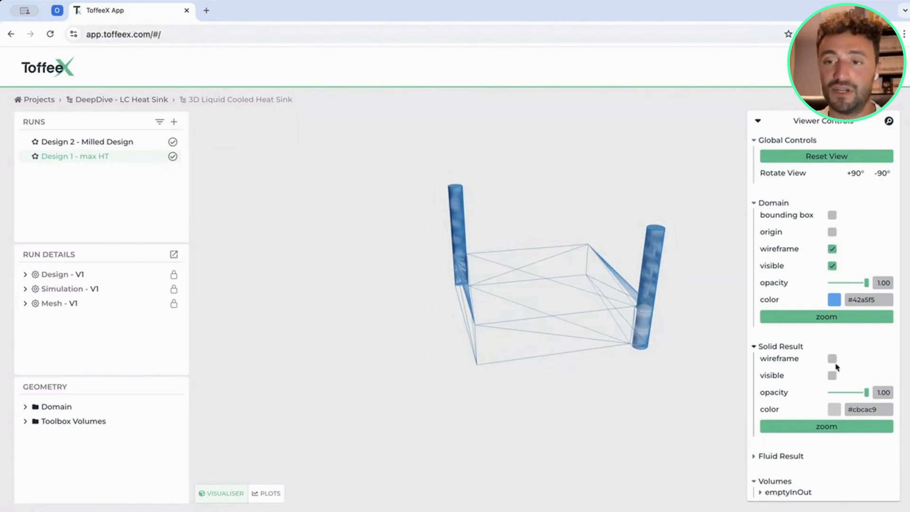
{"action": "left_click", "coordinate": [831, 375]}
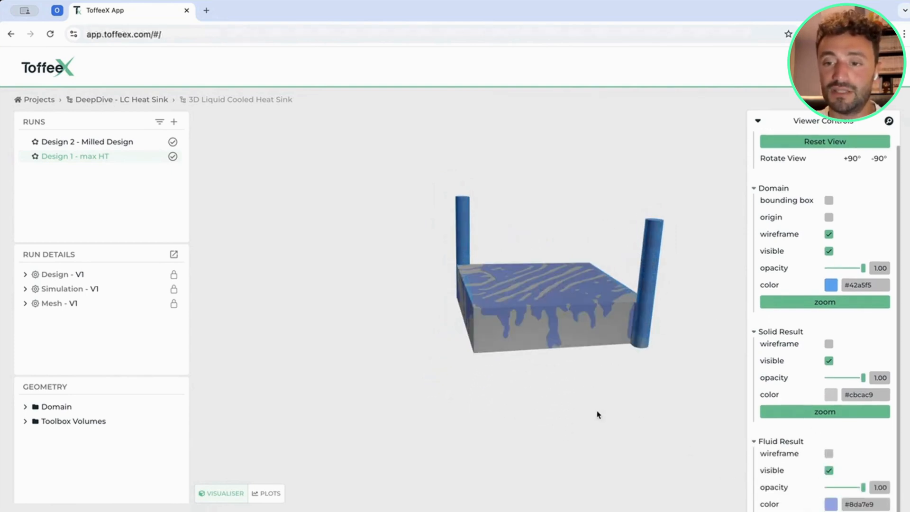
Step: Hide the fluid result and domain so only the grey solid fin structure remains visible
{"action": "left_click", "coordinate": [828, 360]}
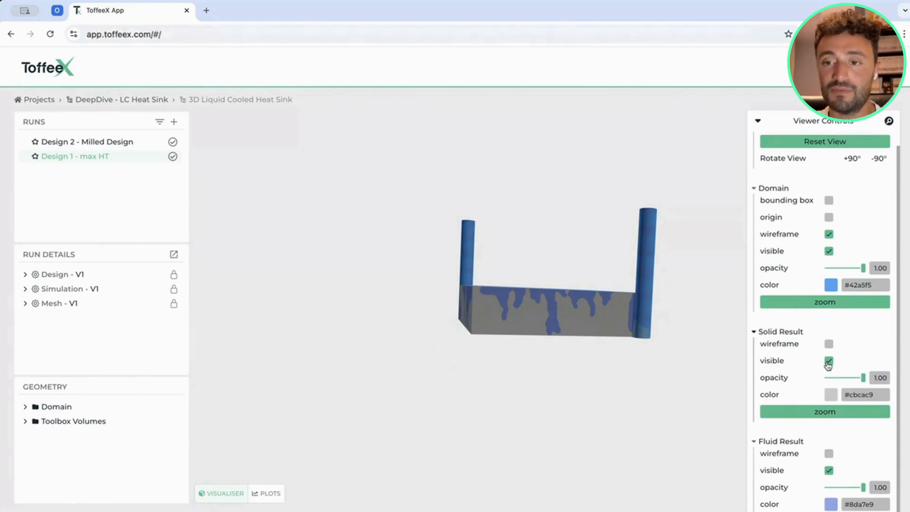
{"action": "left_click", "coordinate": [828, 360]}
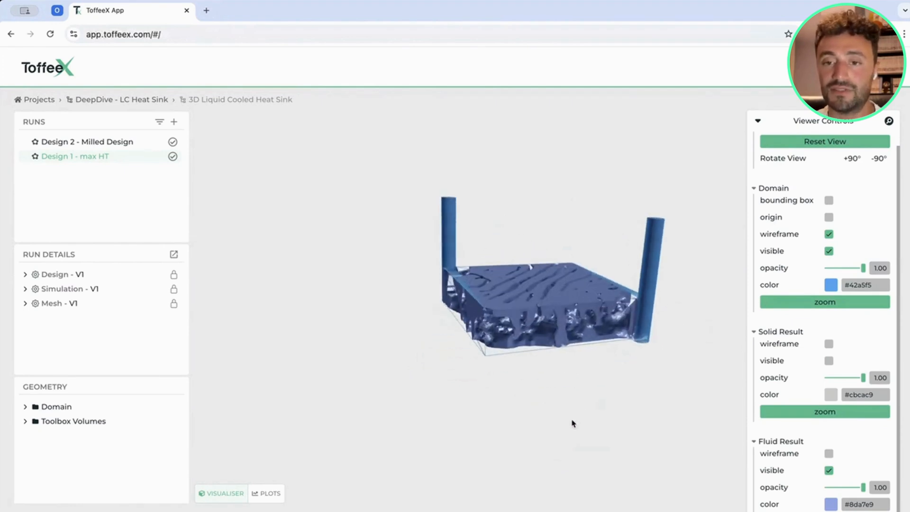
{"action": "left_click", "coordinate": [828, 361]}
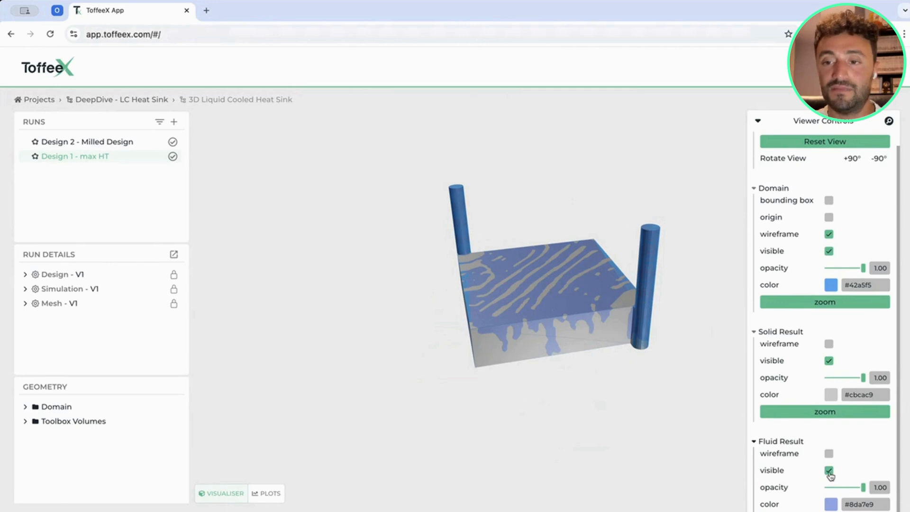
{"action": "left_click", "coordinate": [828, 470]}
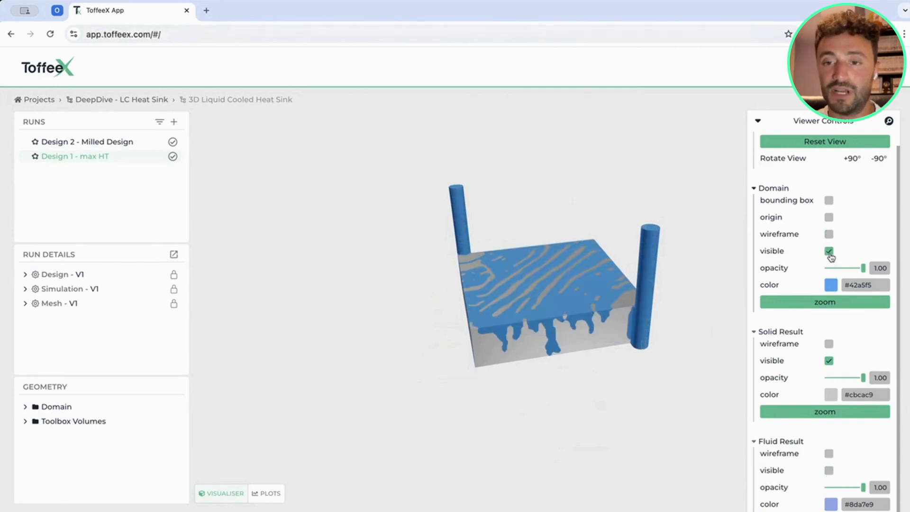
{"action": "left_click", "coordinate": [828, 251]}
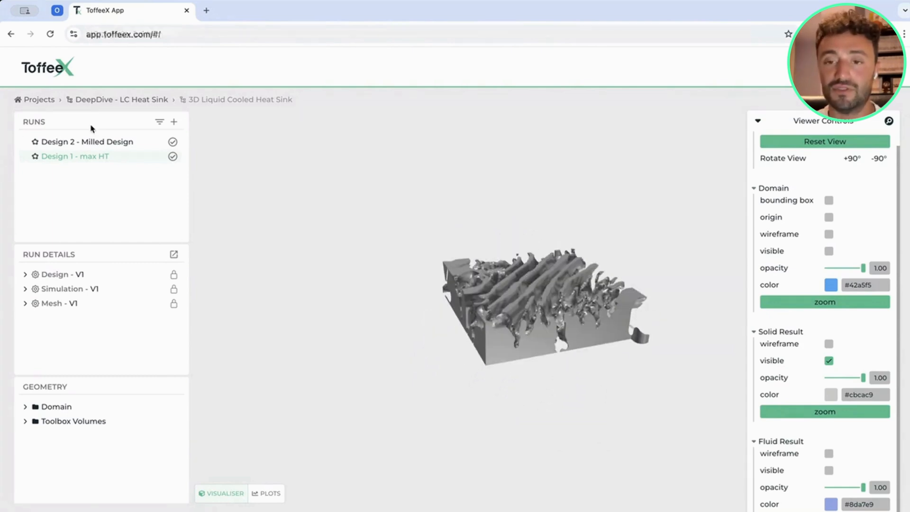
Step: Load the Design 2 - Milled Design solid result with its pillar-like features in the viewer
{"action": "left_click", "coordinate": [87, 141]}
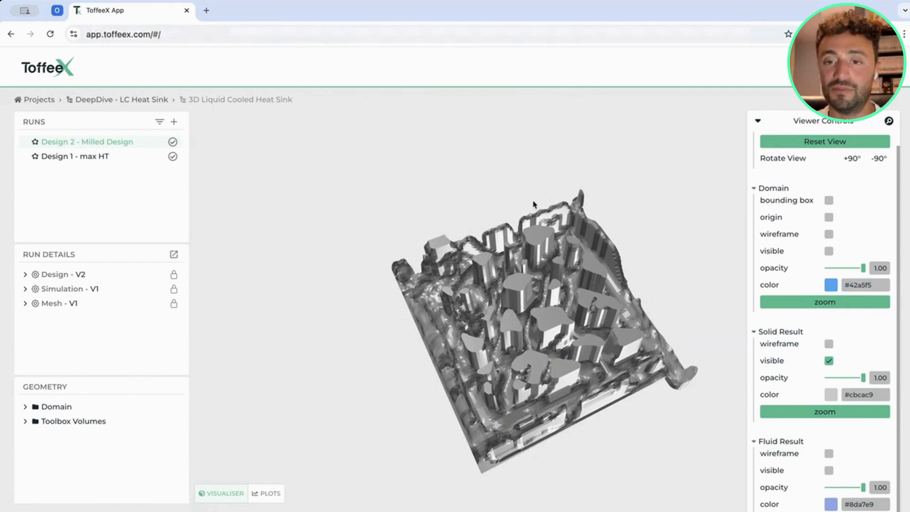
{"action": "mouse_move", "coordinate": [656, 467]}
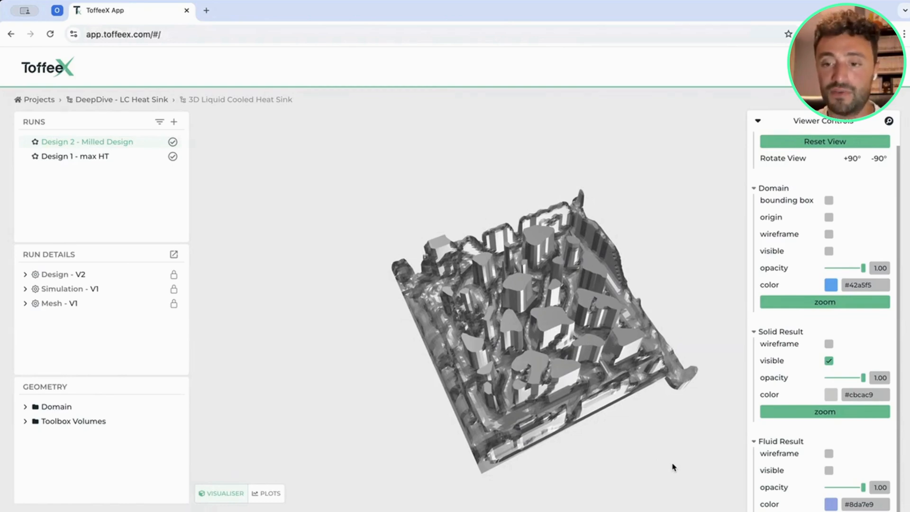
{"action": "mouse_move", "coordinate": [736, 365]}
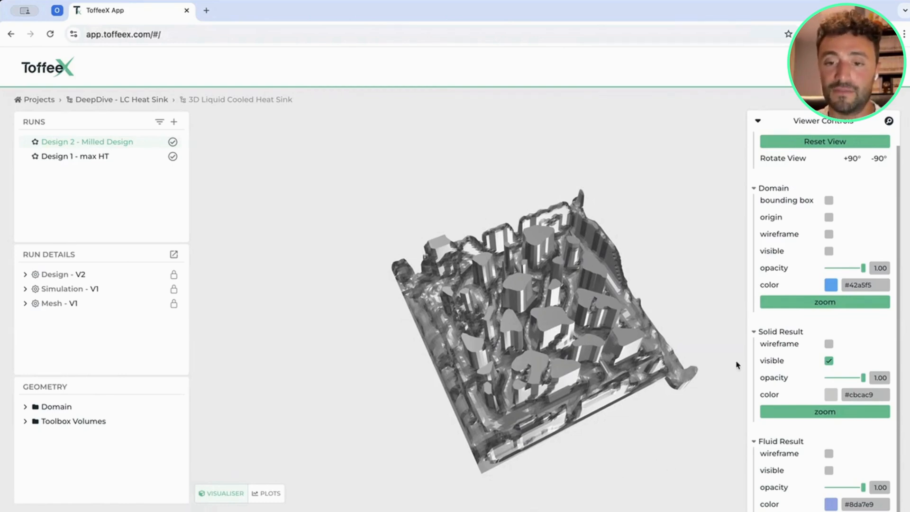